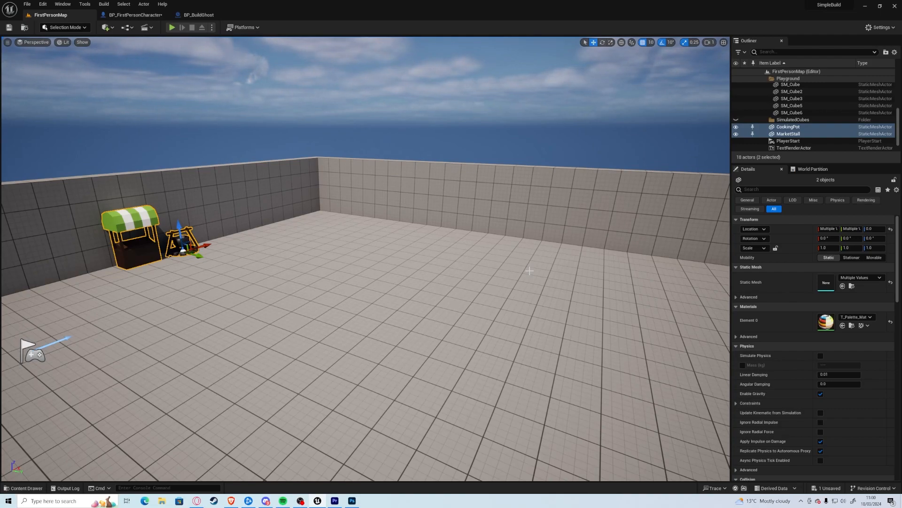
mouse_move(371, 257)
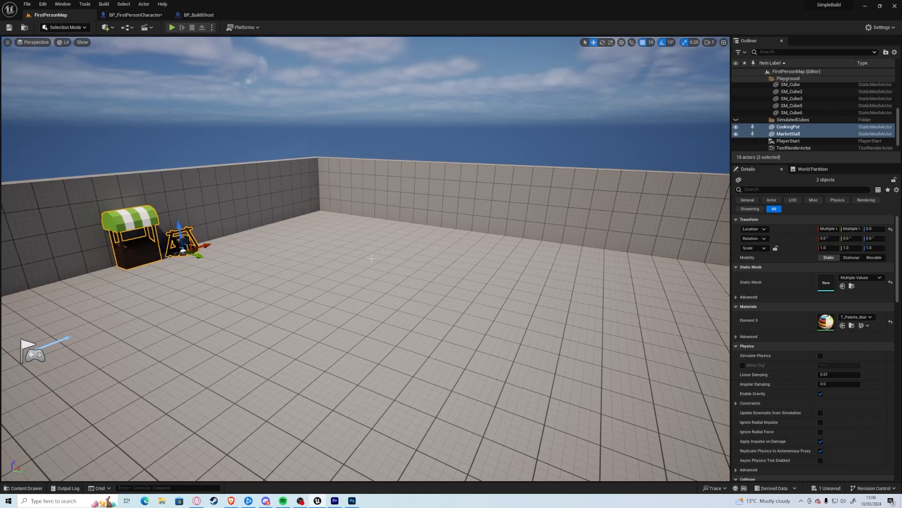
Step: Create a new Structure asset BuildingInfo_Struct in BuildSystem and open it
click(23, 488)
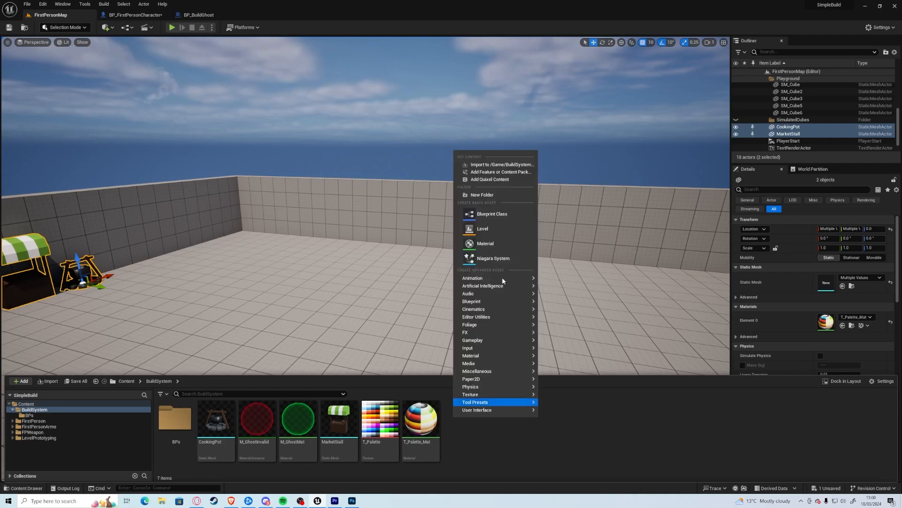
mouse_move(471, 300)
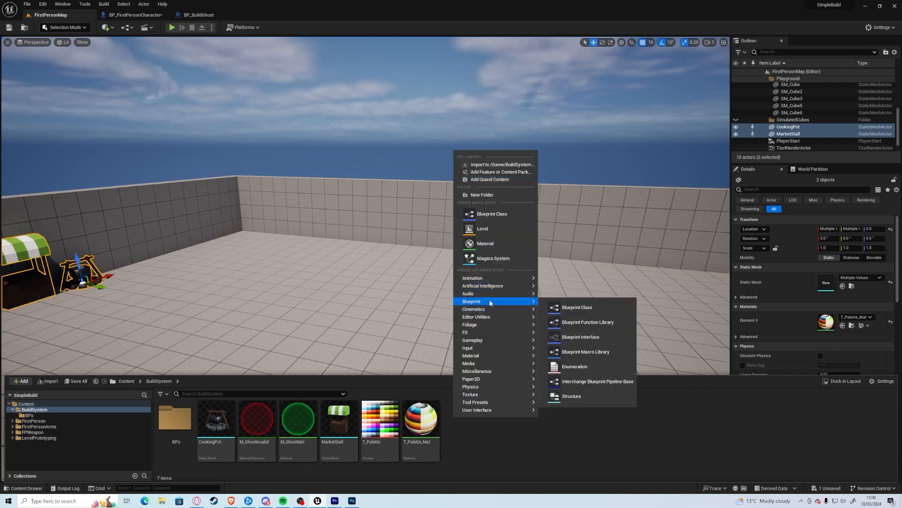
mouse_move(597, 381)
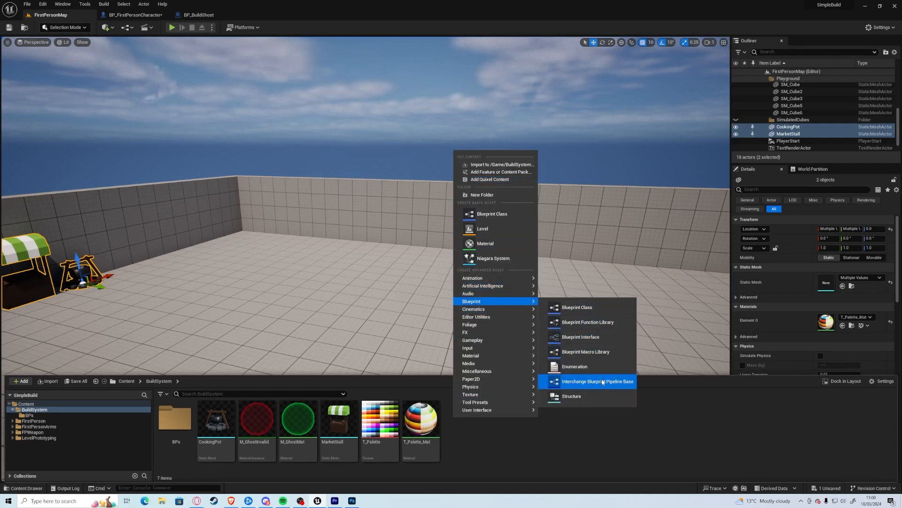
click(571, 396)
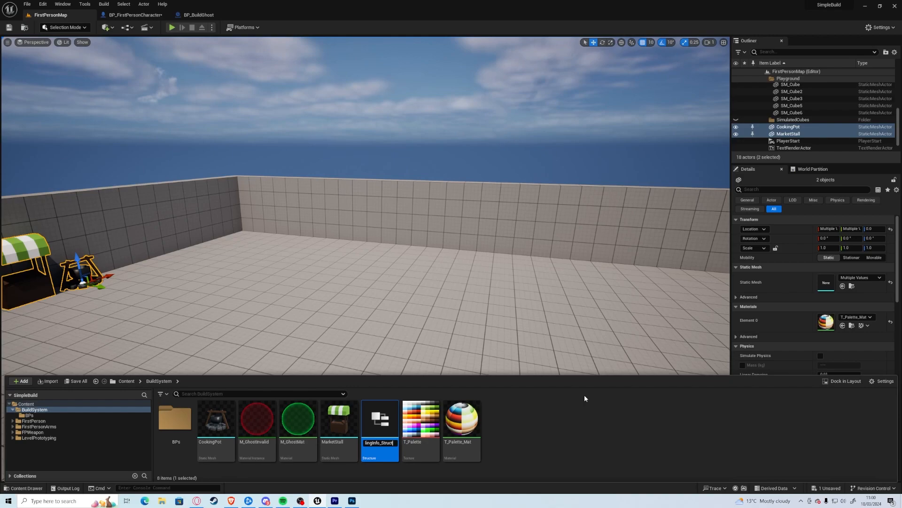
double_click(378, 418)
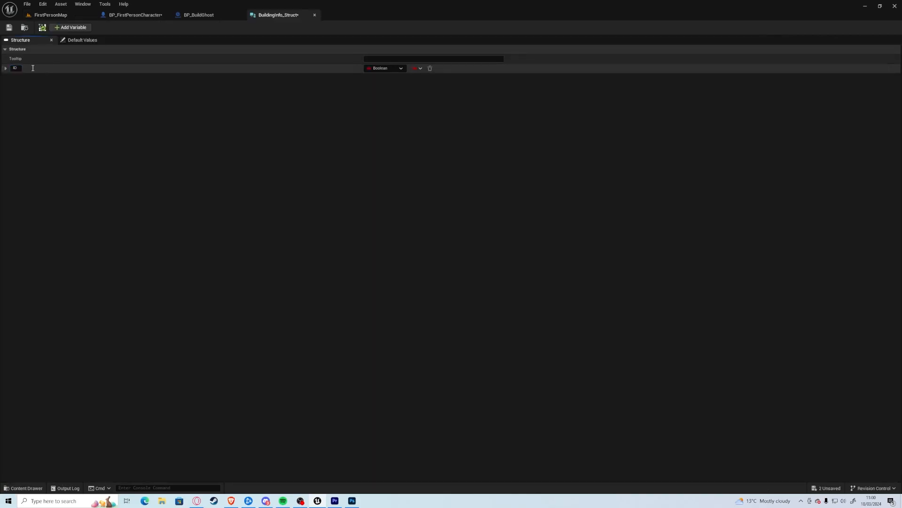
Step: Make the ID field a Name and add a Name field of type Text
click(385, 68)
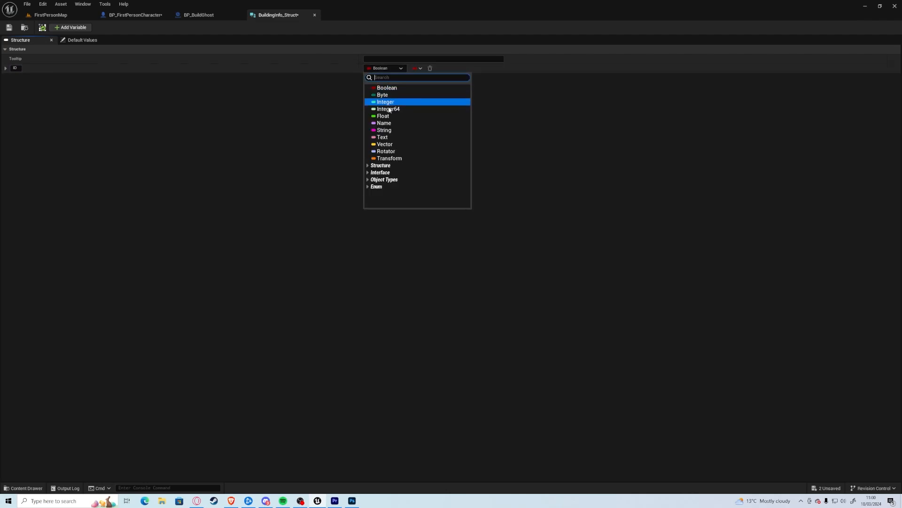
click(382, 122)
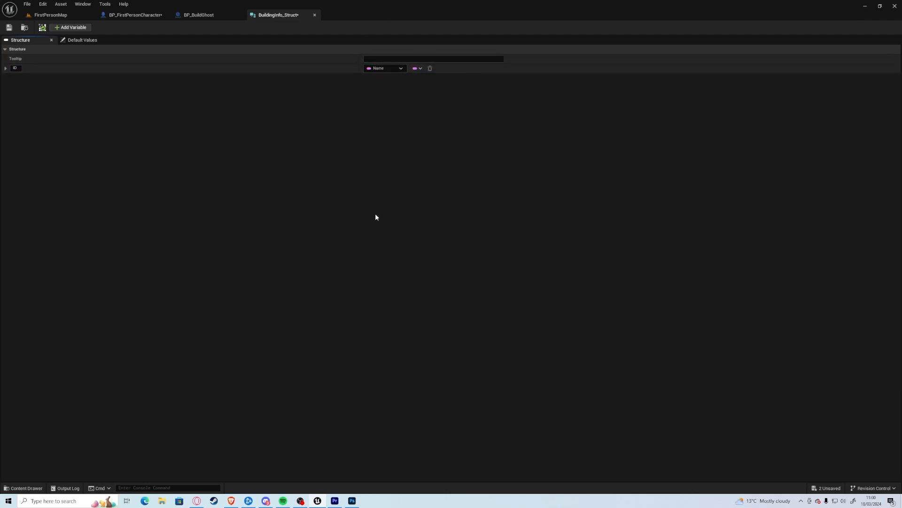
mouse_move(338, 151)
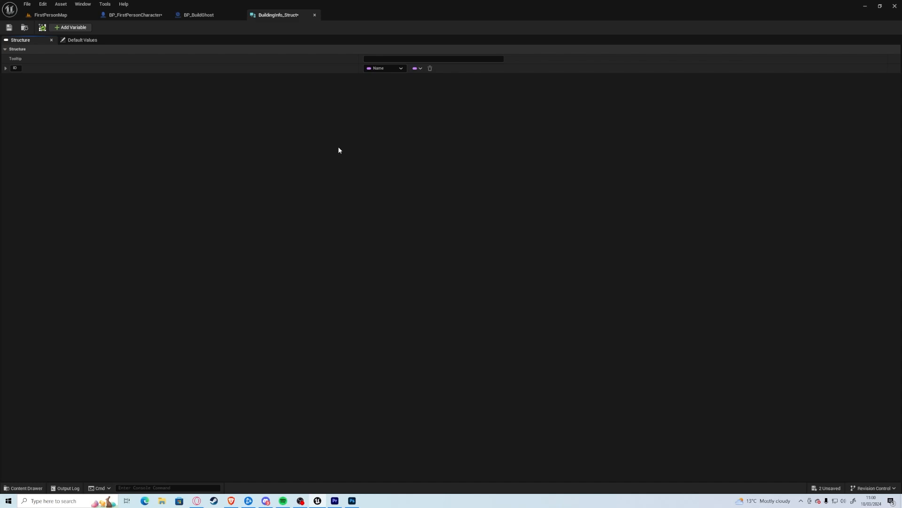
mouse_move(382, 67)
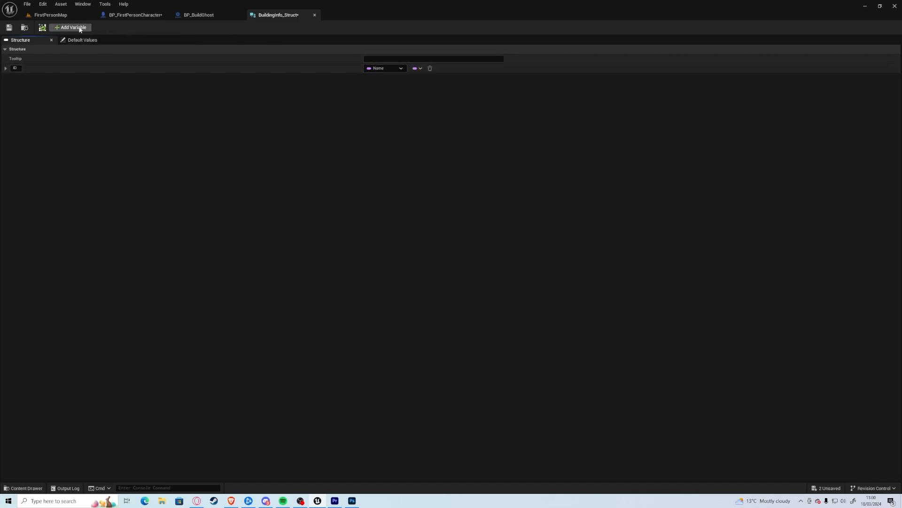
click(70, 27)
text(Name)
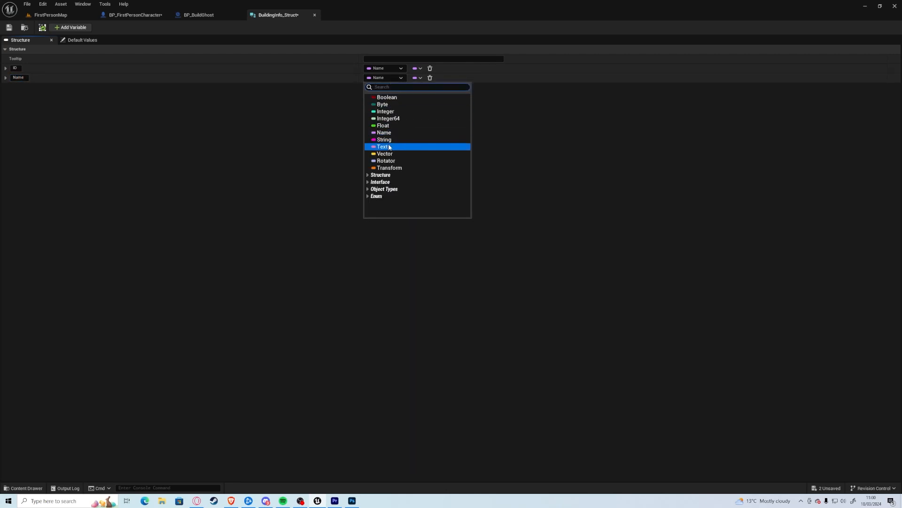
click(383, 147)
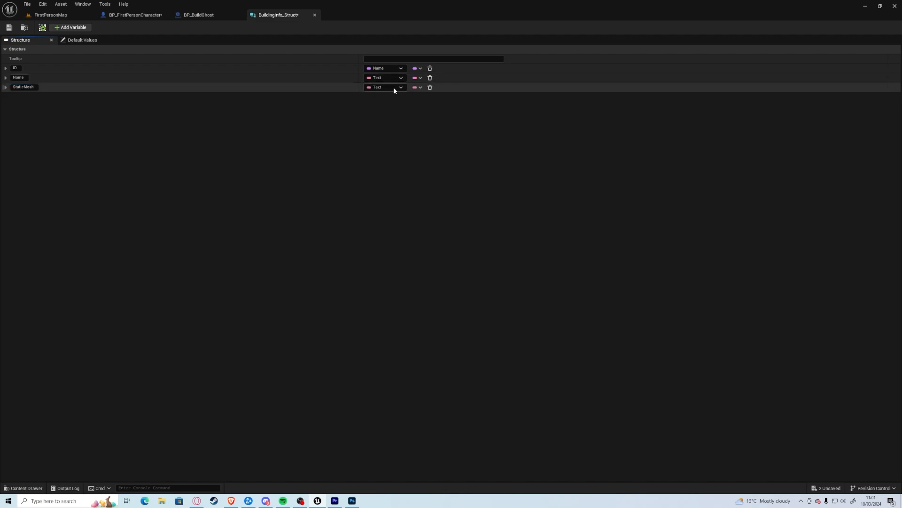
Step: Add StaticMesh (Static Mesh reference) and Actor (Actor Object Reference) fields, then go to BP_BuildGhost
click(383, 86)
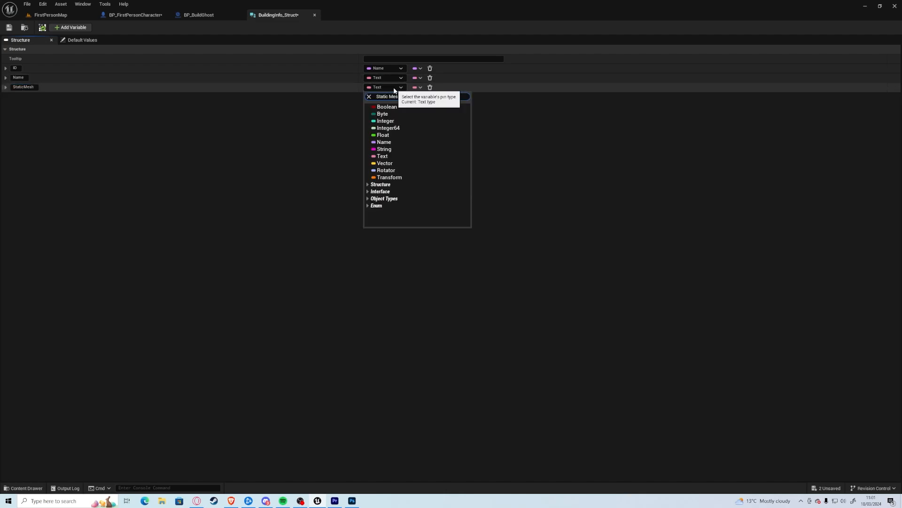
text(Static Mesh)
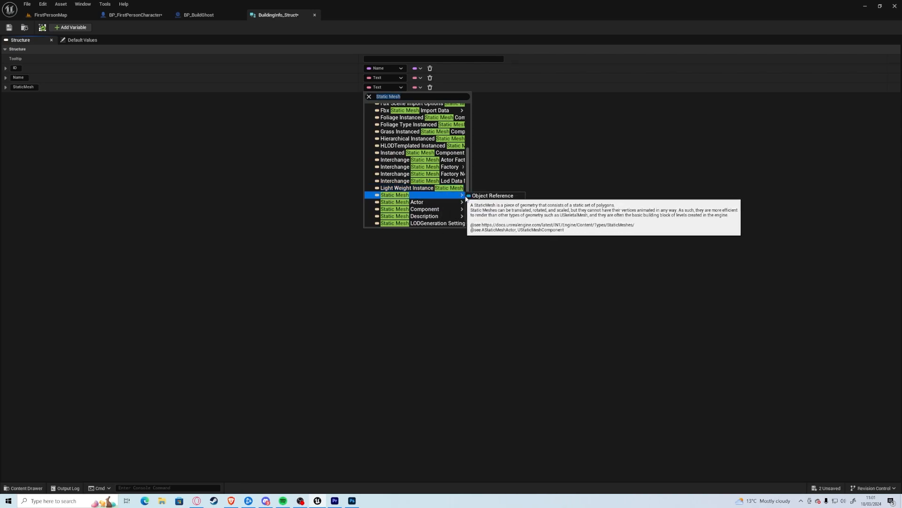
click(394, 195)
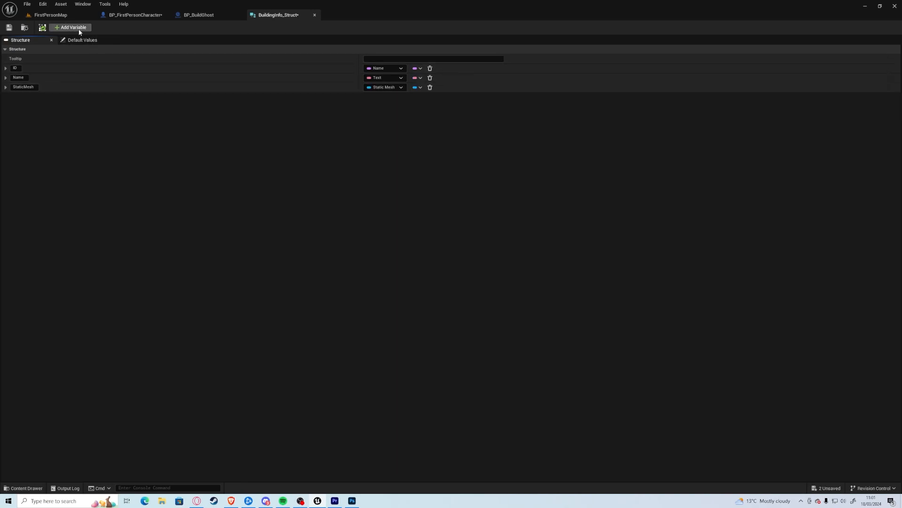
click(71, 27)
text(Actor)
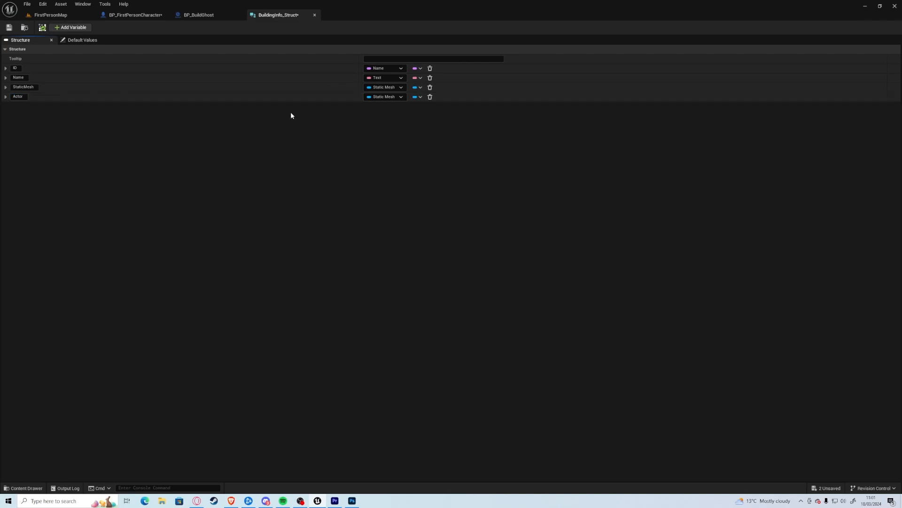
click(383, 97)
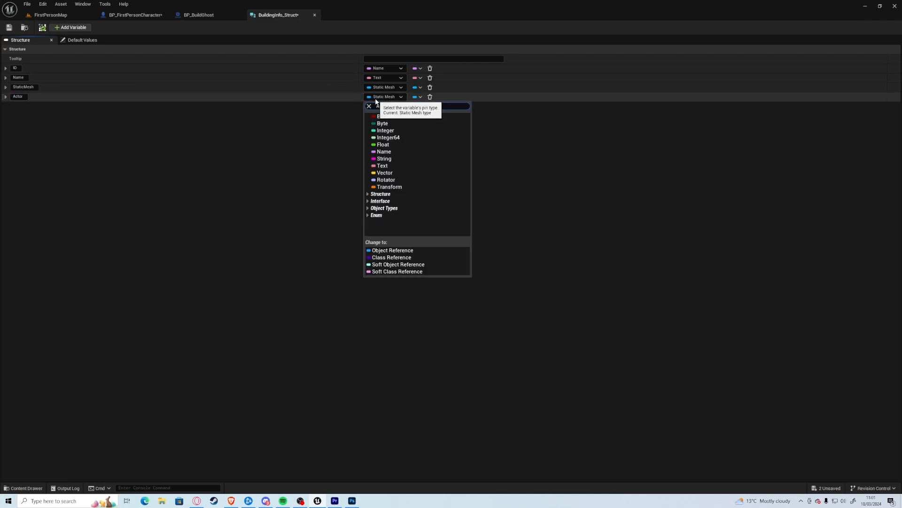
text(Actor)
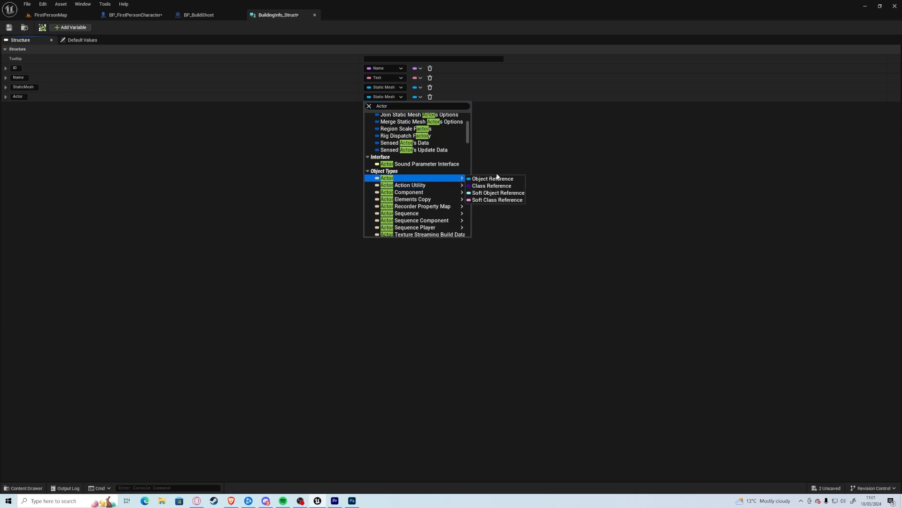
click(492, 179)
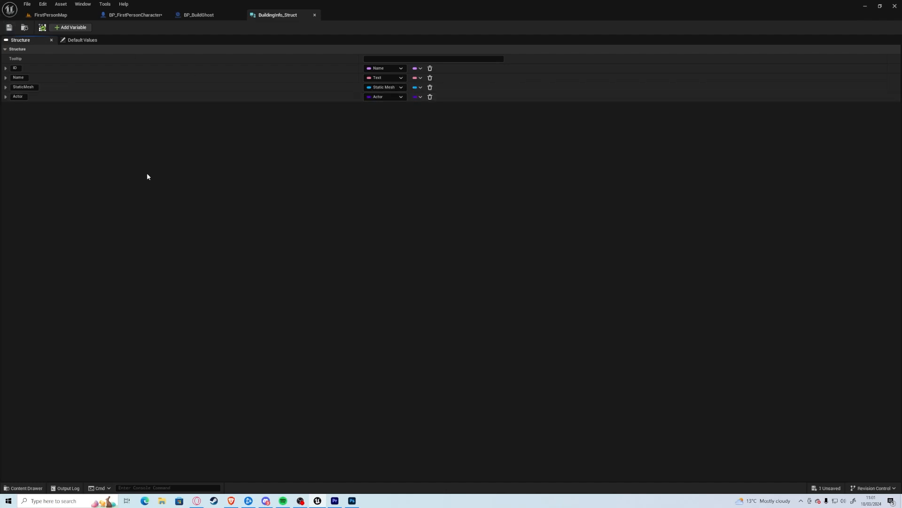
mouse_move(450, 48)
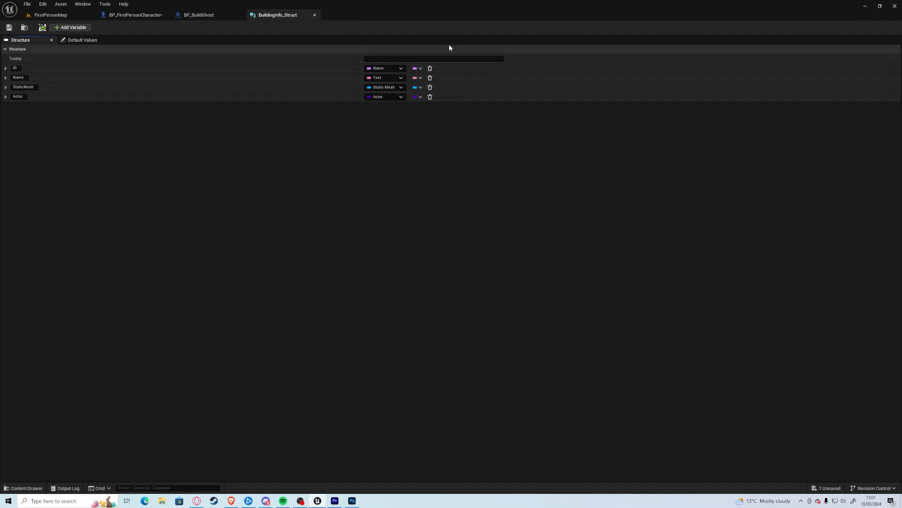
click(198, 14)
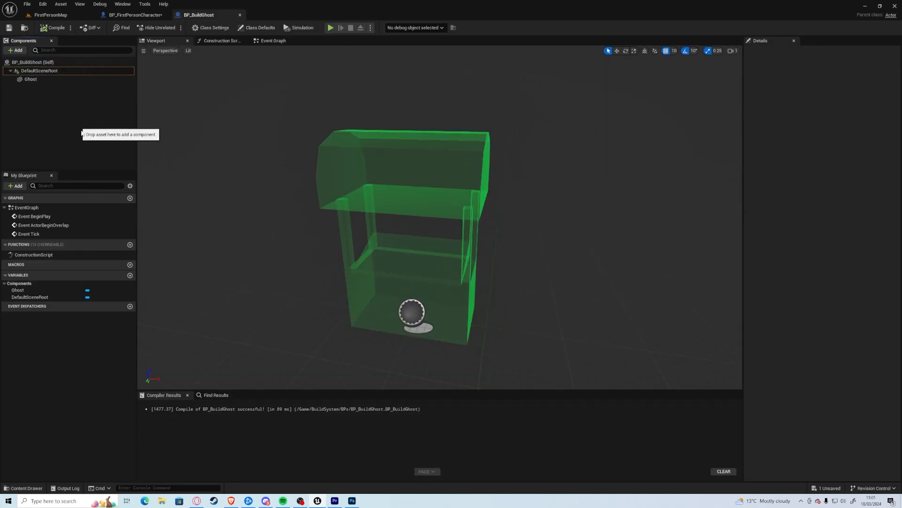
Step: Add a BuildingInfo variable of type Building Info Struct, instance editable and exposed on spawn
click(272, 40)
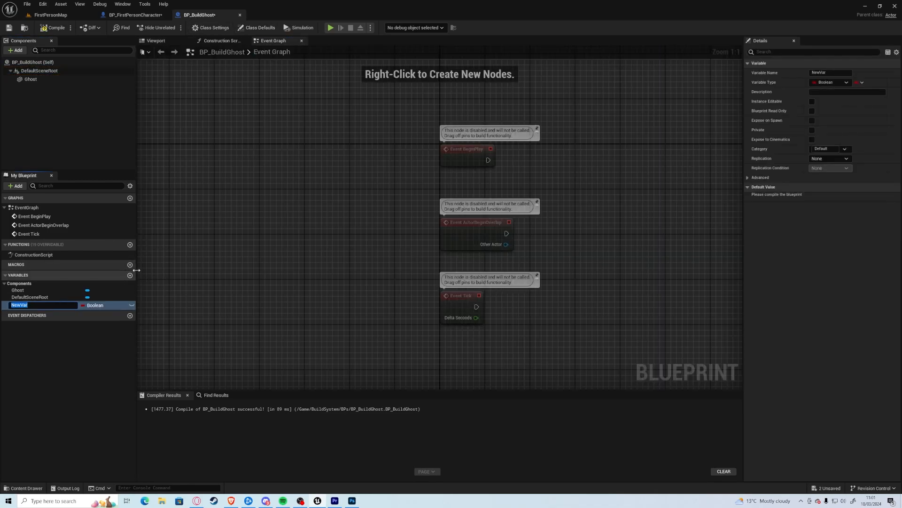
text(BuildingG)
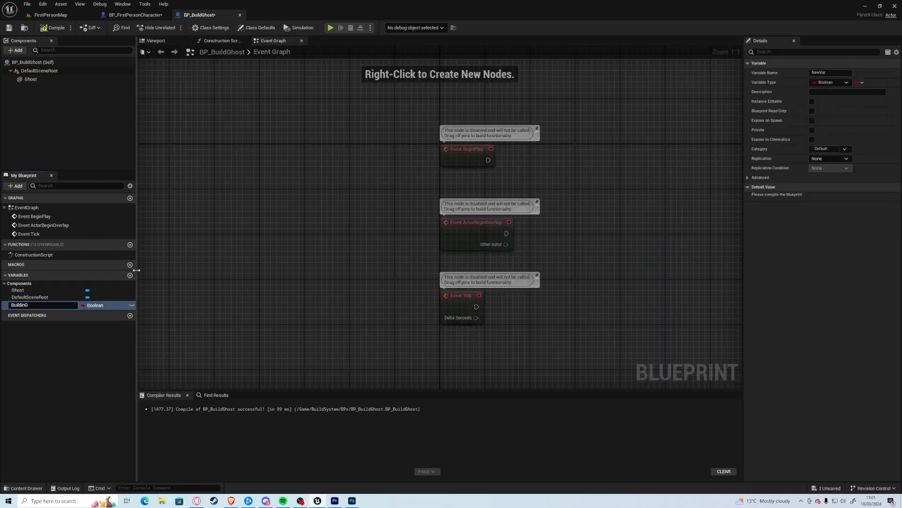
text(BuildingInfo)
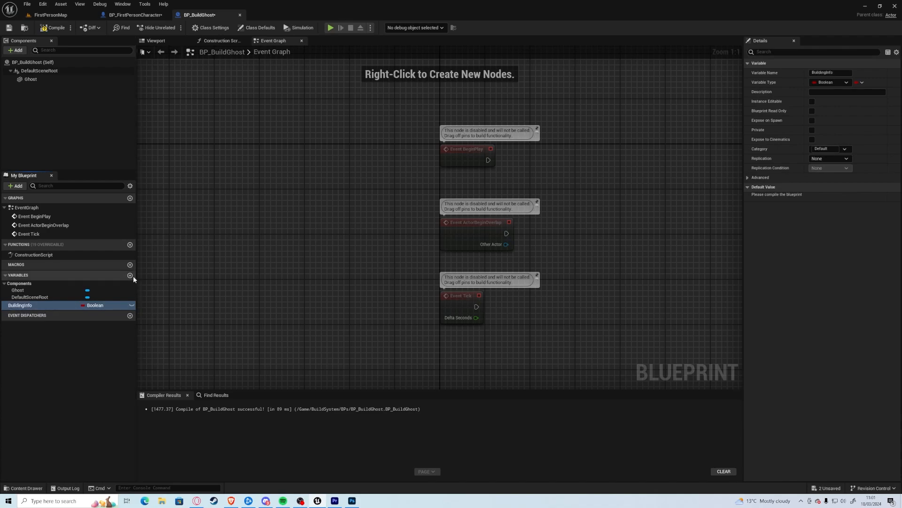
click(96, 305)
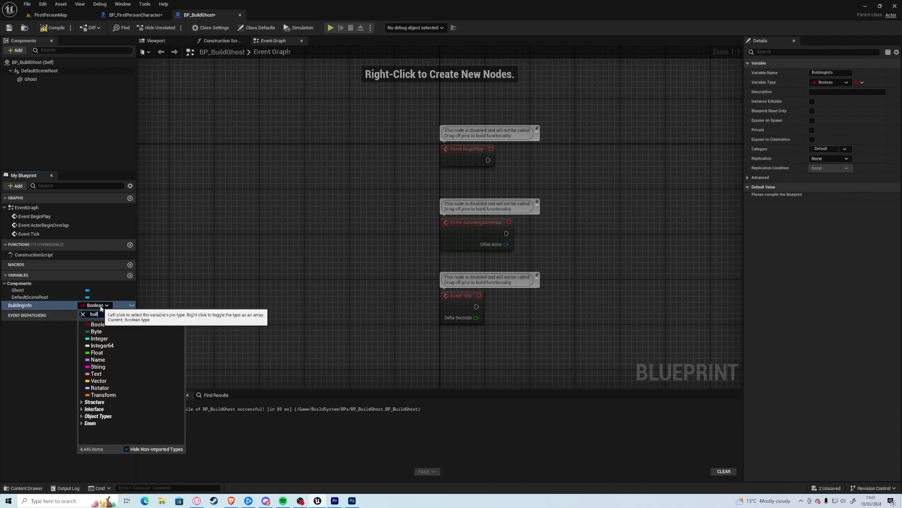
click(101, 409)
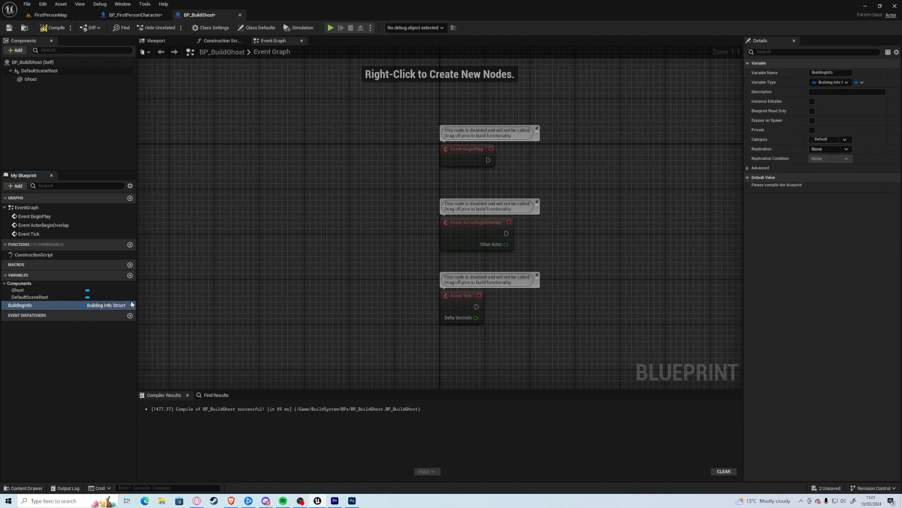
click(130, 305)
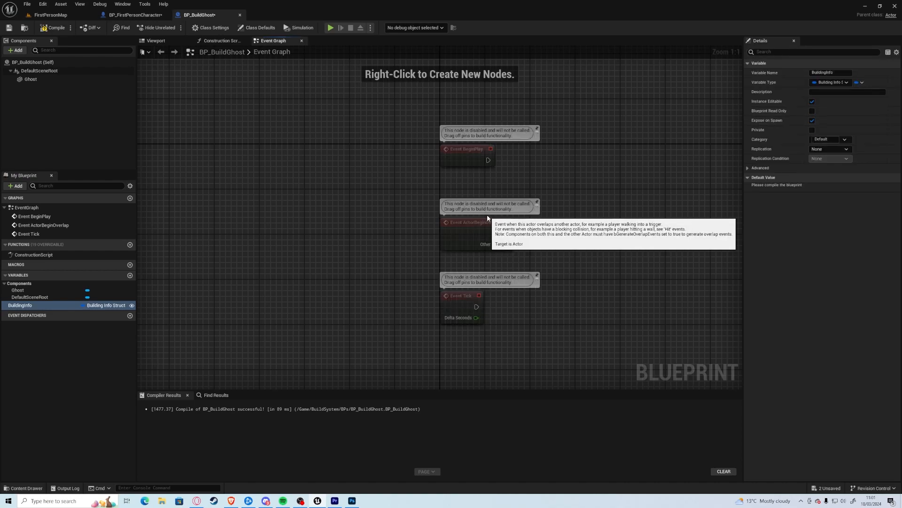
mouse_move(367, 244)
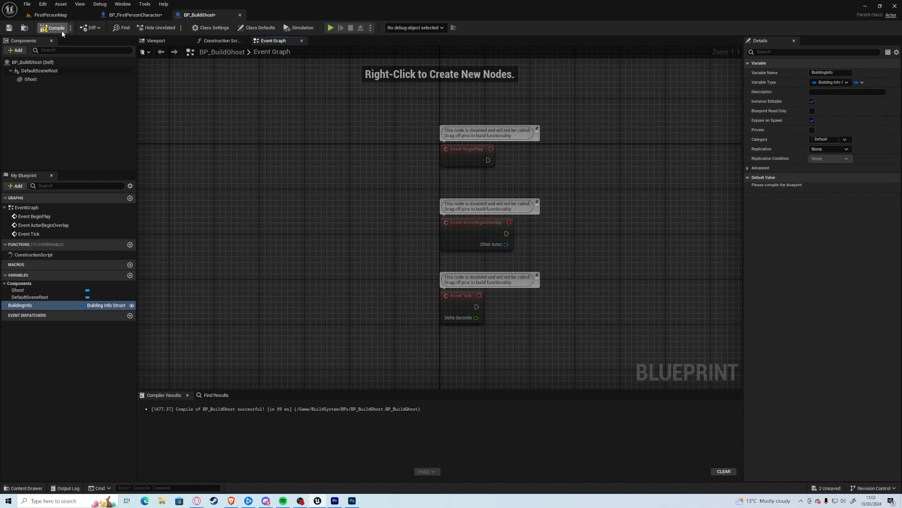
click(132, 15)
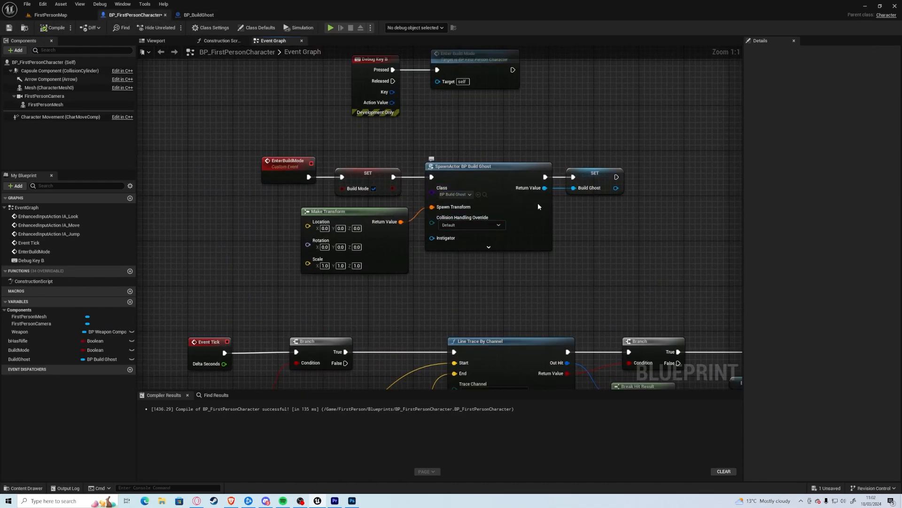
Step: Refresh the ghost spawn node's inputs and create the BuildingInfo_DT data table in BuildSystem
click(463, 165)
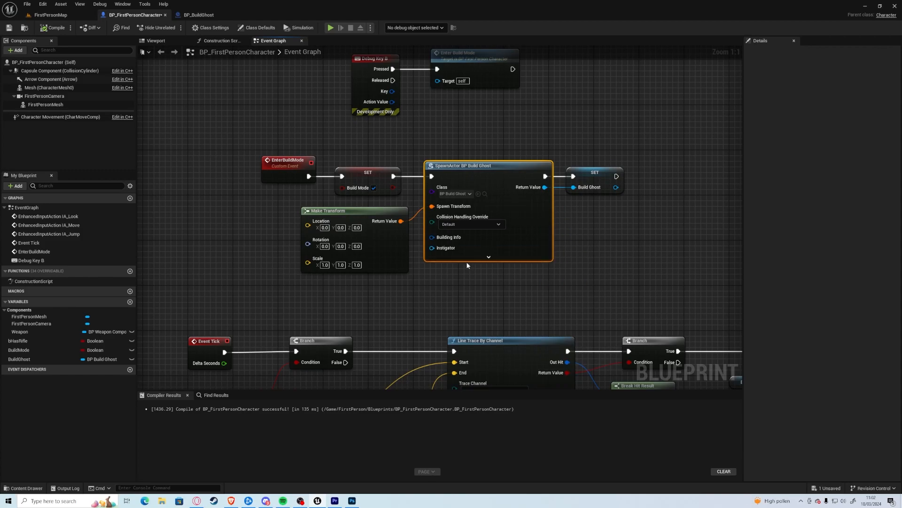
click(594, 175)
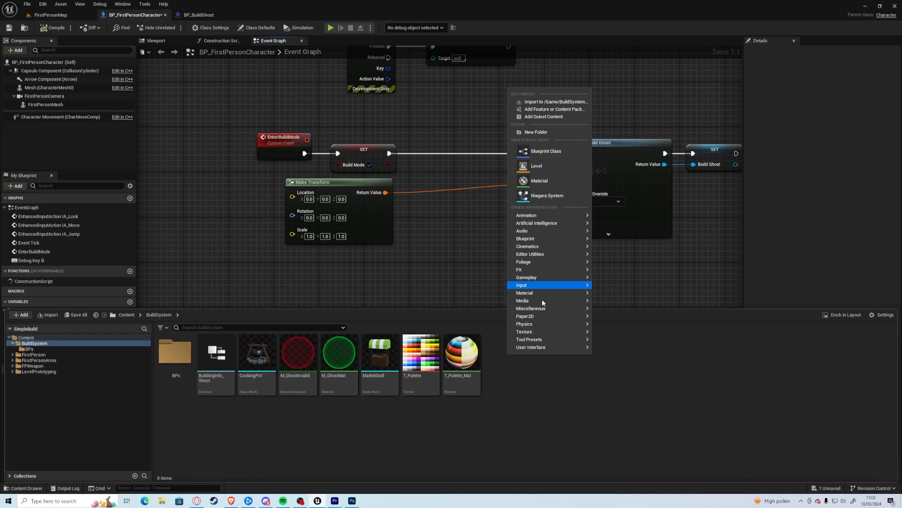
mouse_move(530, 308)
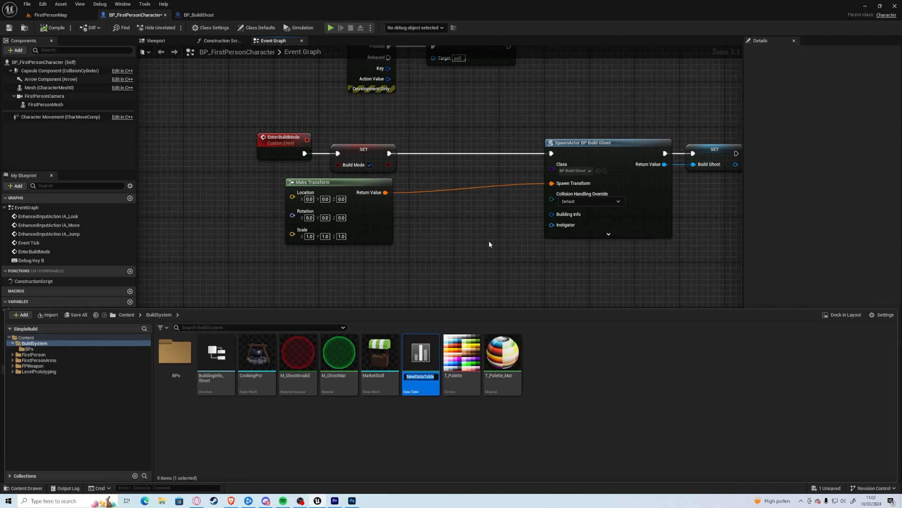
text(BuildingInfo_DT)
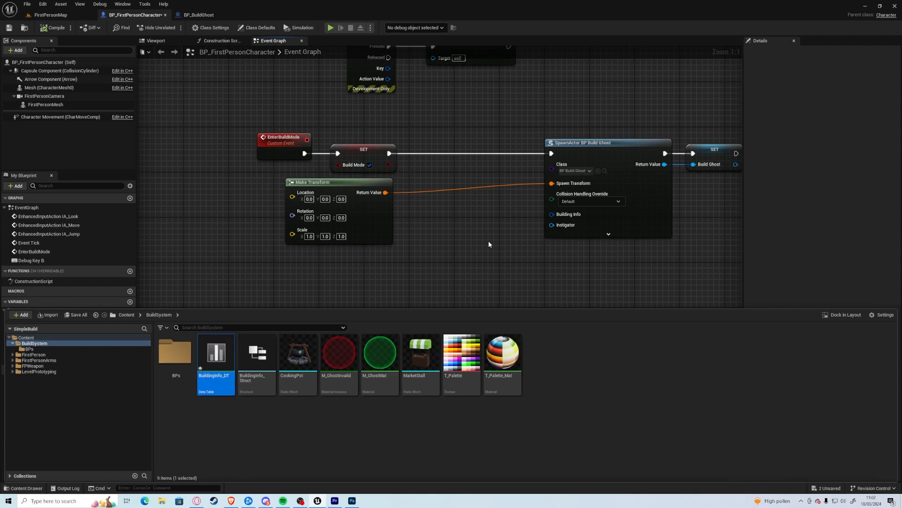
Step: Rename the data table's row to Market and set its ID and Name to Market
double_click(215, 352)
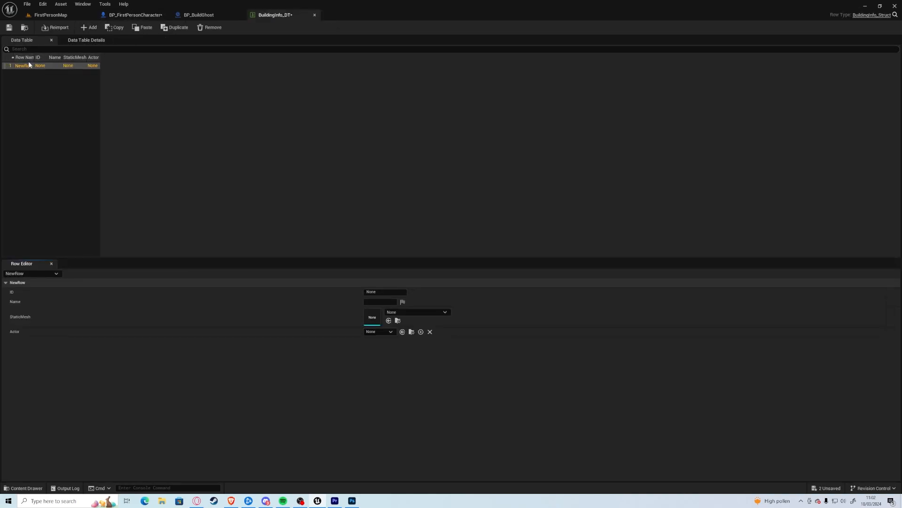
double_click(22, 65)
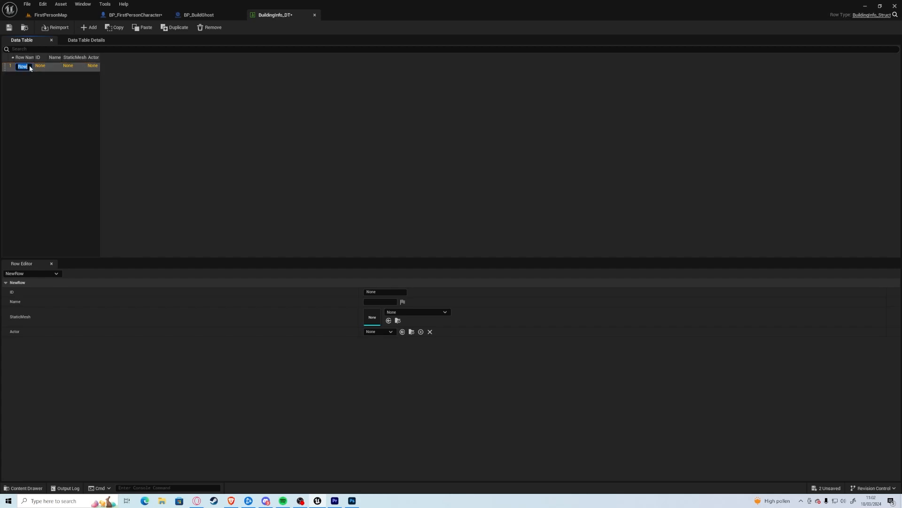
text(Ma)
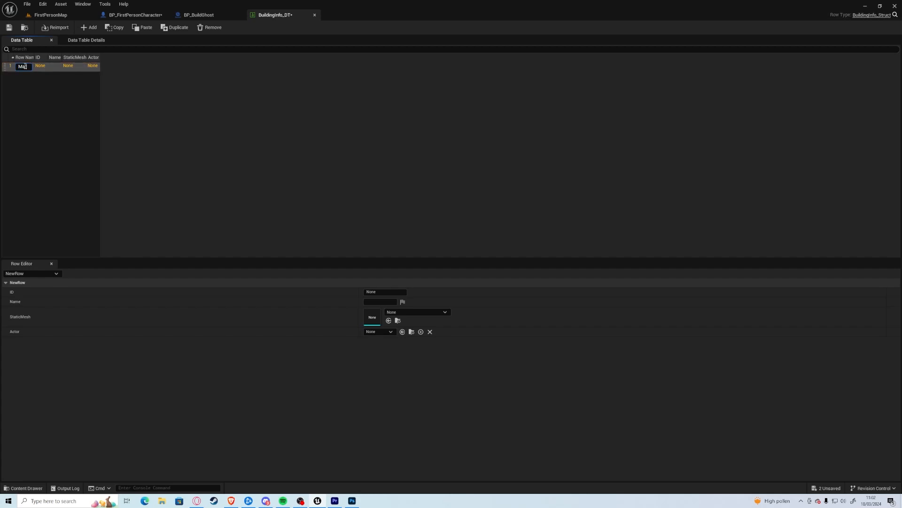
text(Market)
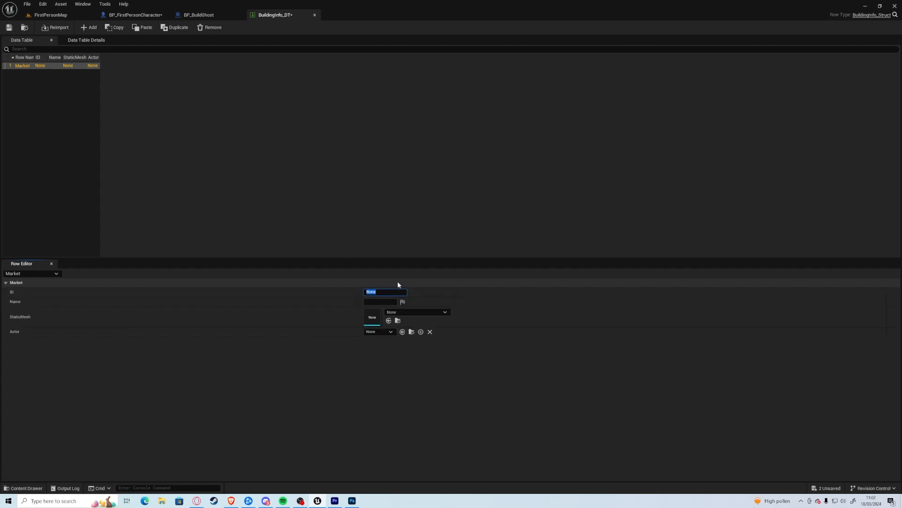
text(Market)
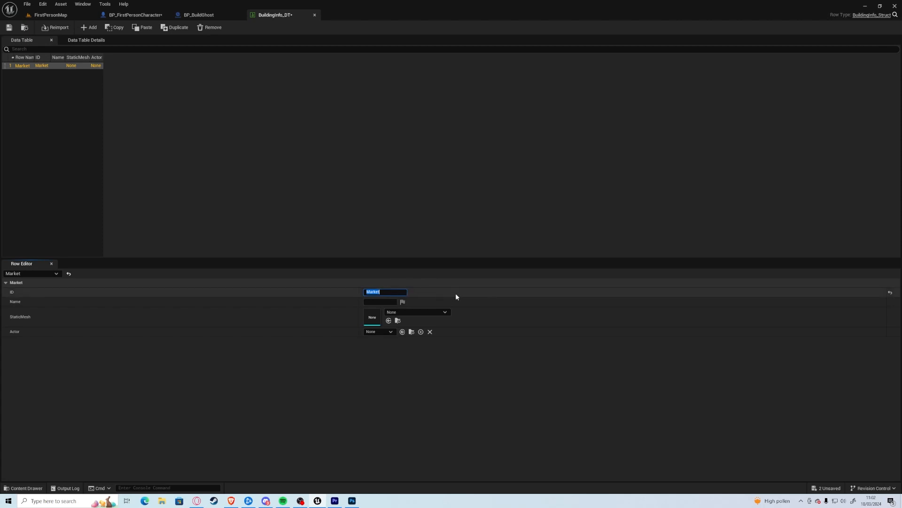
click(381, 301)
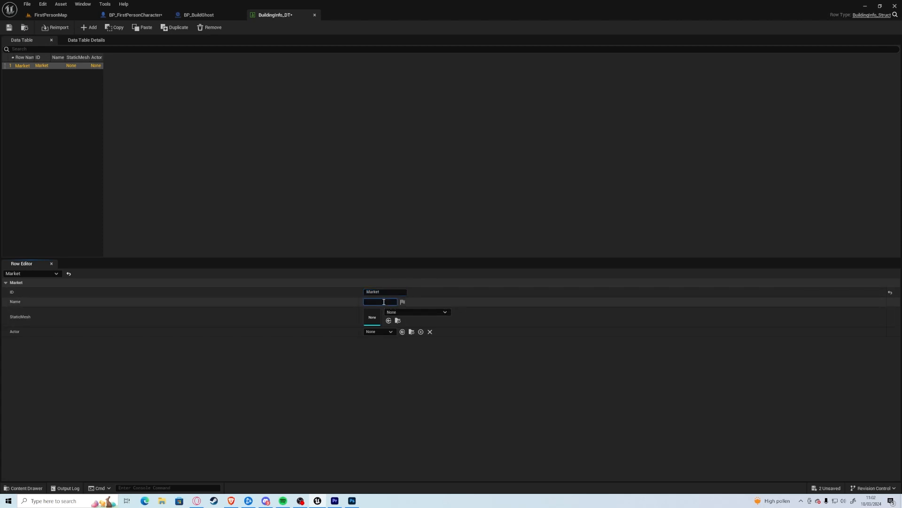
text(Market)
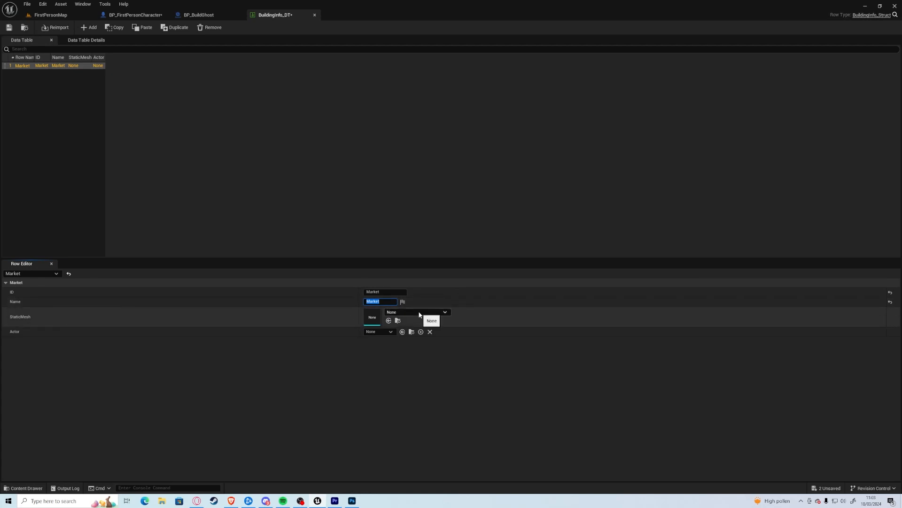
Step: Assign the MarketStall mesh and a newly created Market_BP blueprint as the row's Actor
click(431, 320)
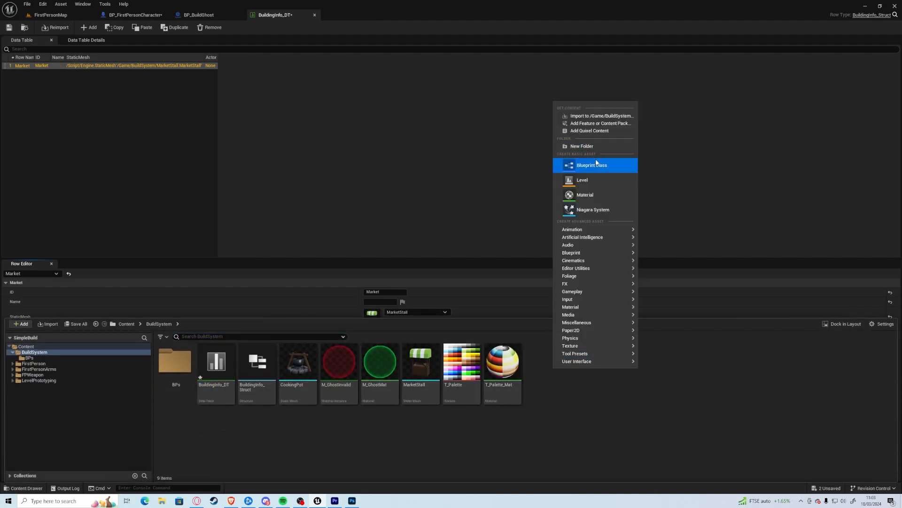
click(591, 165)
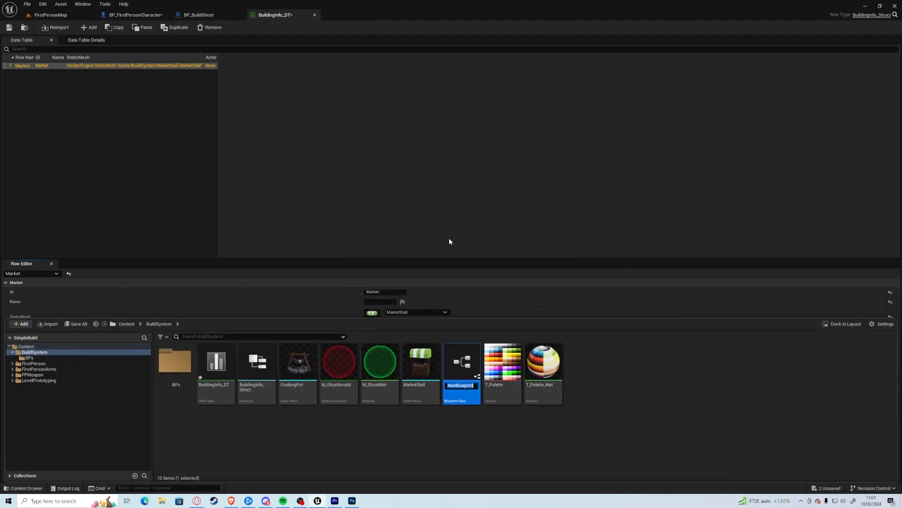
text(Market_Bp)
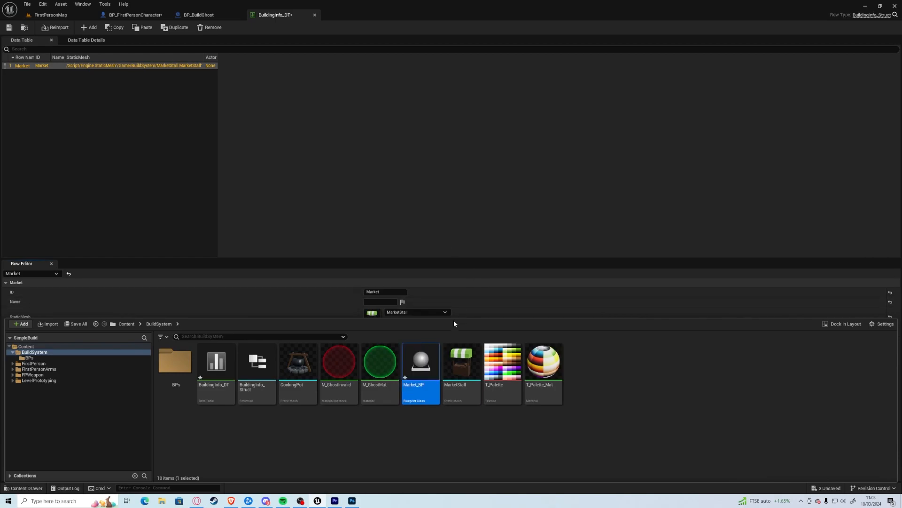
click(378, 331)
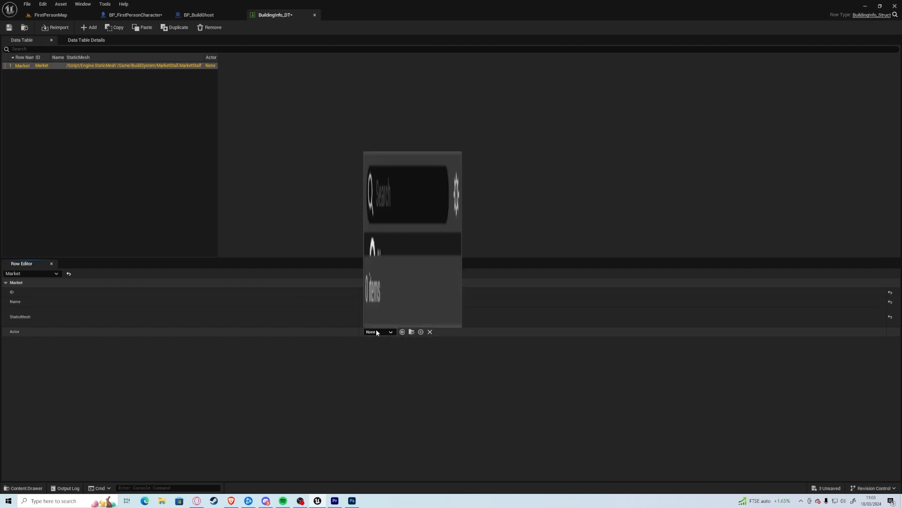
text(market)
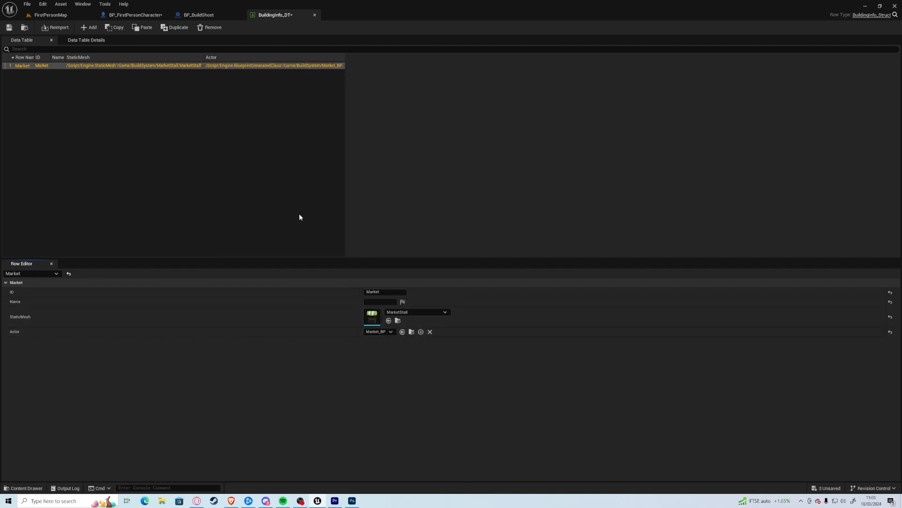
click(132, 14)
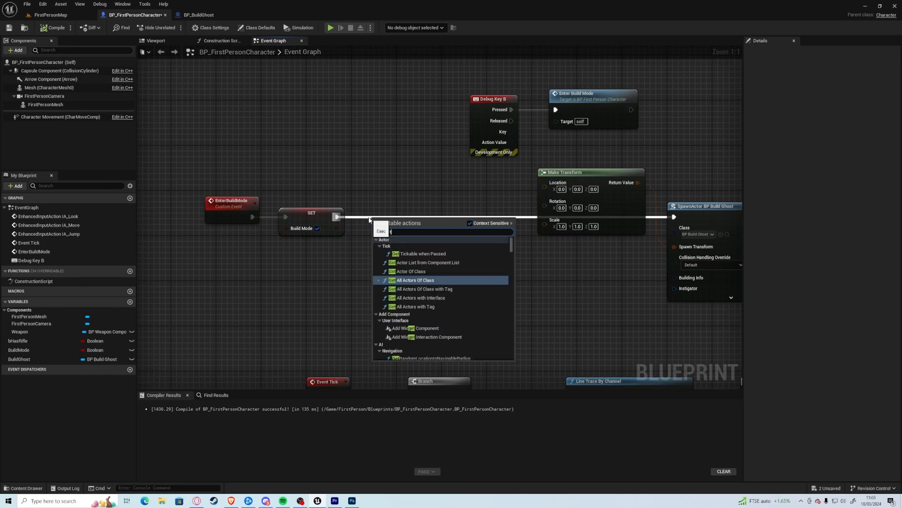
Step: Add a Get Data Table Row node reading BuildingInfo_DT's Market row into the ghost's Building Info
text(f)
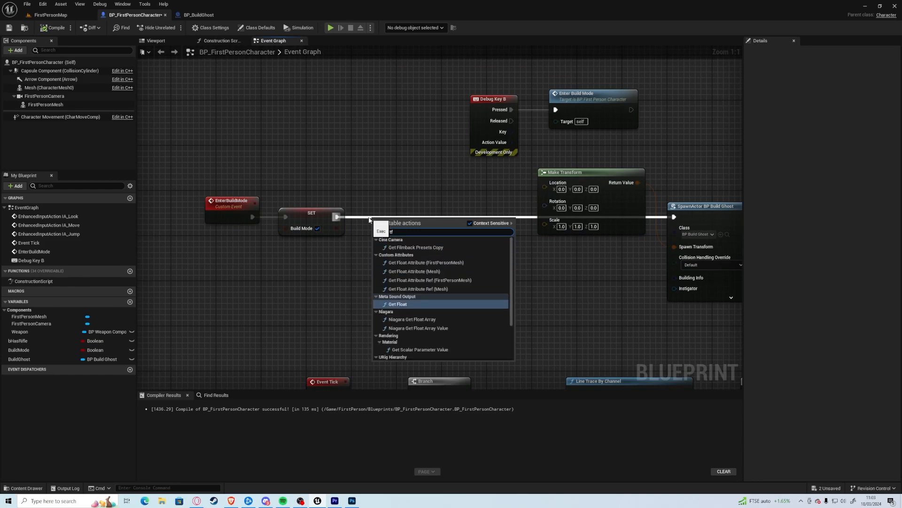
text(getdata)
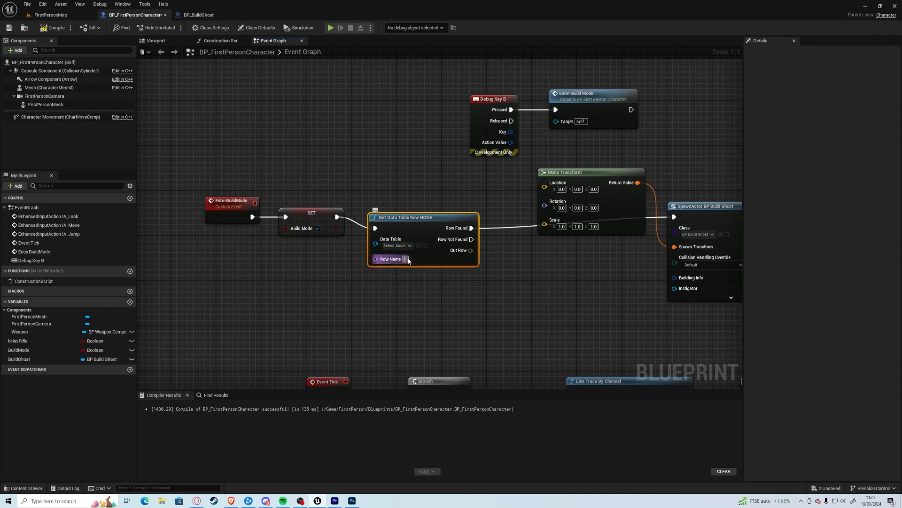
mouse_move(406, 259)
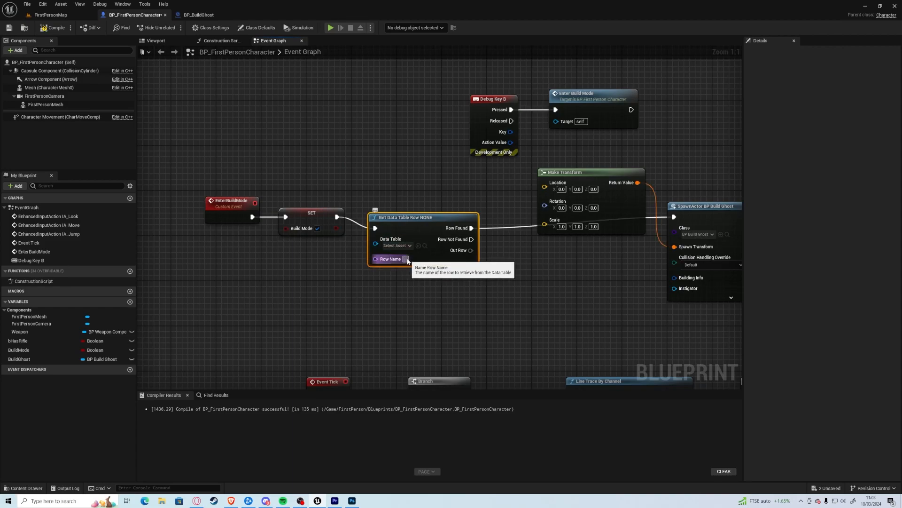
text(Market)
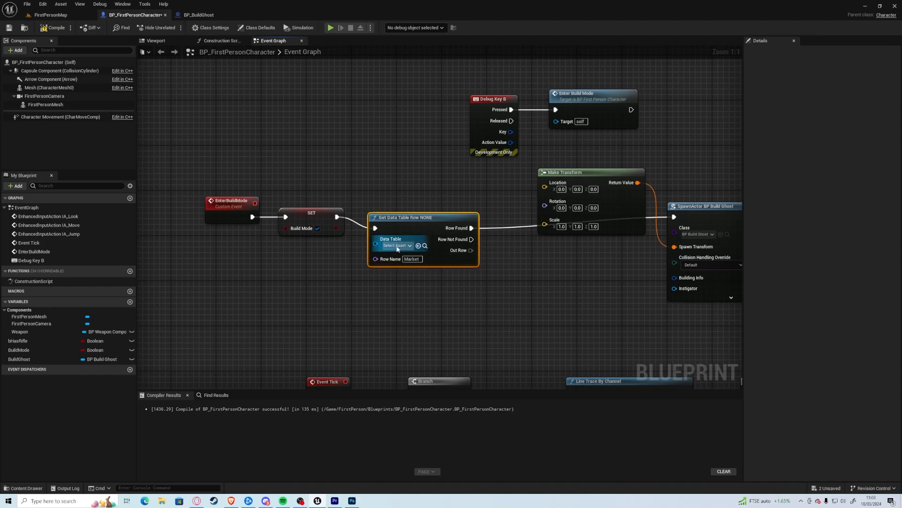
click(394, 246)
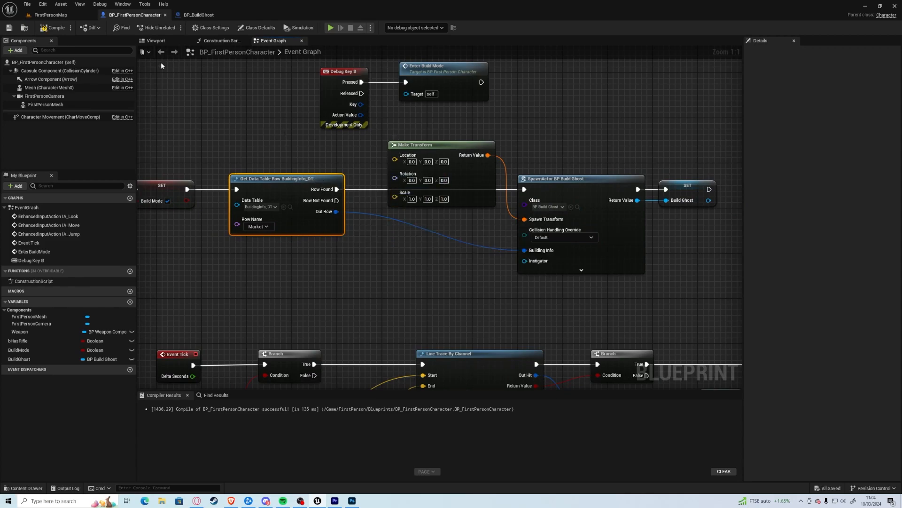
Step: Give Market_BP a static mesh component using MarketStall, compile it, and go to BP_BuildGhost
click(25, 488)
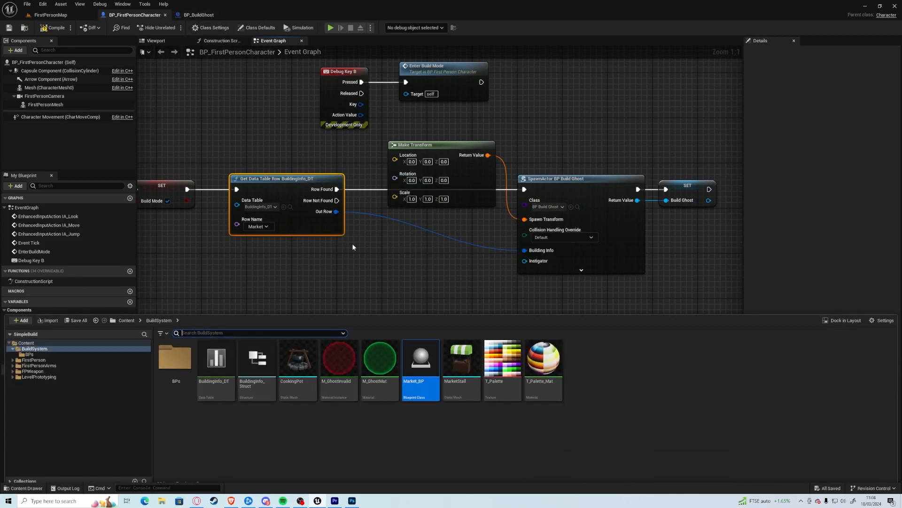
double_click(421, 357)
text(static)
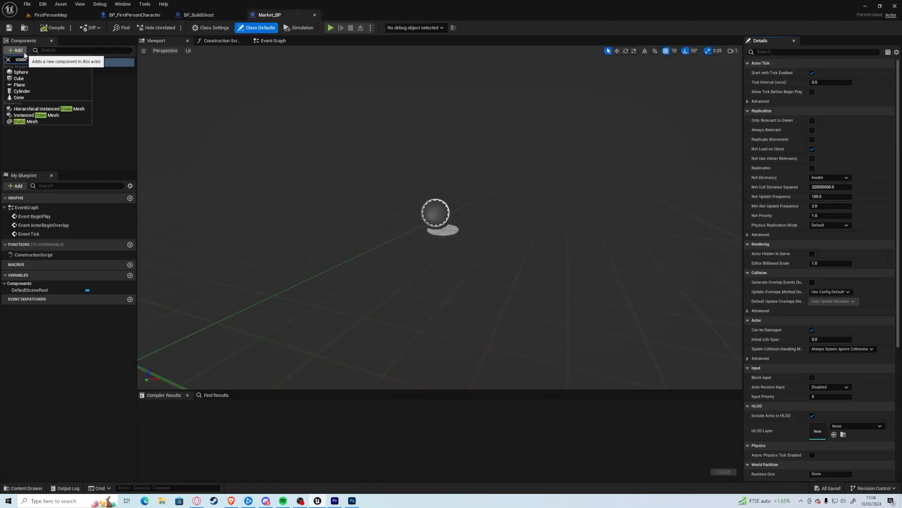
click(26, 121)
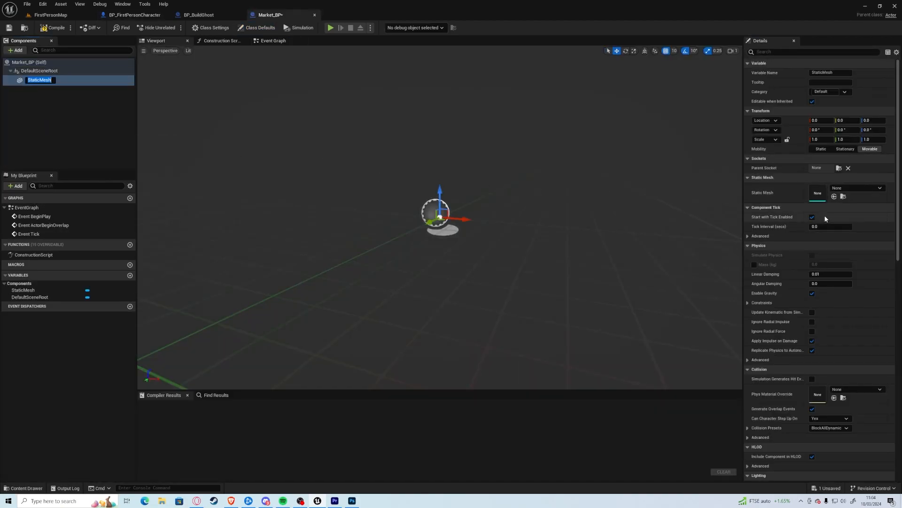
click(857, 188)
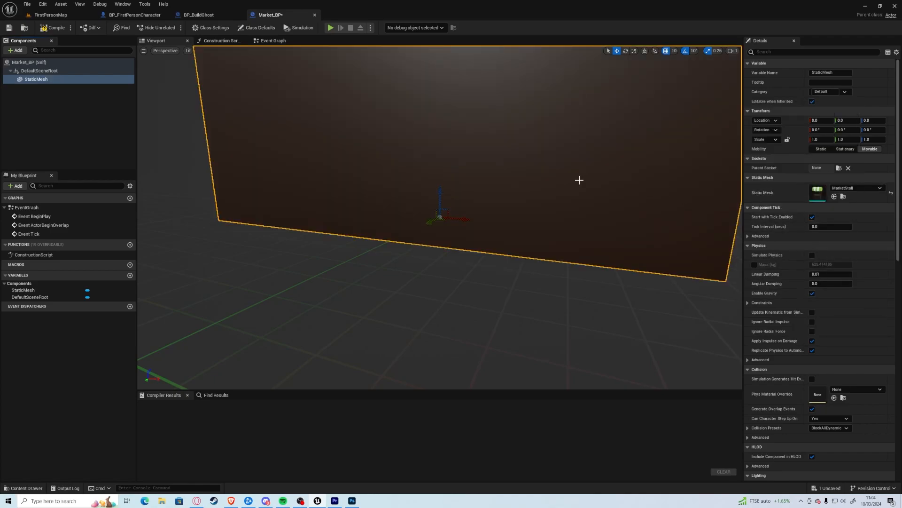
click(55, 27)
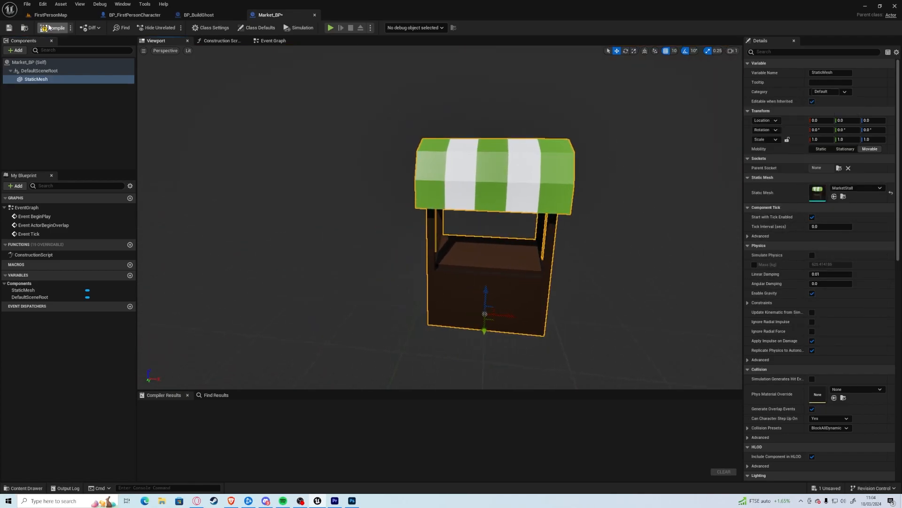
click(53, 27)
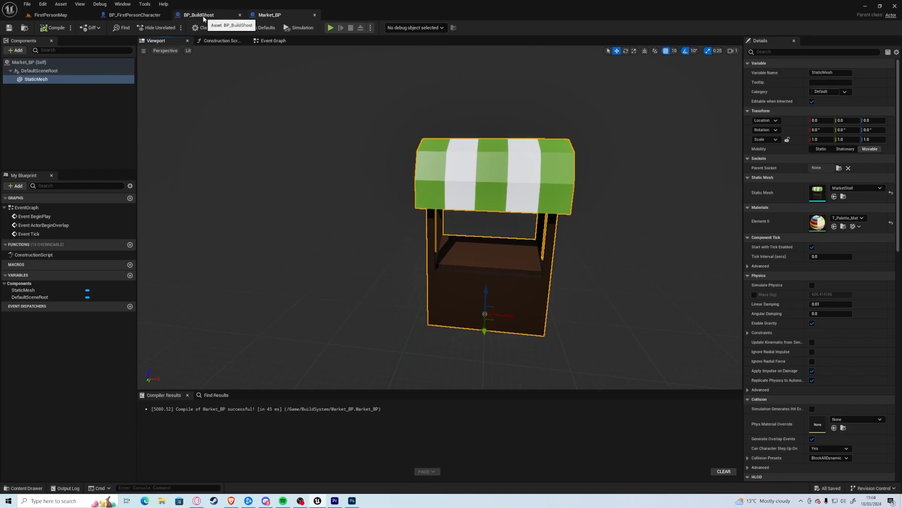
click(198, 14)
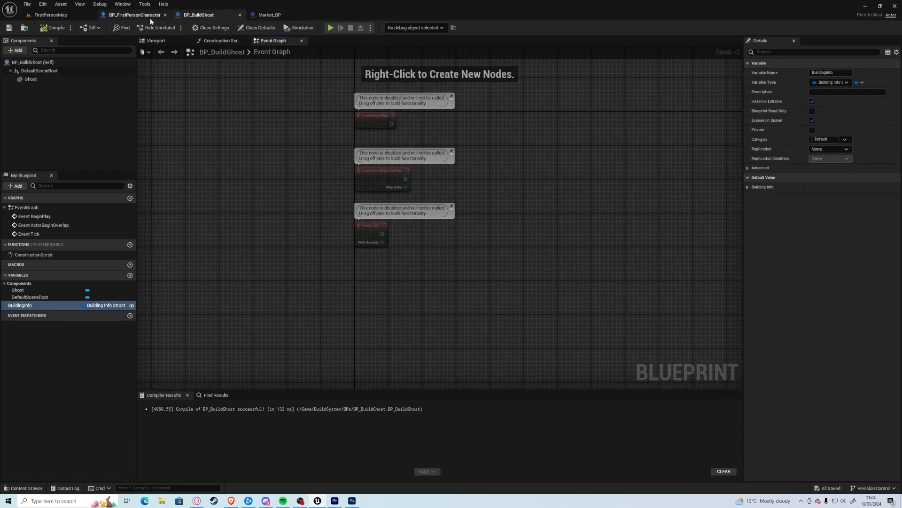
Step: Add a BuildActor custom event, a BuildGhost reference with Get Actor Transform, and a spawn node
click(134, 14)
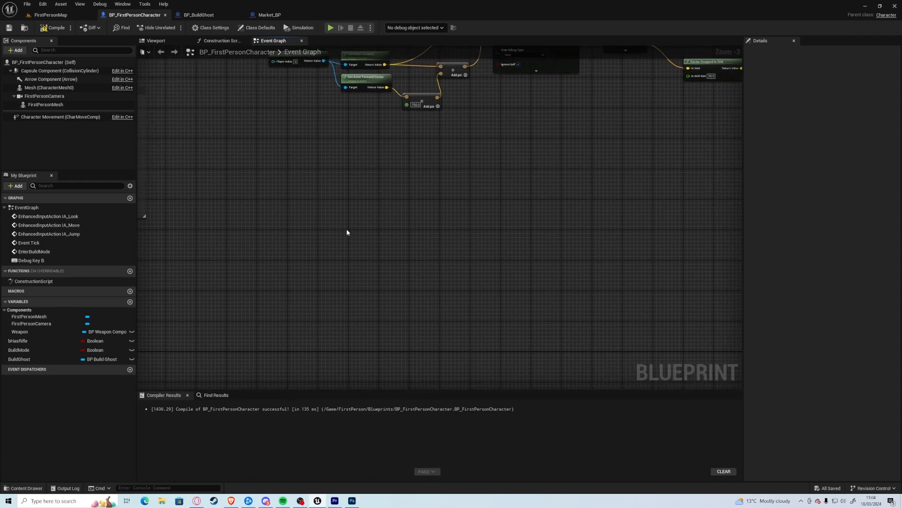
mouse_move(341, 250)
text(CustomE)
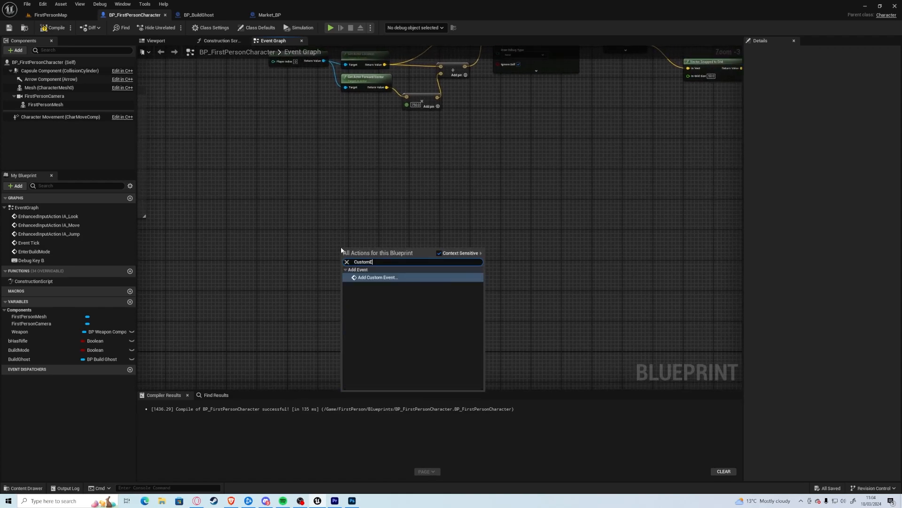
click(378, 276)
text(BuildActor)
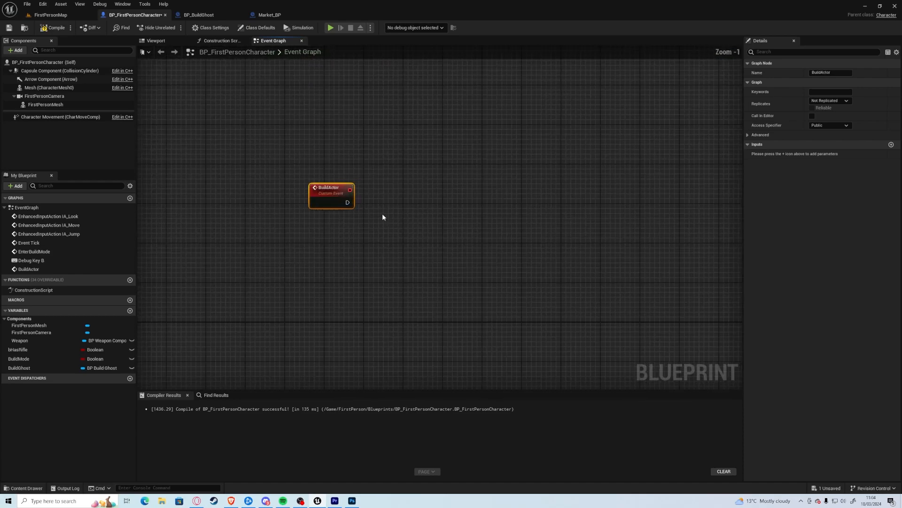
drag(347, 201, 338, 220)
text(getactort)
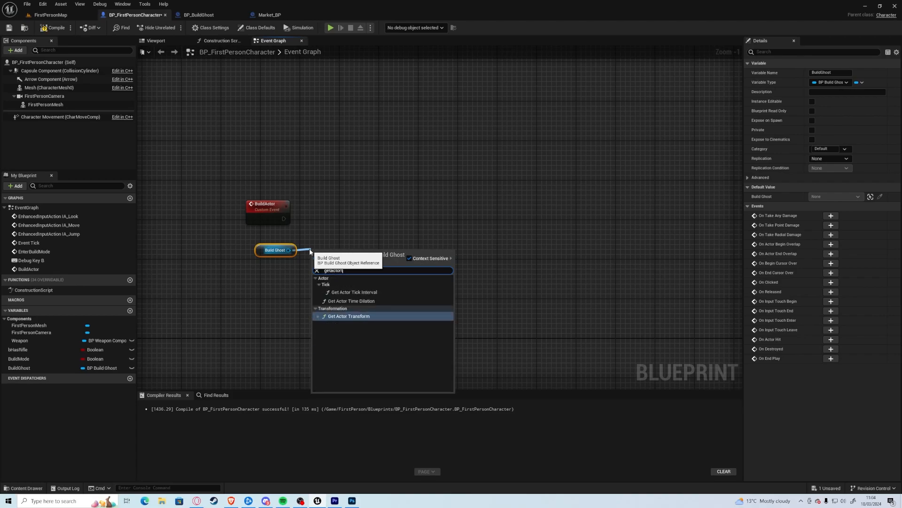
click(347, 316)
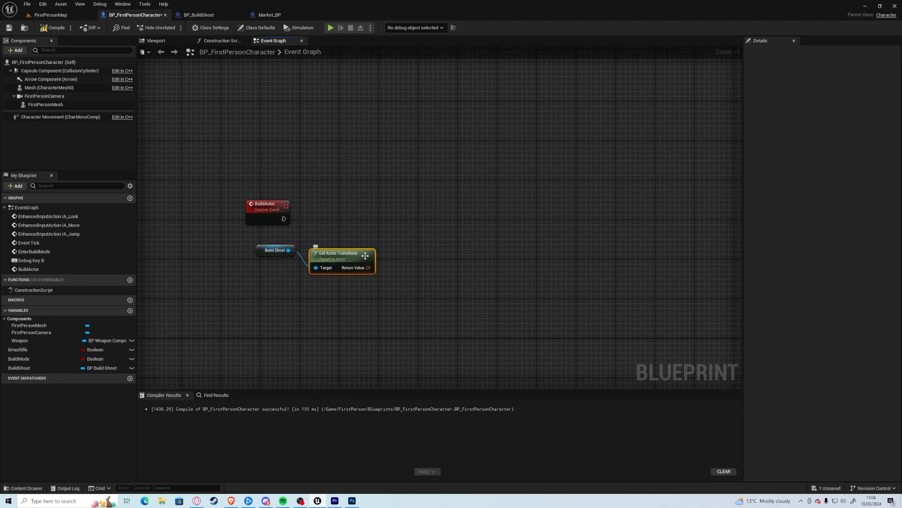
drag(284, 218, 416, 223)
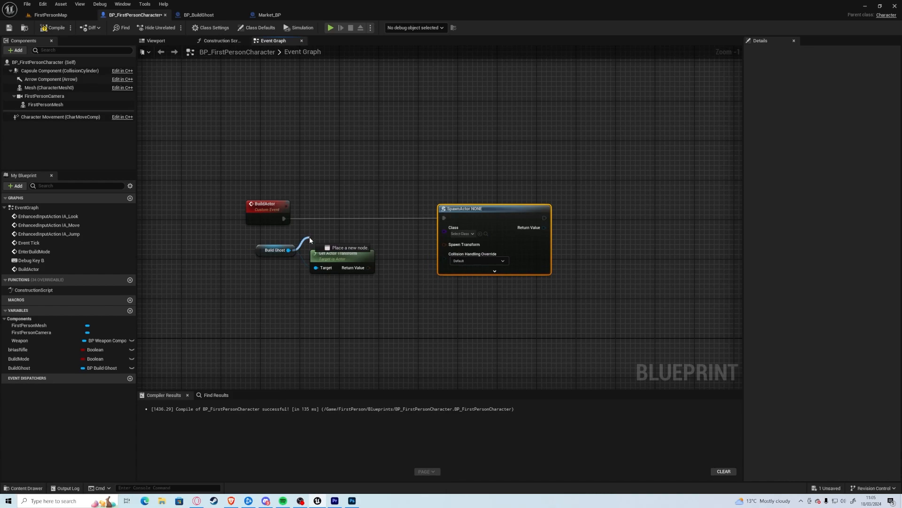
Step: Get the ghost's Building Info, break the struct, and wire its Actor field to the Spawn Actor class
click(337, 239)
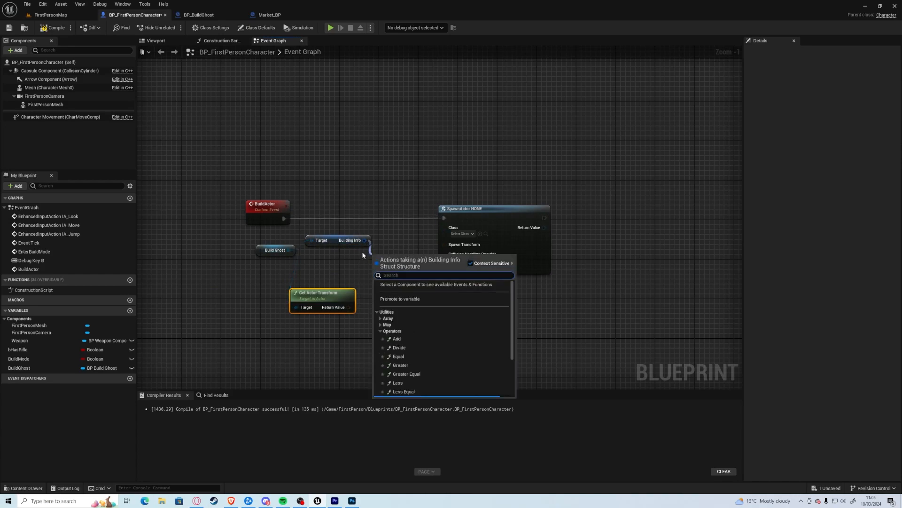
text(get)
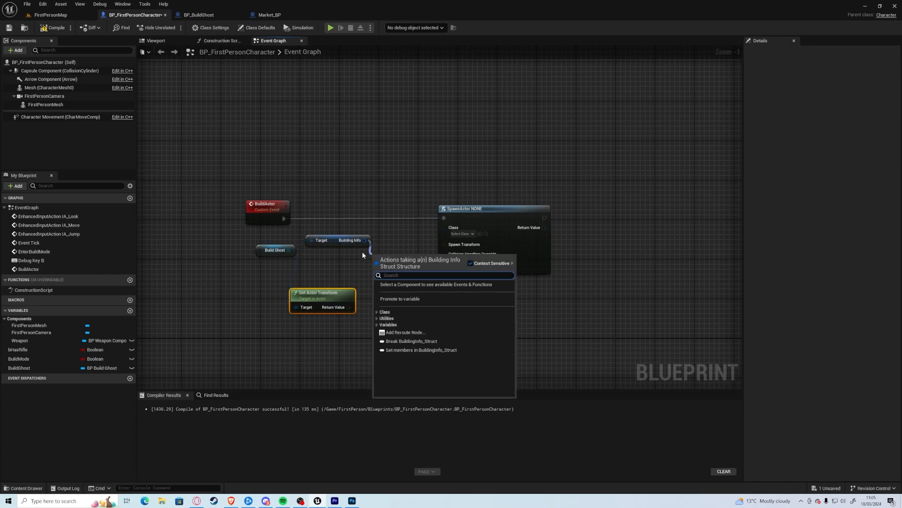
click(411, 340)
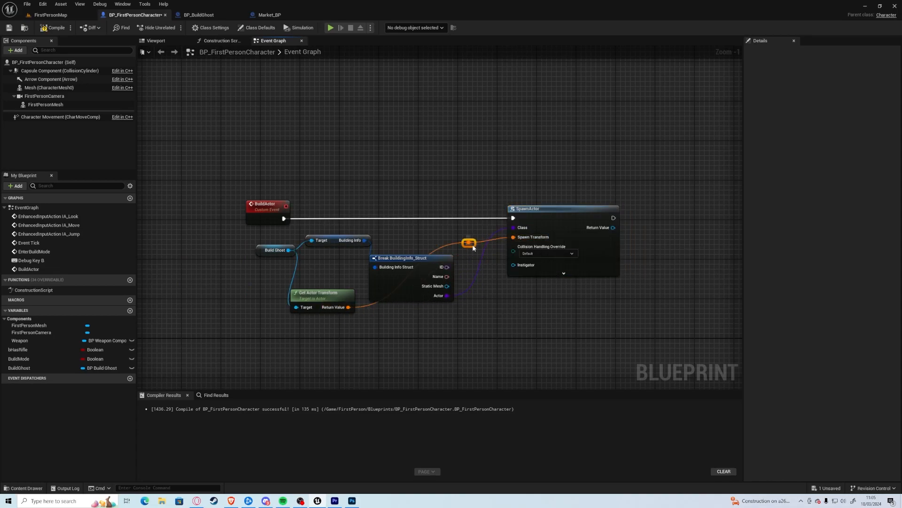
drag(469, 242, 469, 306)
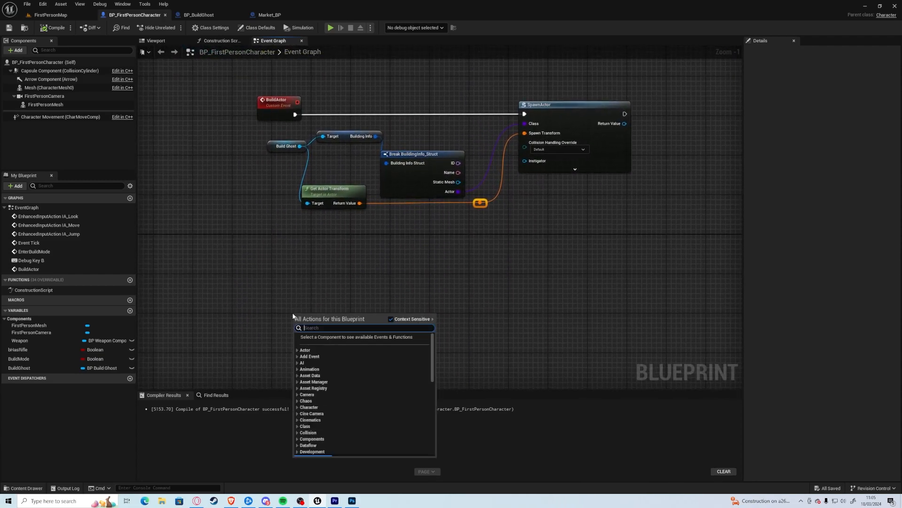
Step: Add a Debug Key Left Mouse Button event branching on Build Mode that calls Build Actor when true
text(f)
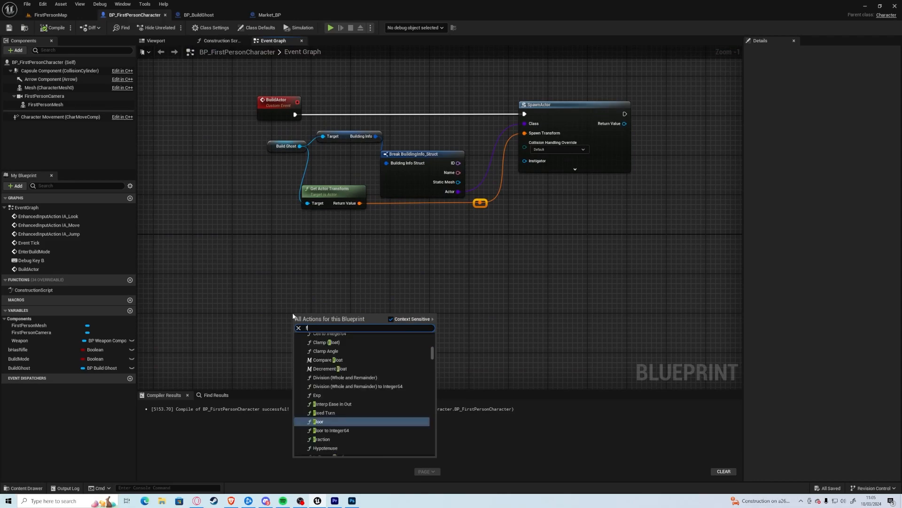
text(debug)
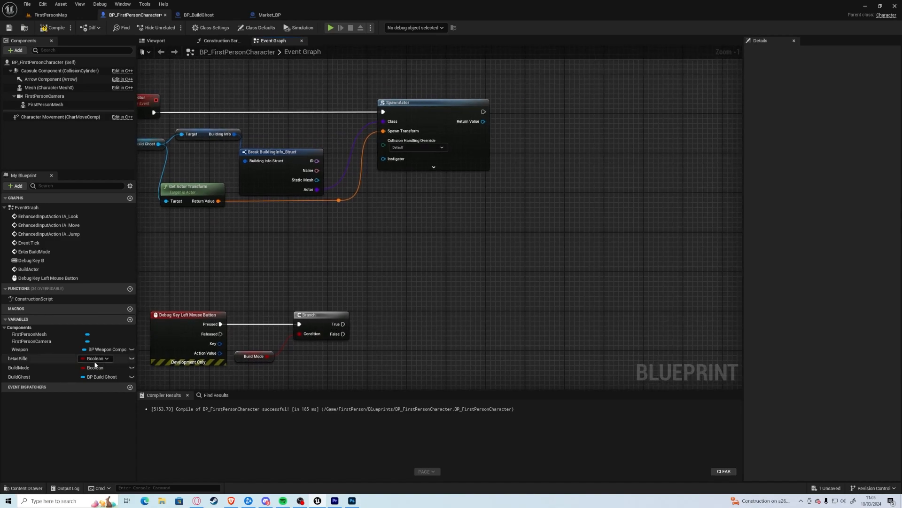
drag(344, 324, 371, 312)
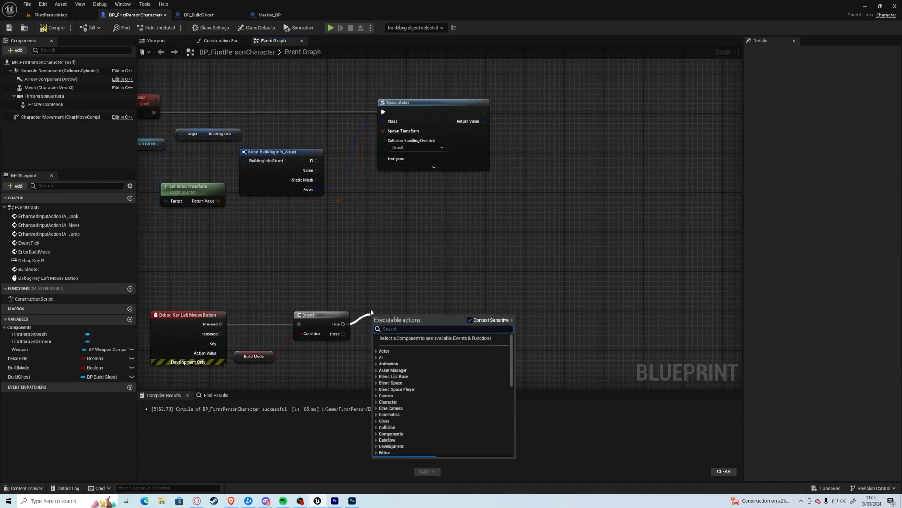
click(409, 320)
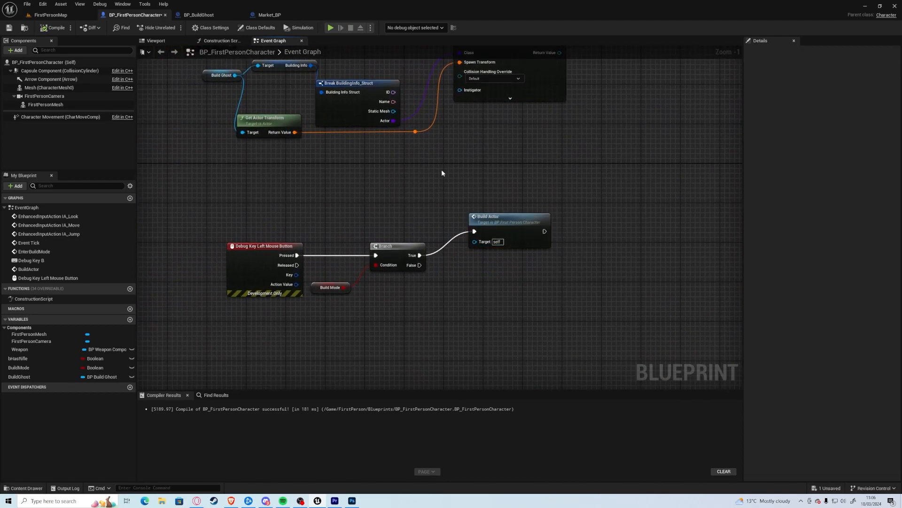
scroll(down, 3)
text(cust)
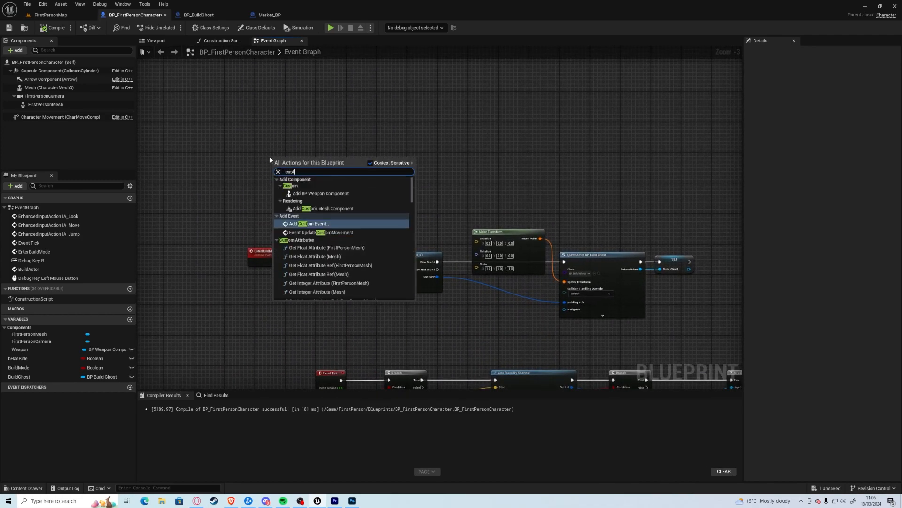
Step: Create the ExitBuildMode custom event with a Build Ghost reference beside it
click(312, 223)
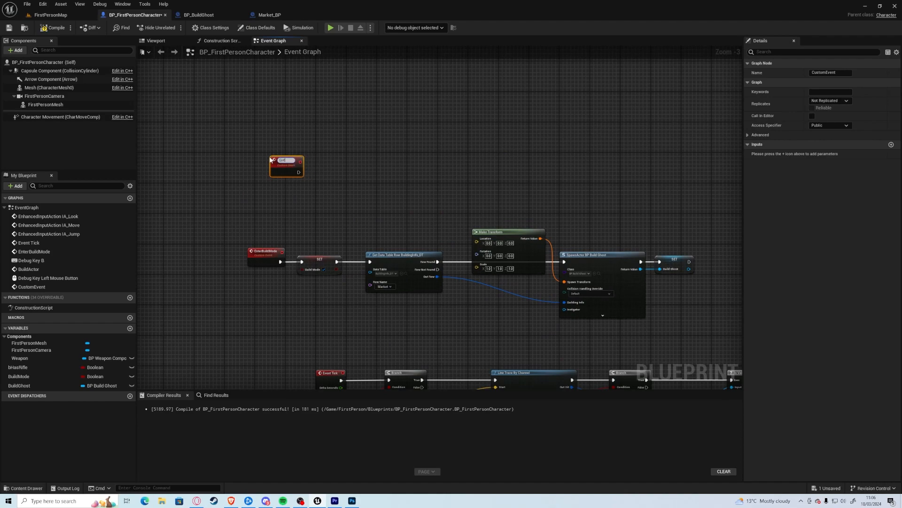
text(ExitBuildMode)
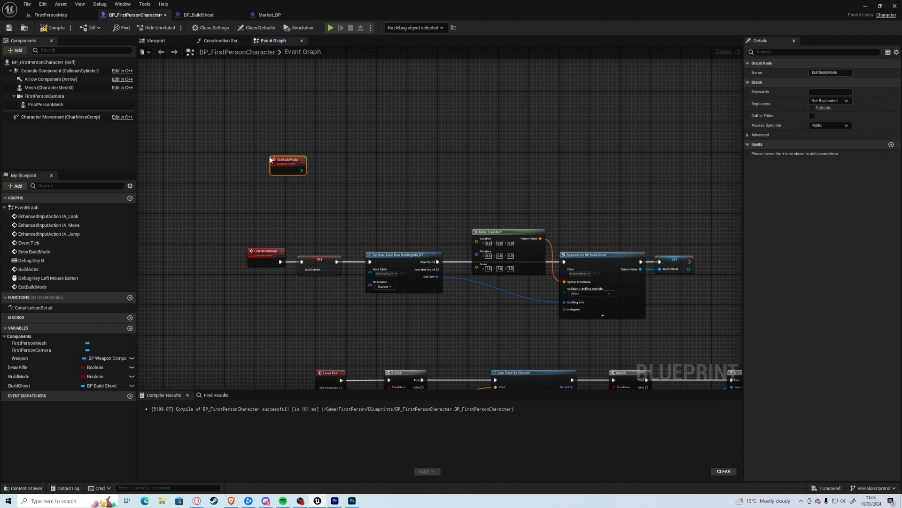
click(19, 385)
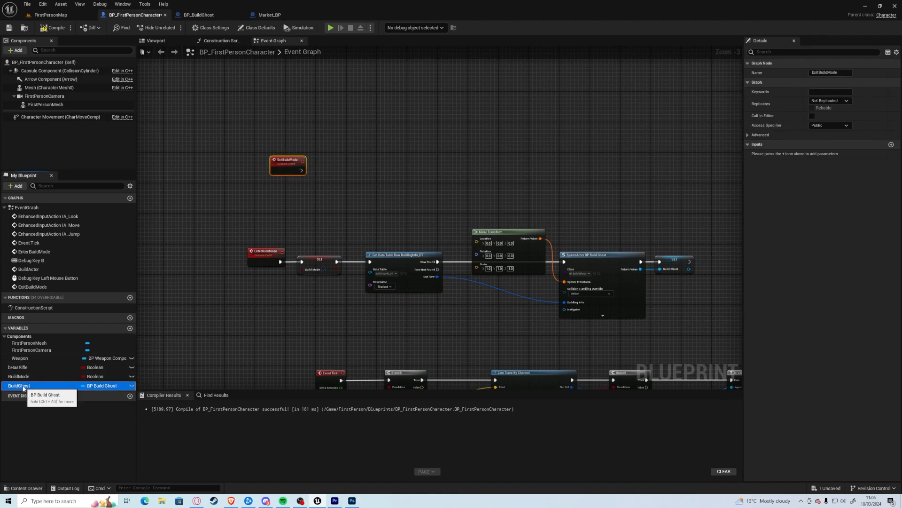
drag(19, 385, 299, 166)
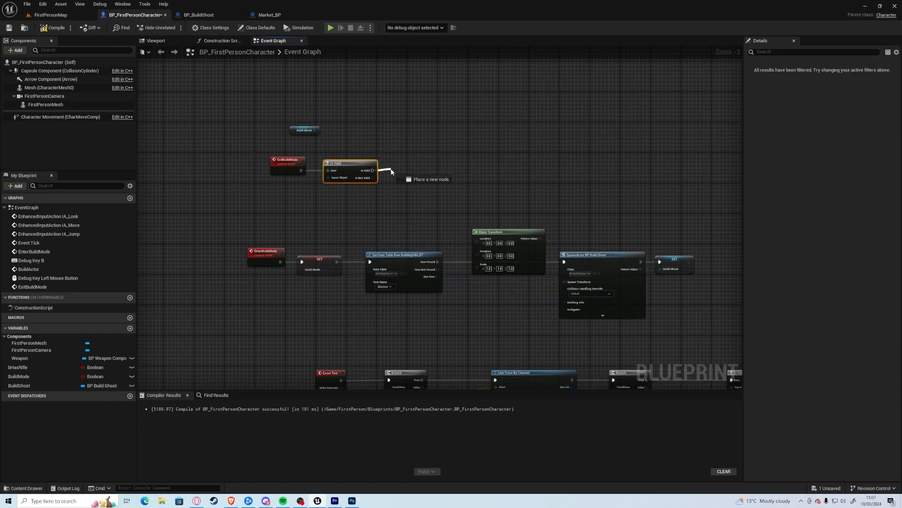
Step: Destroy the Build Ghost when valid and set Build Mode unchecked
click(431, 179)
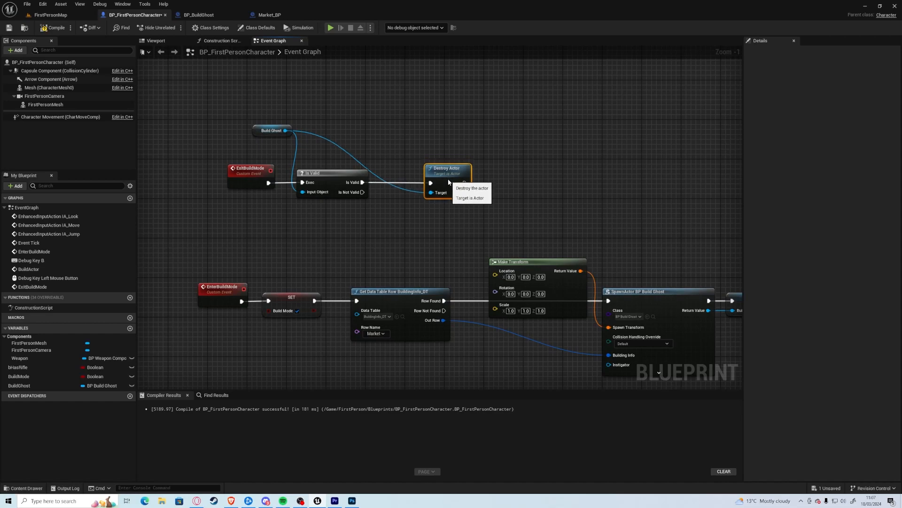
mouse_move(483, 94)
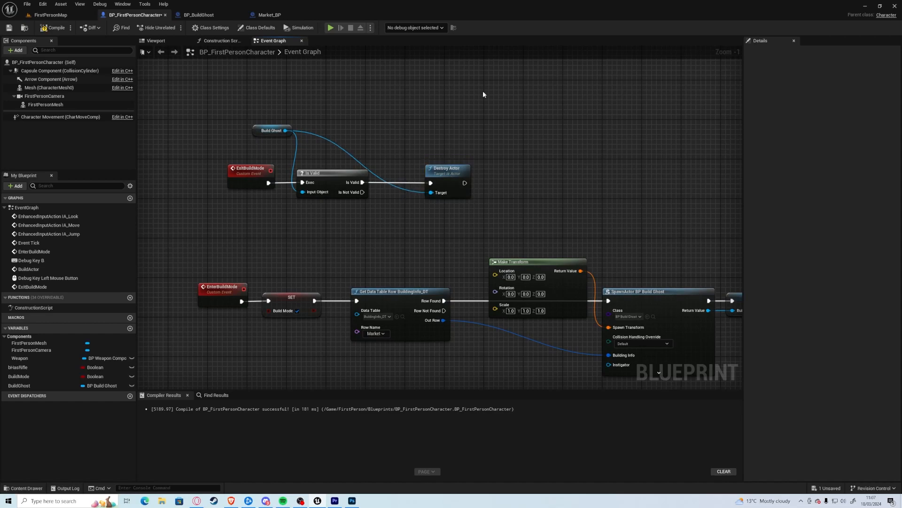
click(19, 376)
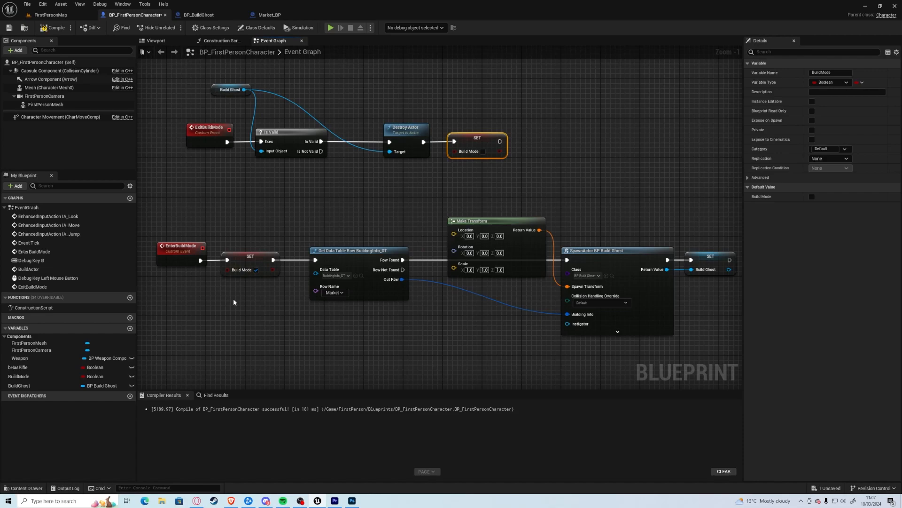
mouse_move(279, 276)
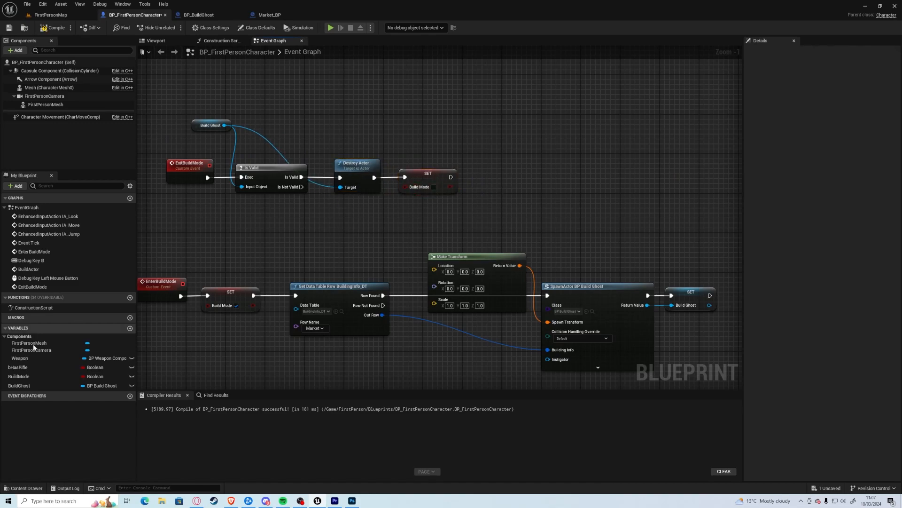
click(19, 385)
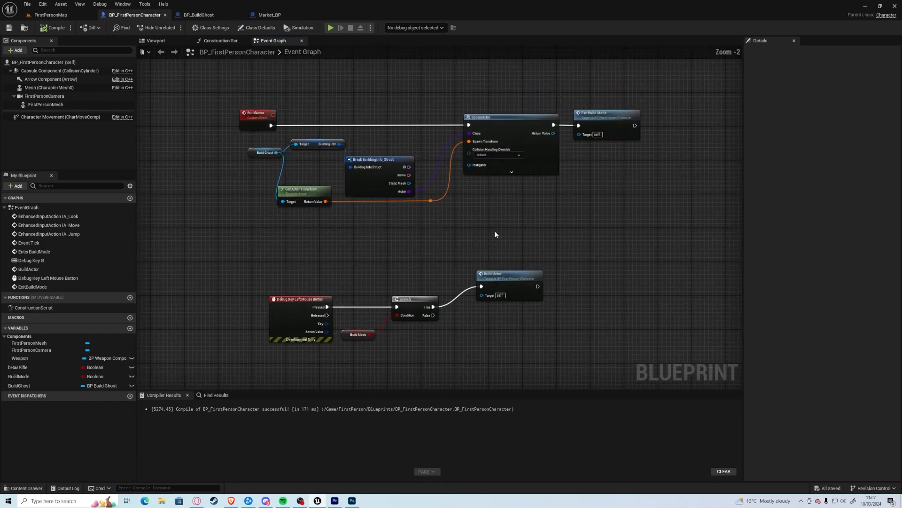
Step: Call Exit Build Mode after SpawnActor in BuildActor and run a play test with stat fps
drag(495, 234, 542, 267)
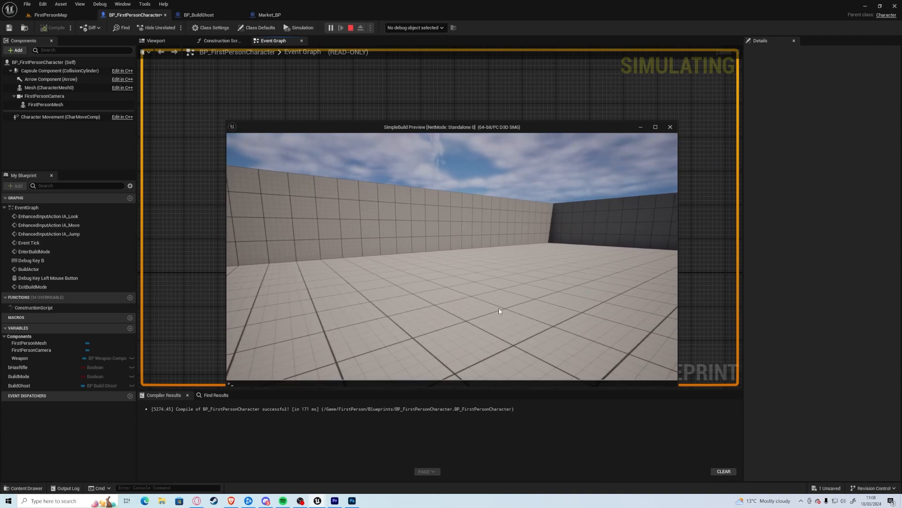
text(stat fps)
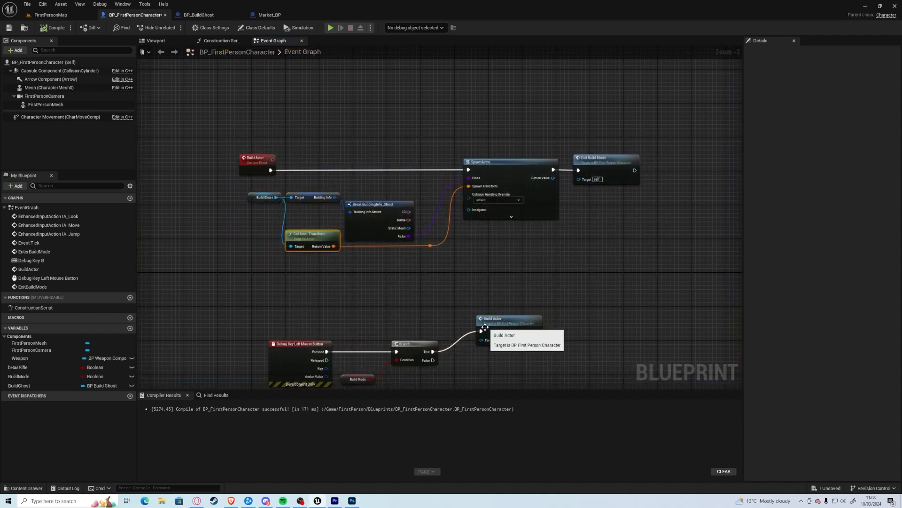
mouse_move(508, 328)
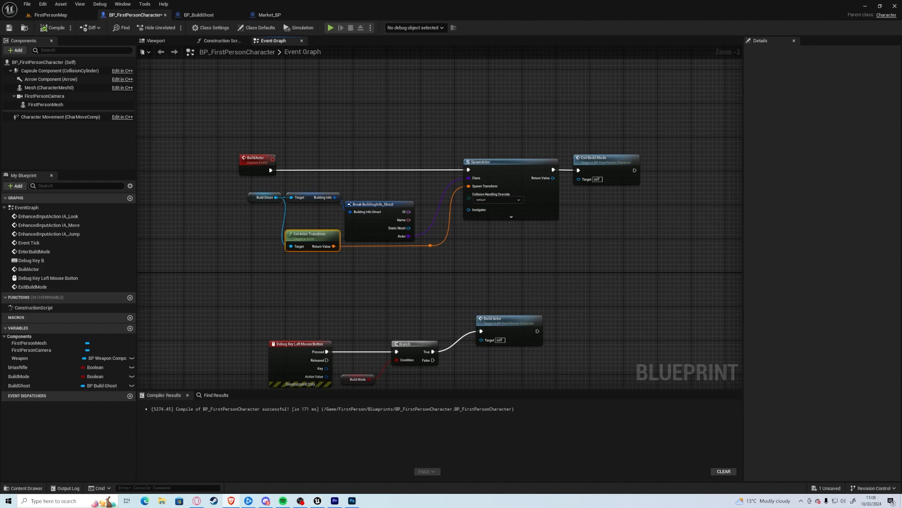
mouse_move(737, 230)
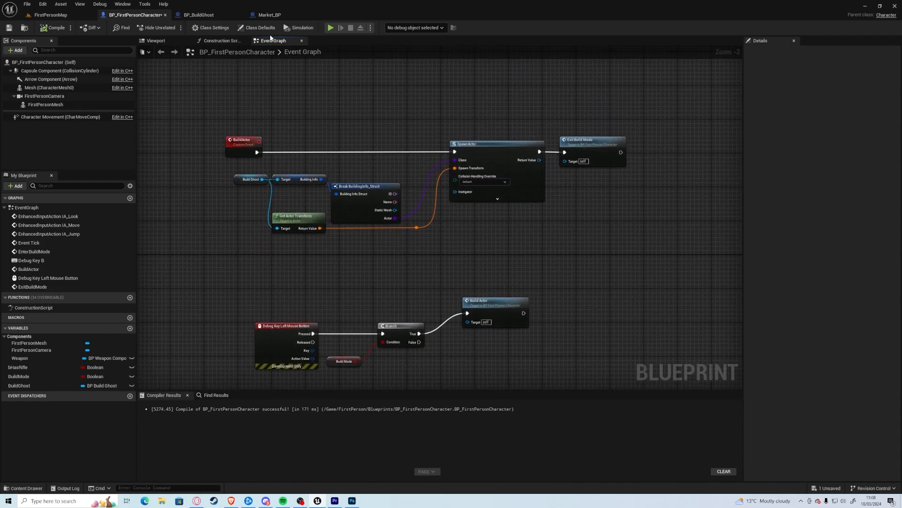
Step: Switch from BP_FirstPersonCharacter to the FirstPersonMap level viewport
click(51, 14)
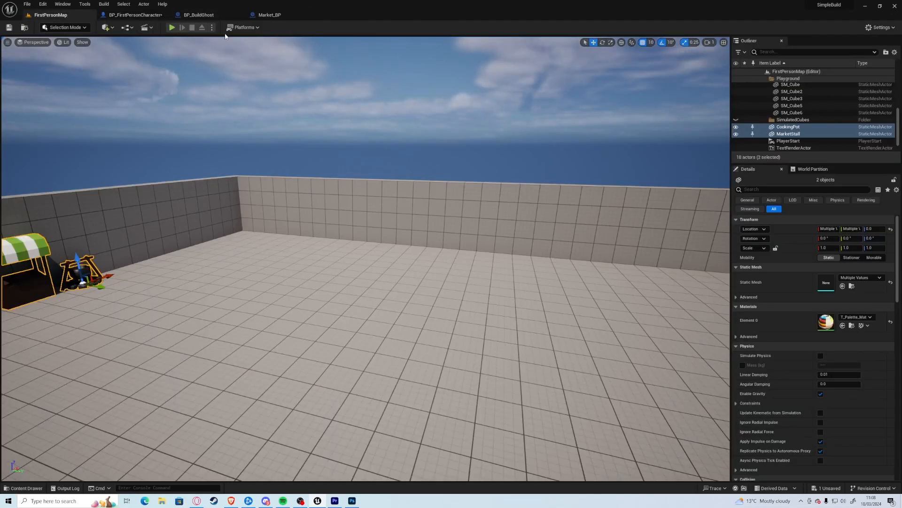
Step: Run two play tests building the market stall, then show the BuildSystem content assets
click(171, 27)
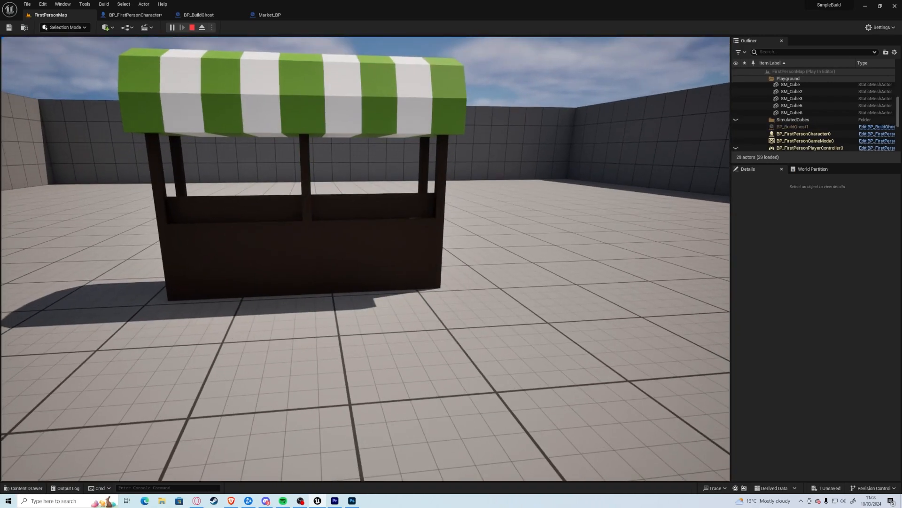
click(192, 28)
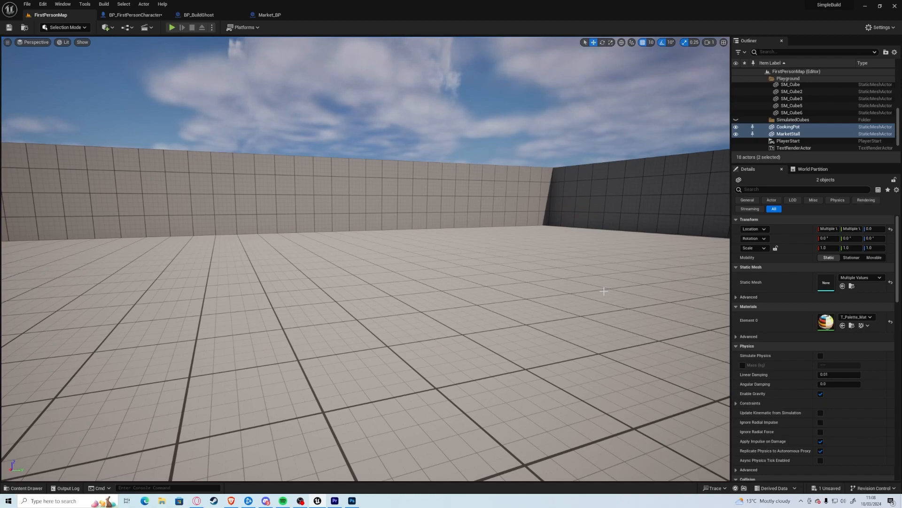
click(171, 27)
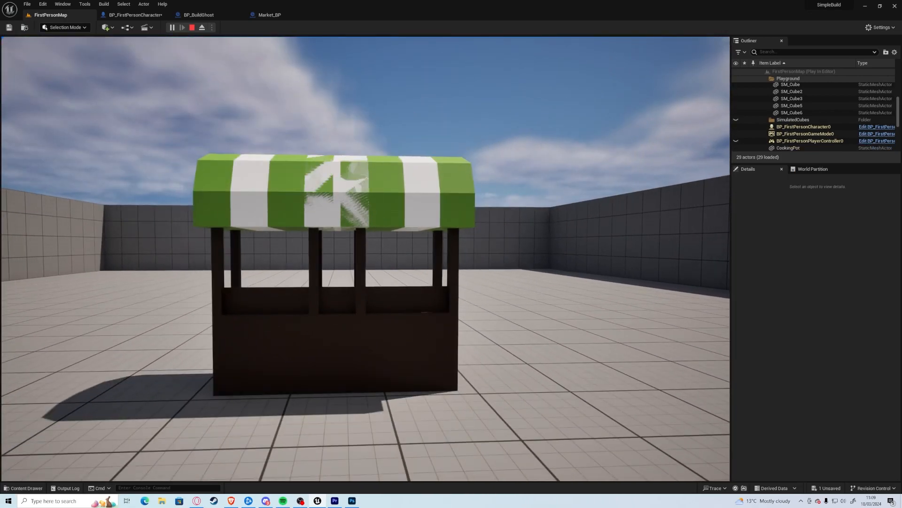
click(191, 27)
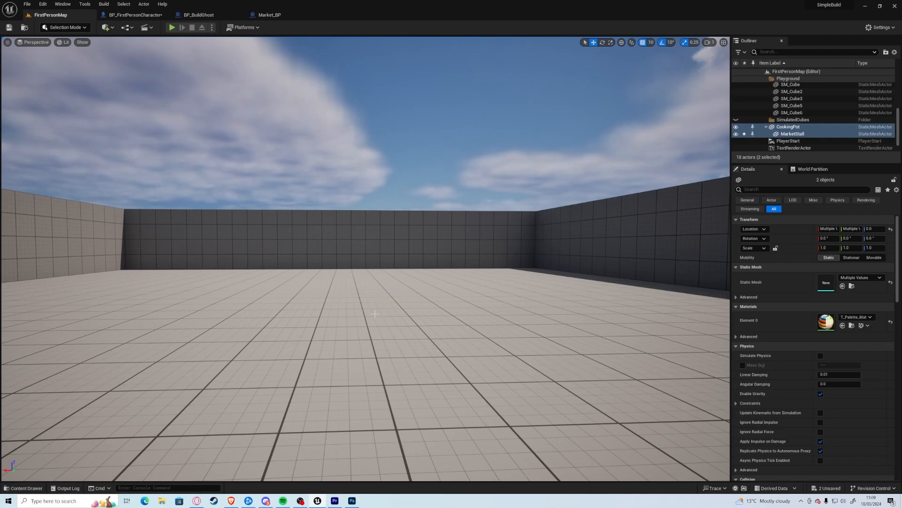
click(171, 27)
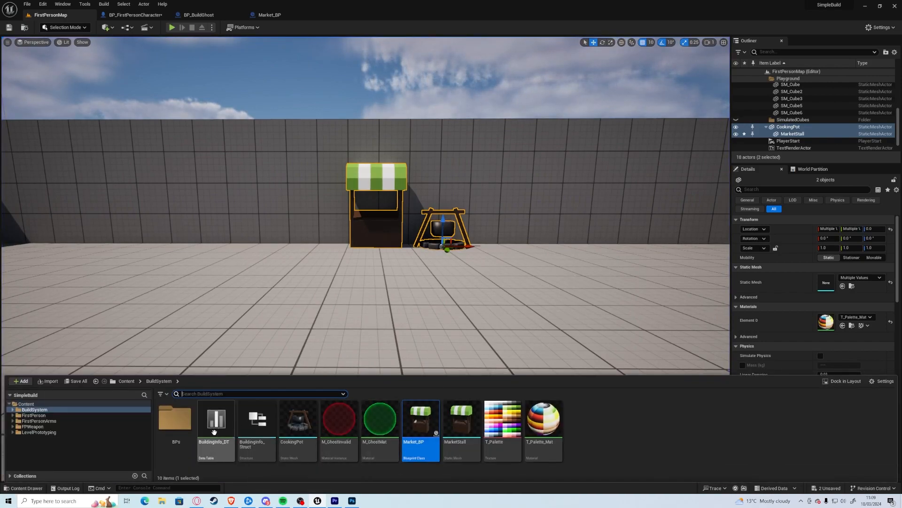
Step: Add an integer GridSize array member to BuildingInfo_Struct, removing an extra unused member
double_click(255, 418)
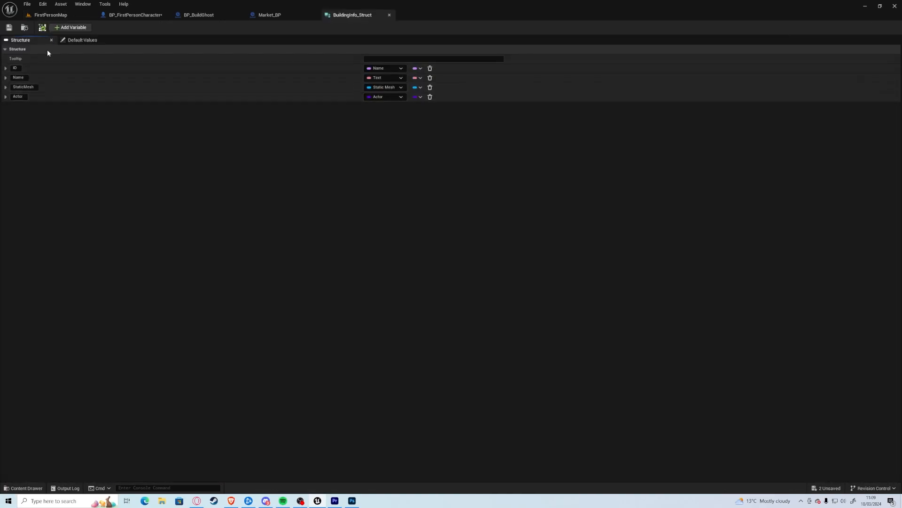
click(70, 27)
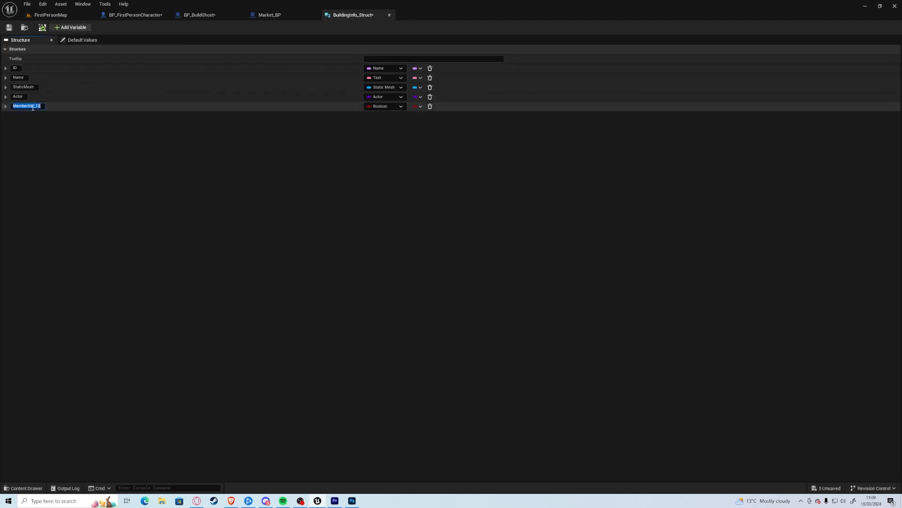
text(GridSize)
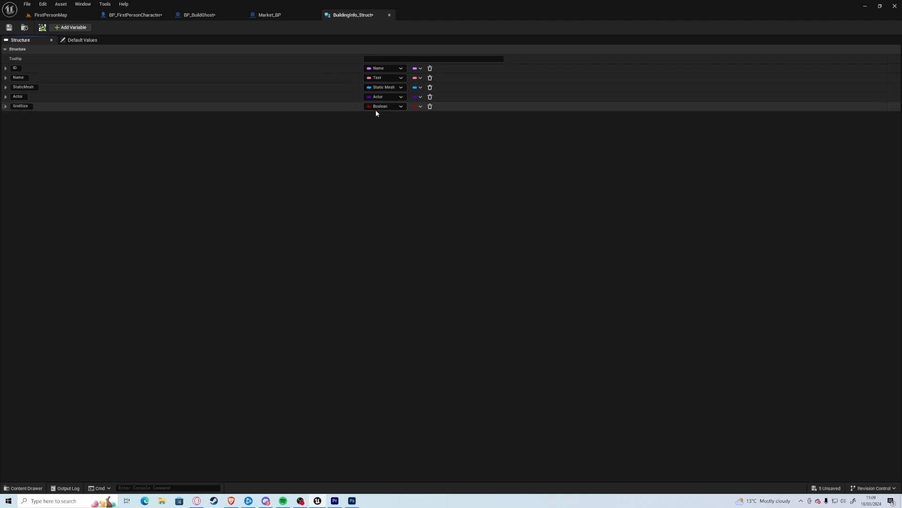
click(382, 106)
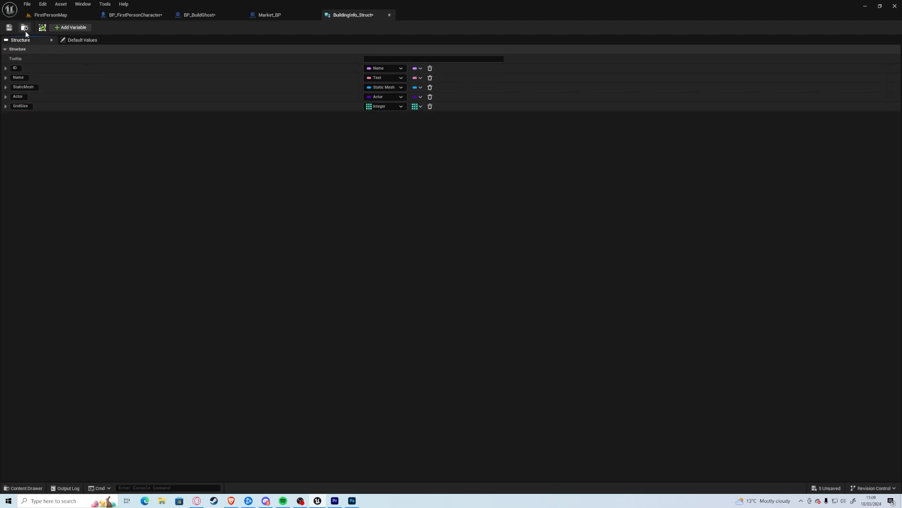
click(83, 39)
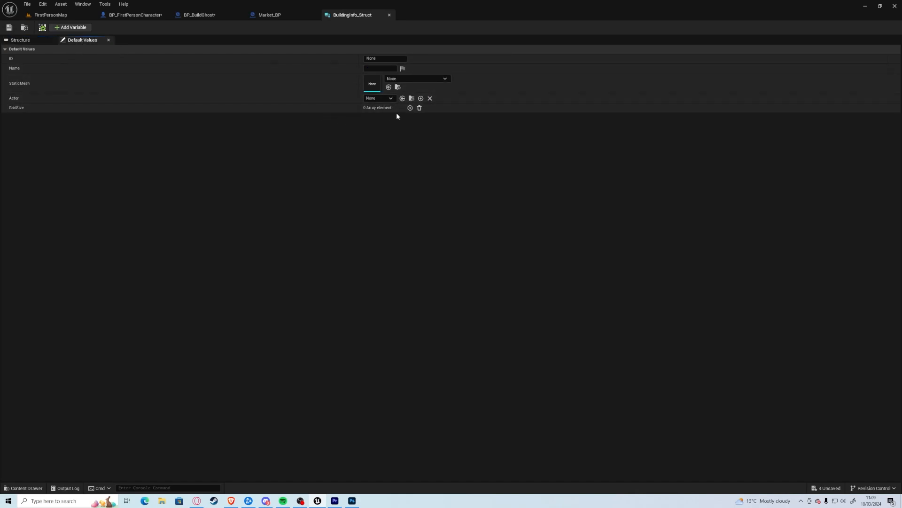
click(410, 108)
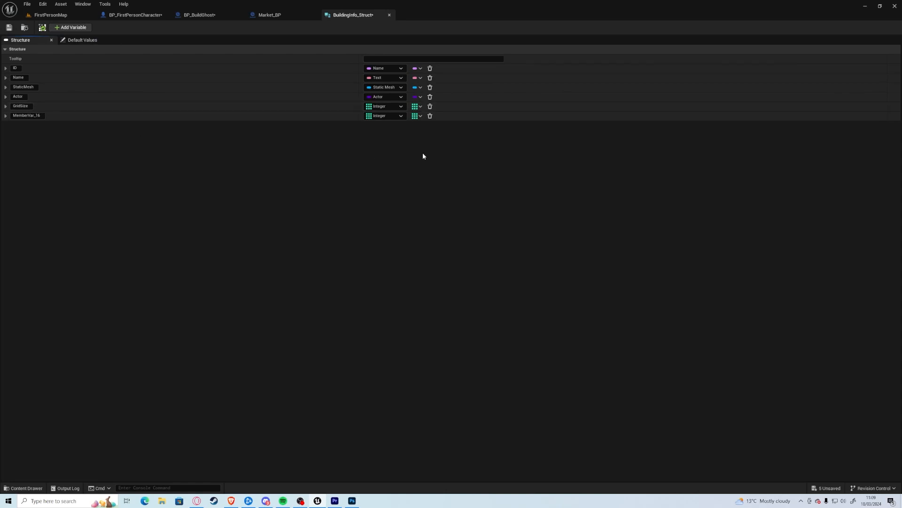
click(429, 116)
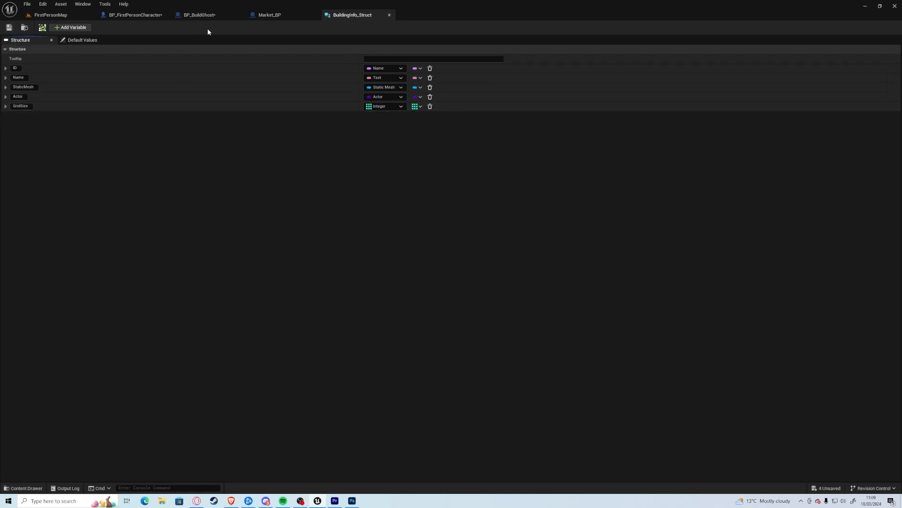
Step: Set the Market row's first GridSize entry to 3 in BuildingInfo_DT
click(24, 488)
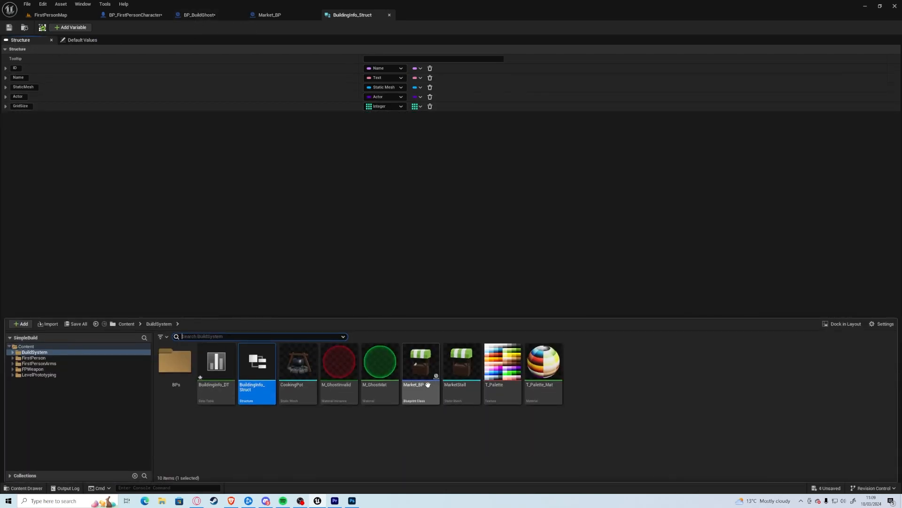
double_click(216, 361)
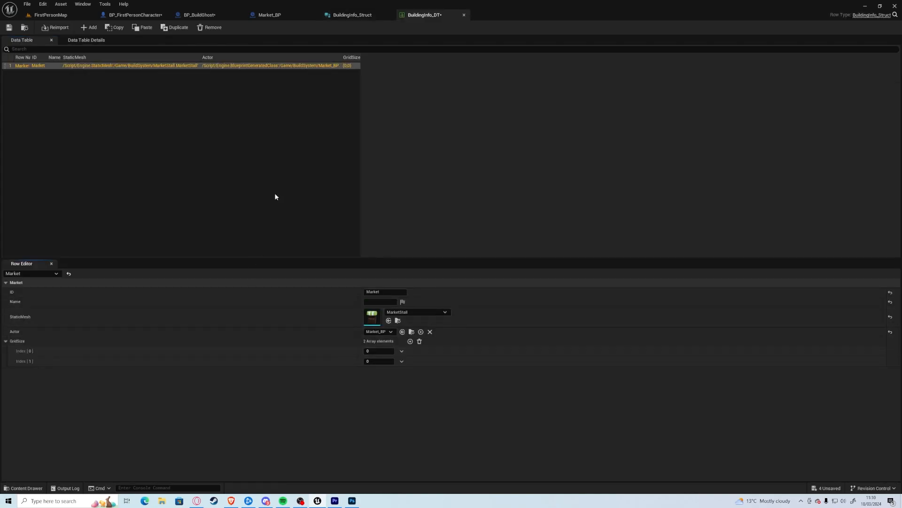
click(378, 351)
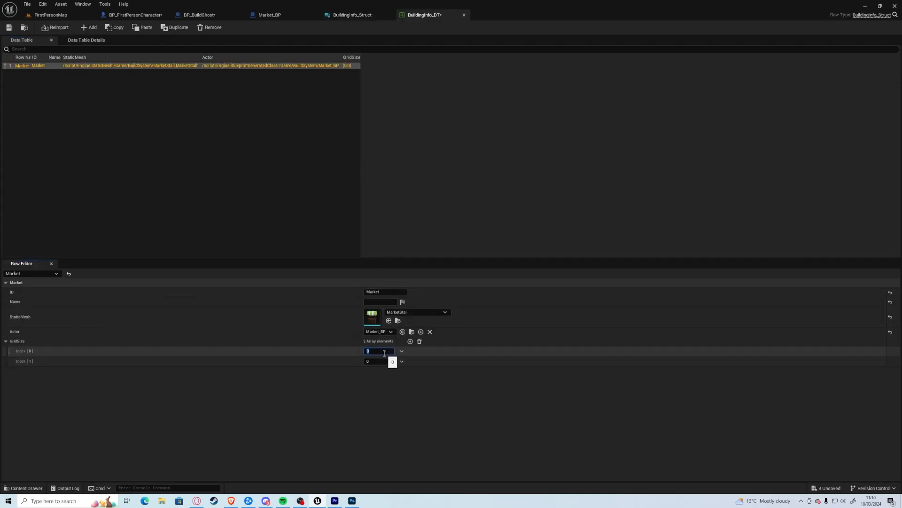
text(3)
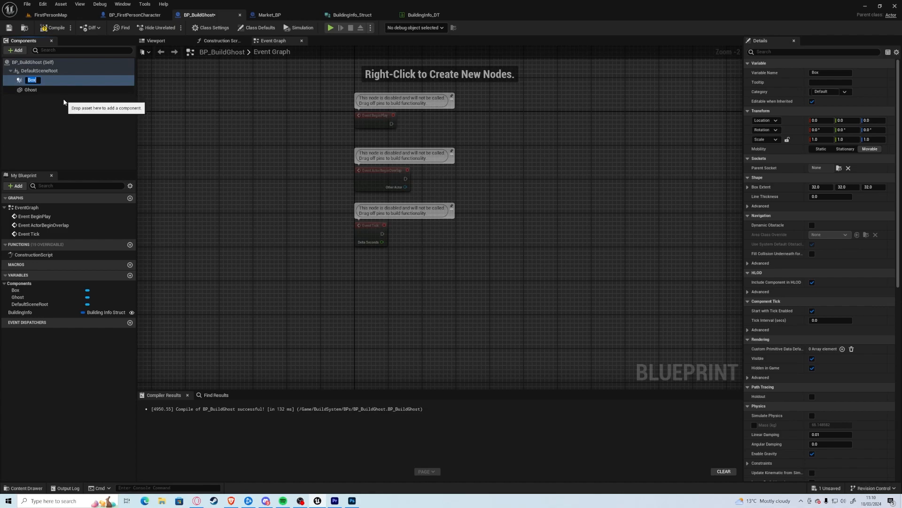
Step: Rename the Box component to GridCheck, then delete it and the unused event nodes
text(Grid)
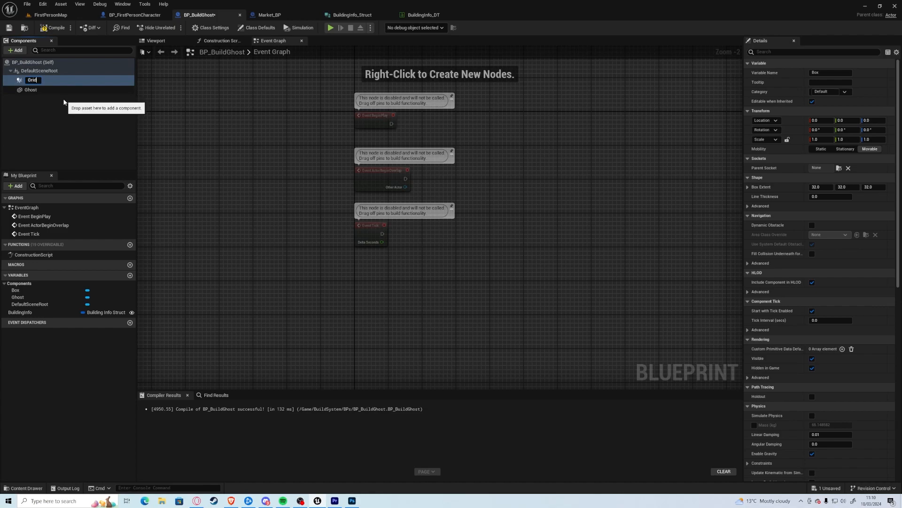
text(GridCheck)
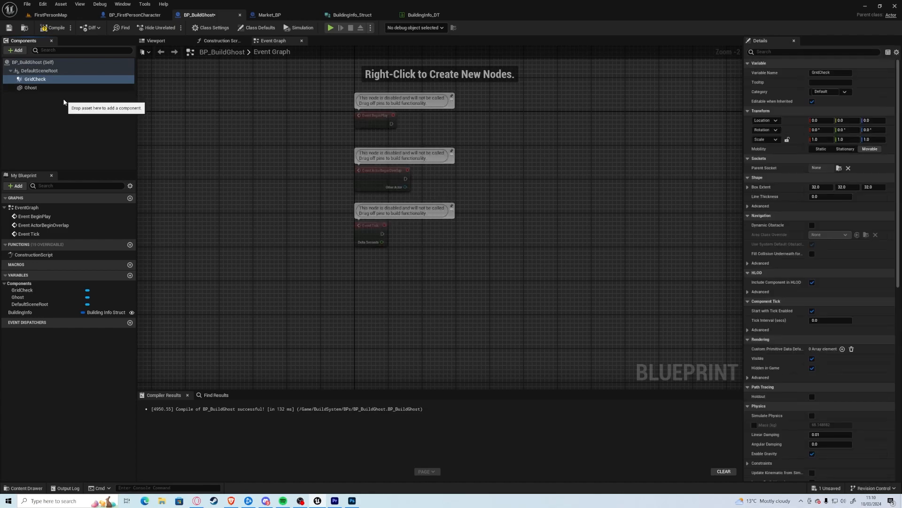
mouse_move(561, 195)
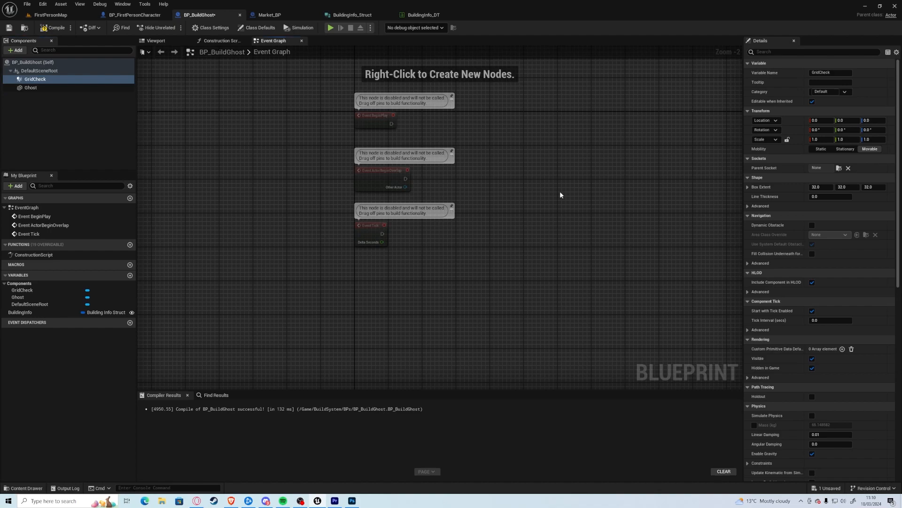
mouse_move(65, 109)
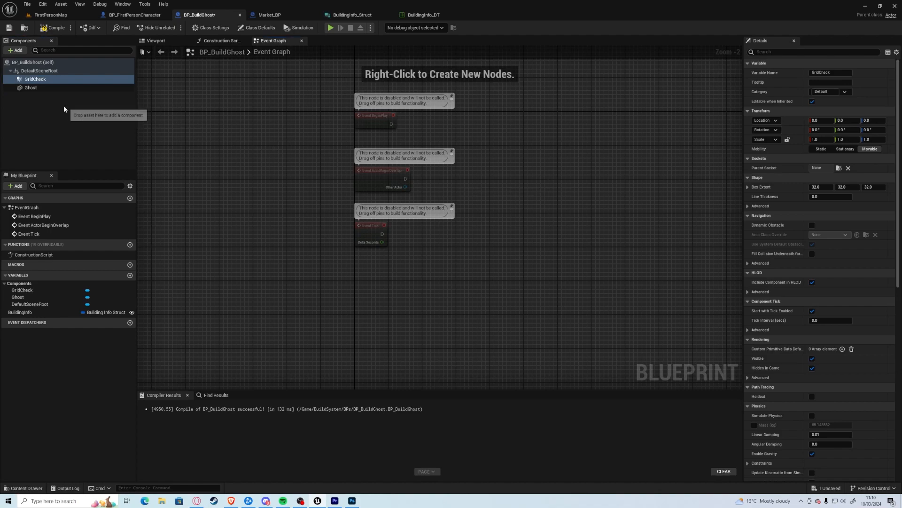
click(35, 79)
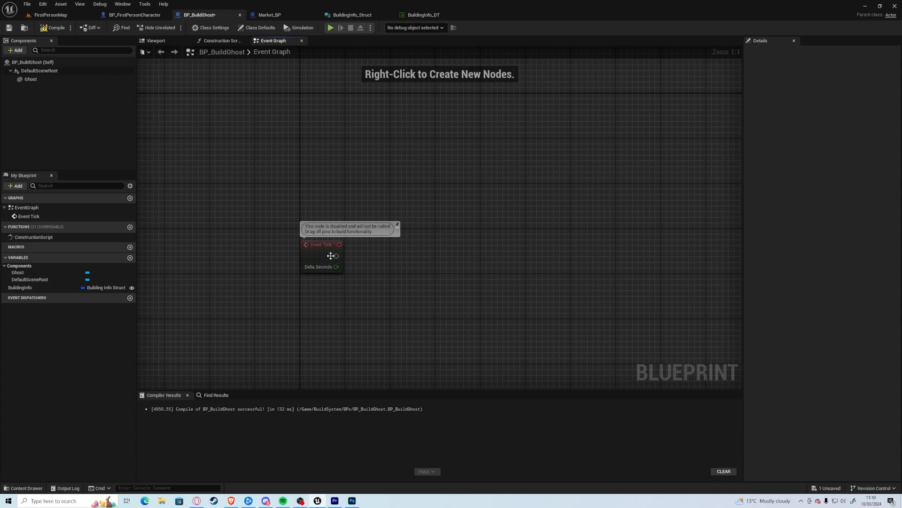
Step: Box-trace Pawns at Get Actor Location with a timed debug shape, then simulate the ghost
click(321, 245)
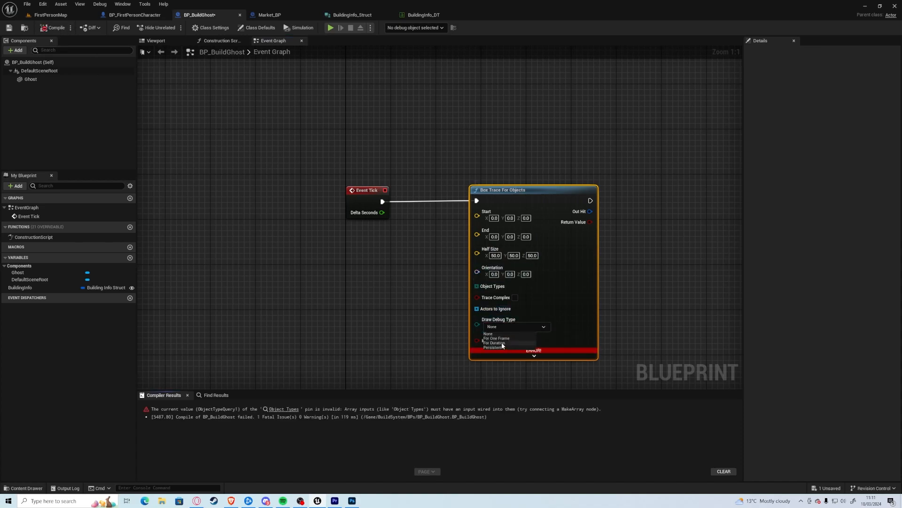
click(496, 342)
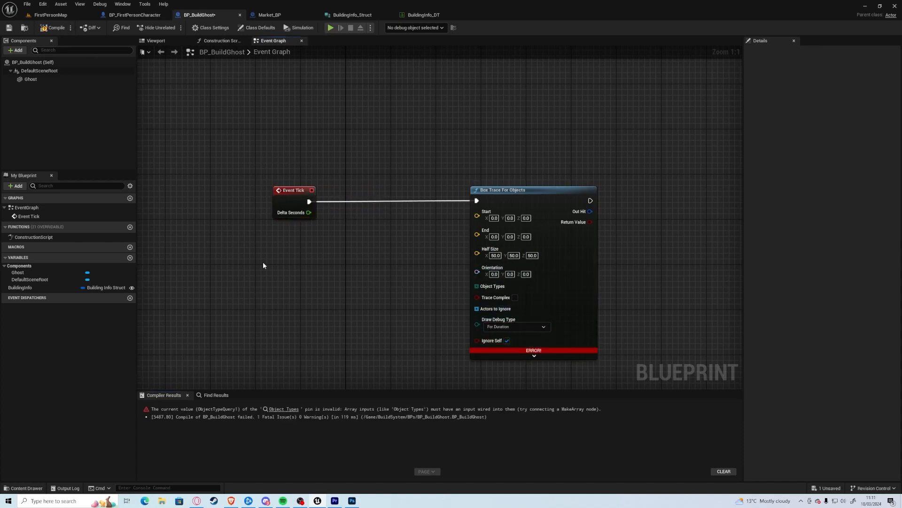
text(getactorlo)
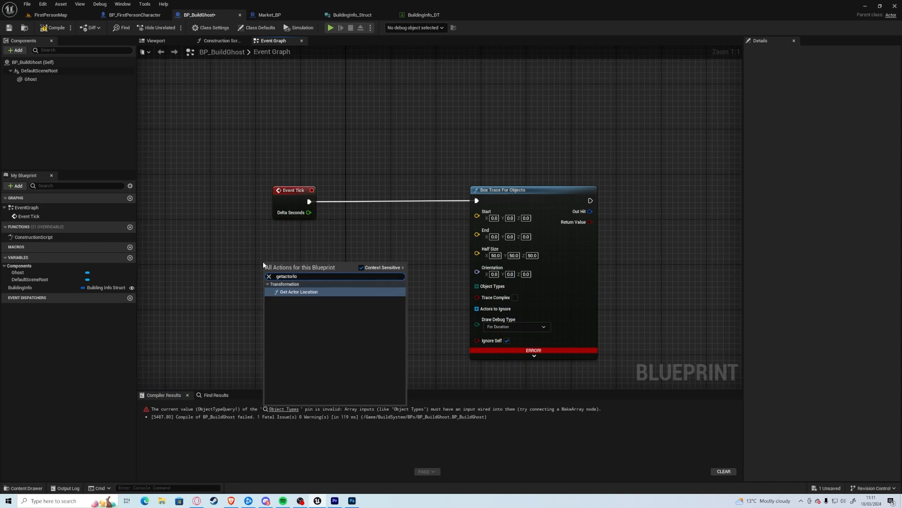
click(299, 291)
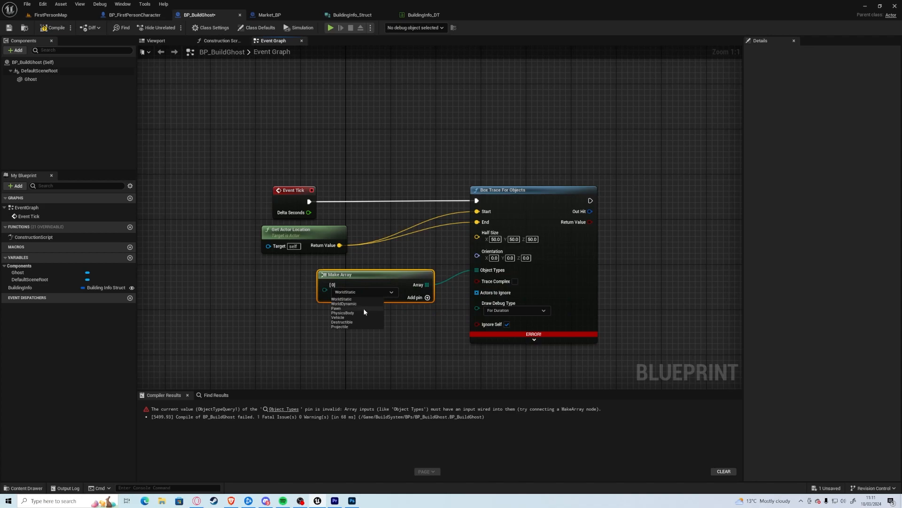
click(336, 308)
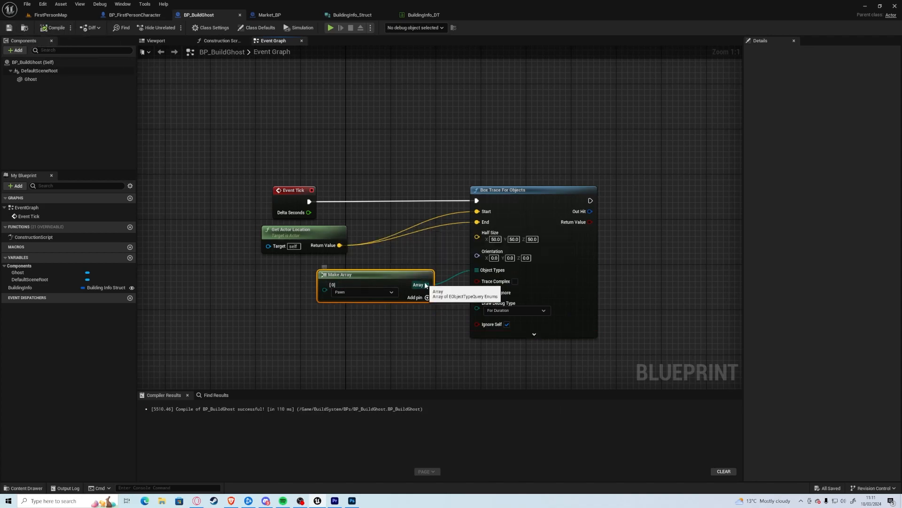
click(299, 27)
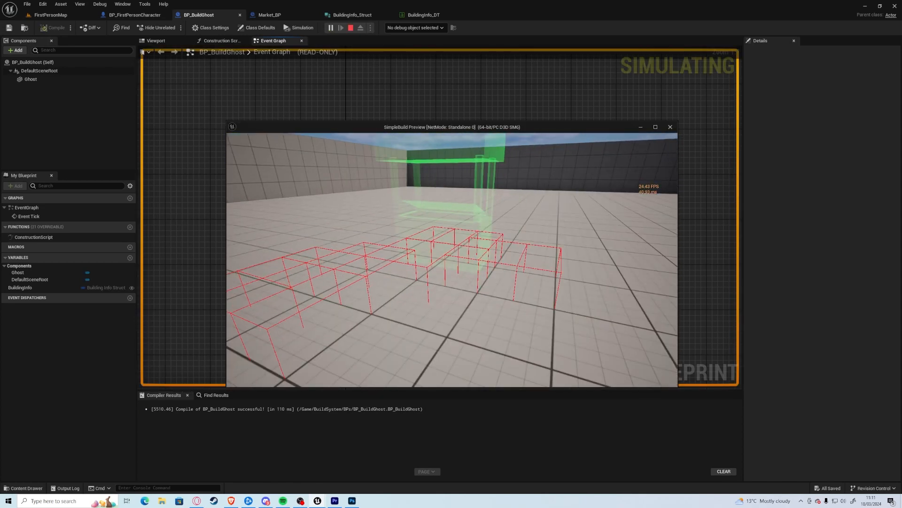
Step: Draw the trace box for one frame with half size 100×100 and preview it again
click(350, 27)
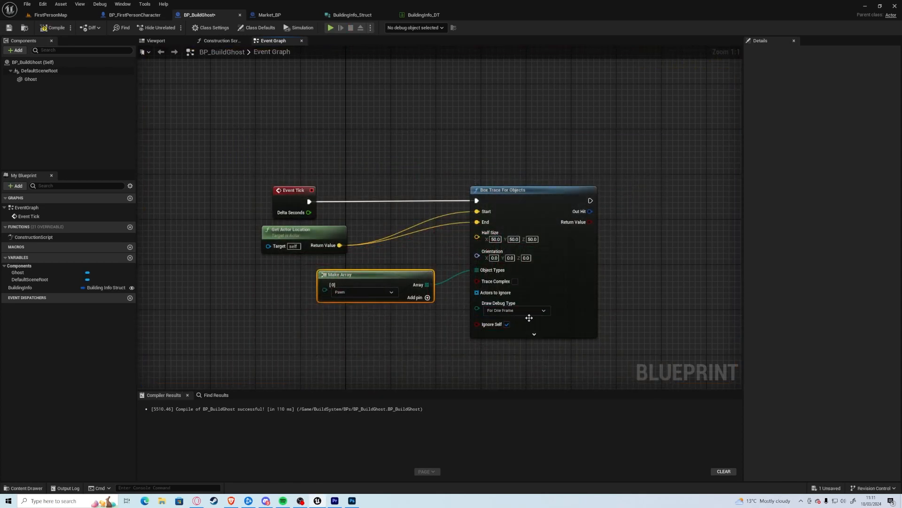
click(301, 27)
text(100)
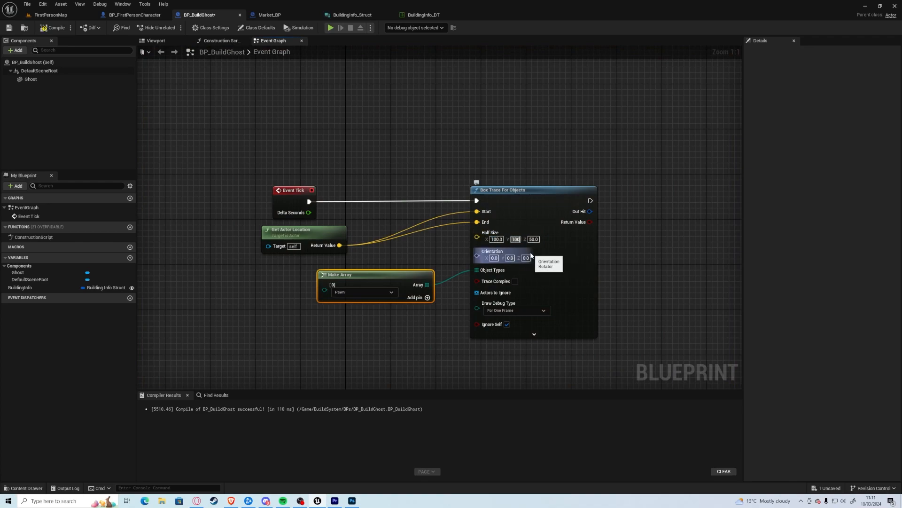
click(301, 28)
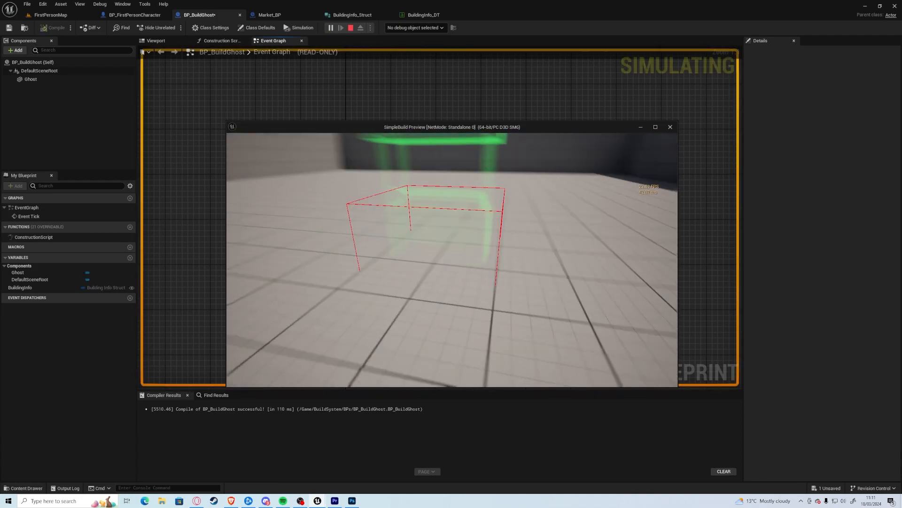
click(351, 28)
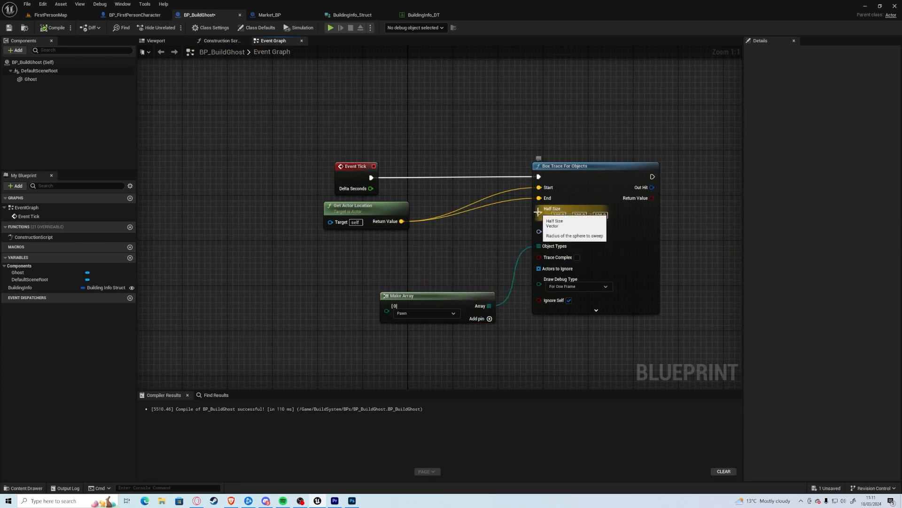
Step: Split Half Size and drive X and Y from GridSize times 50 with Z 100, then preview
right_click(552, 208)
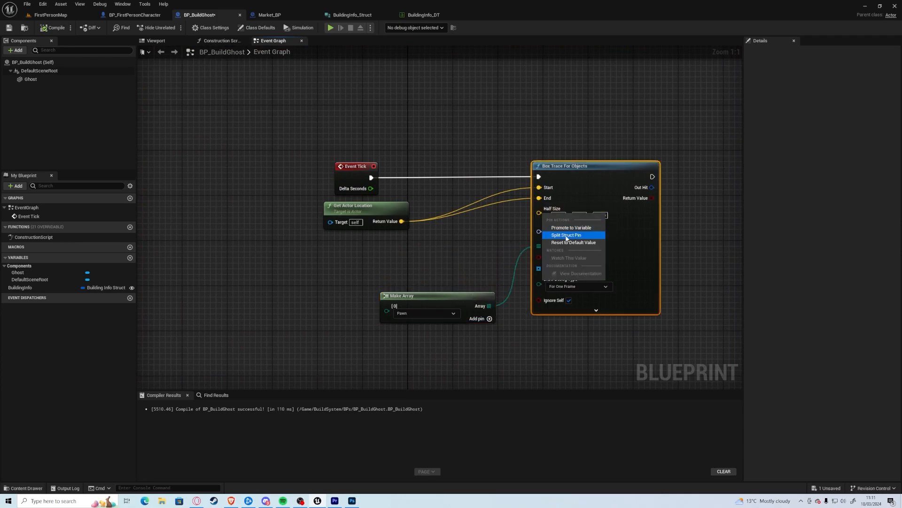
click(566, 235)
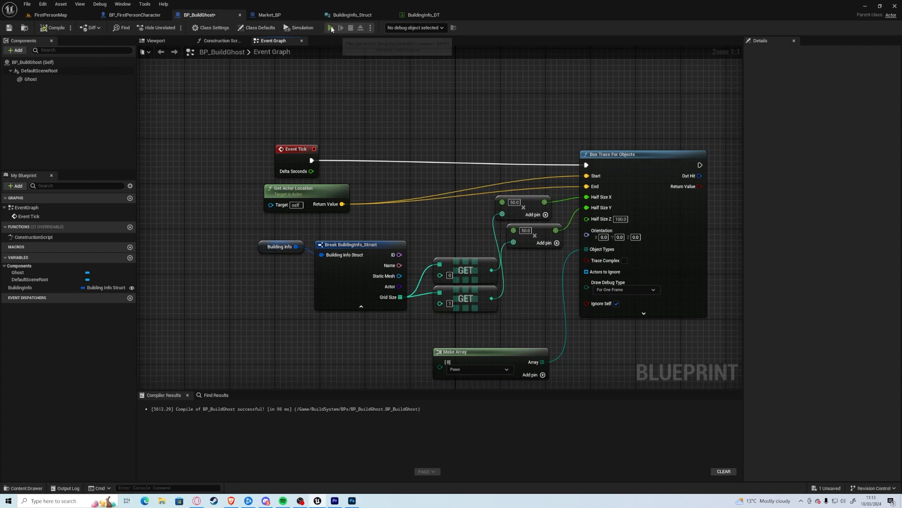
click(331, 27)
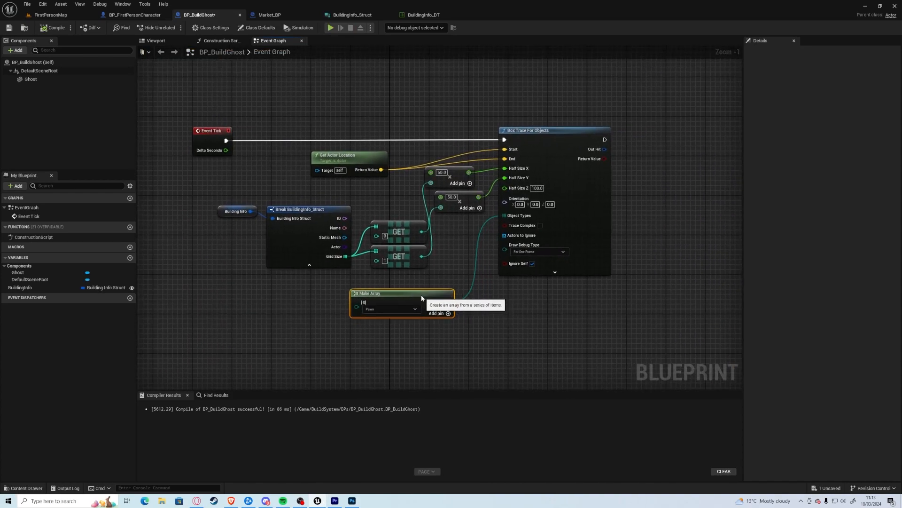
mouse_move(405, 221)
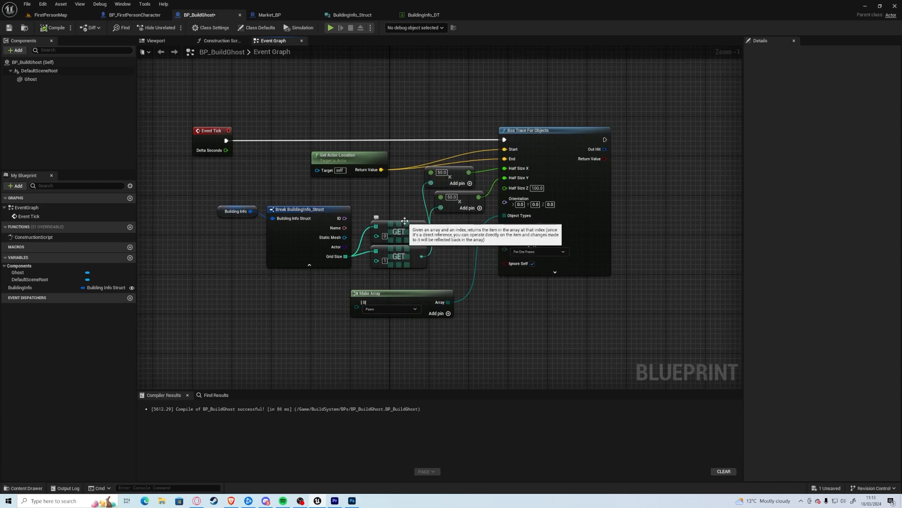
mouse_move(557, 249)
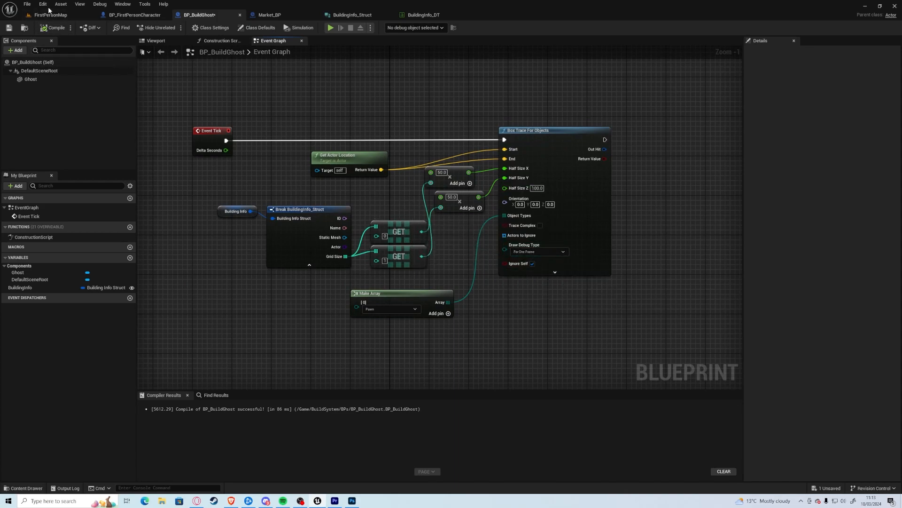
Step: Add a Building object channel, blocking by default, in Project Settings Collision
click(43, 4)
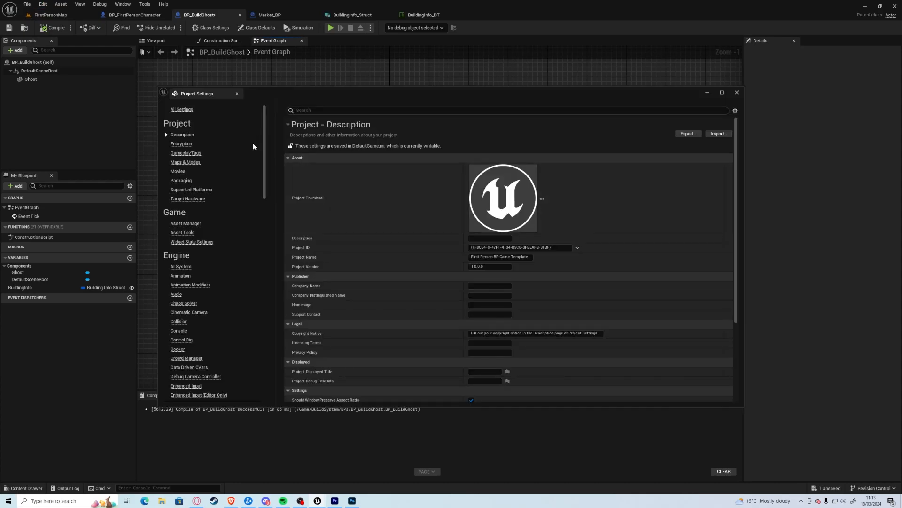
mouse_move(183, 294)
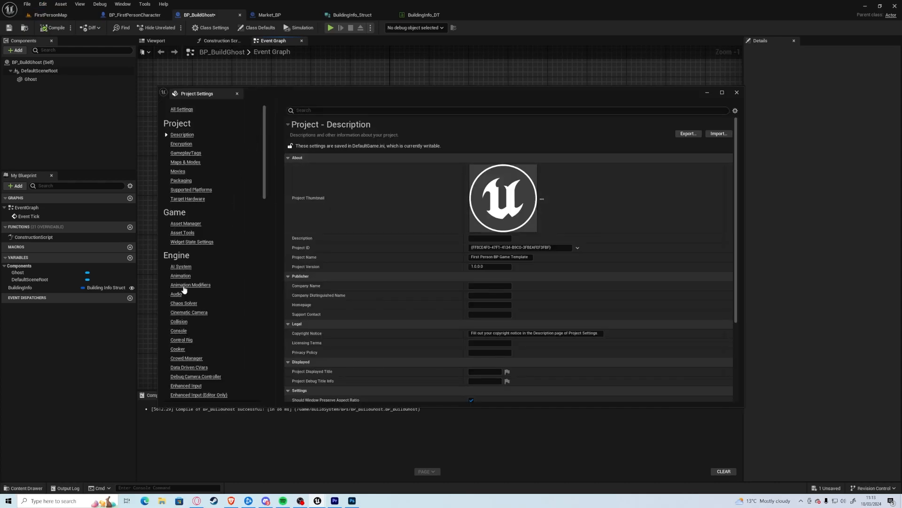
click(178, 322)
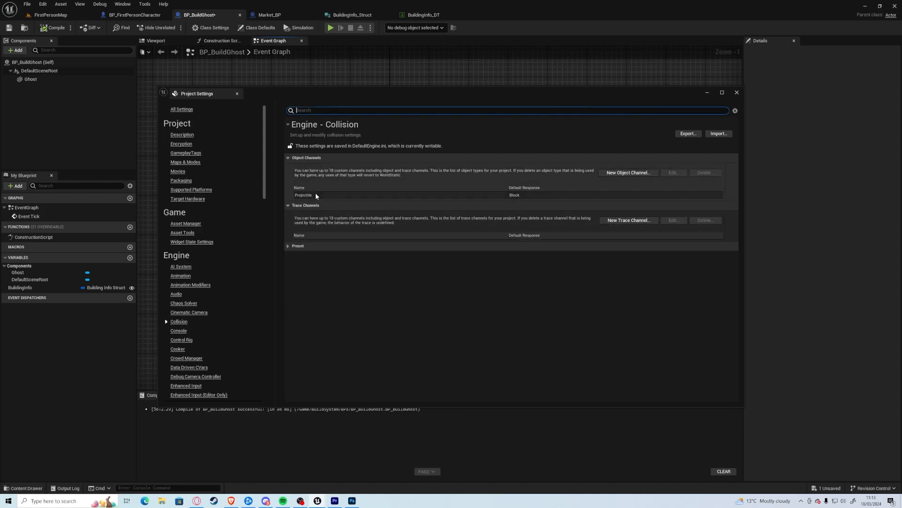
click(627, 172)
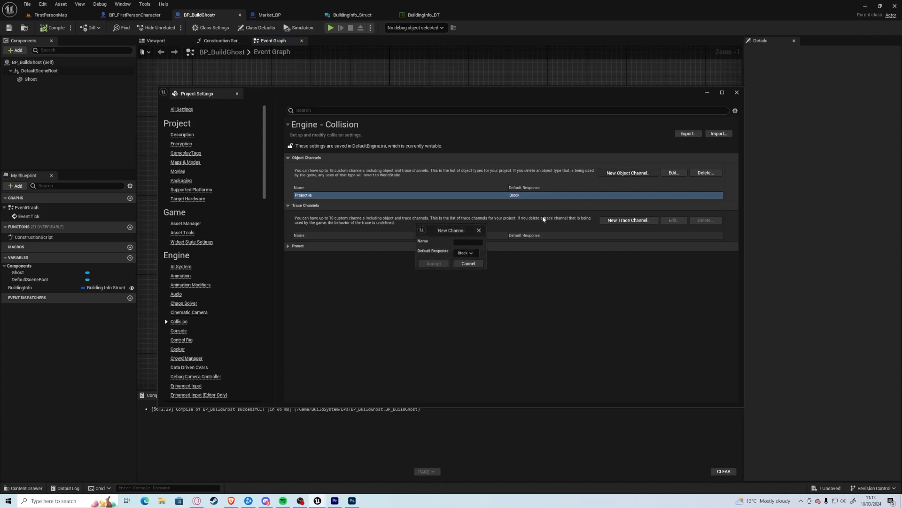
click(467, 241)
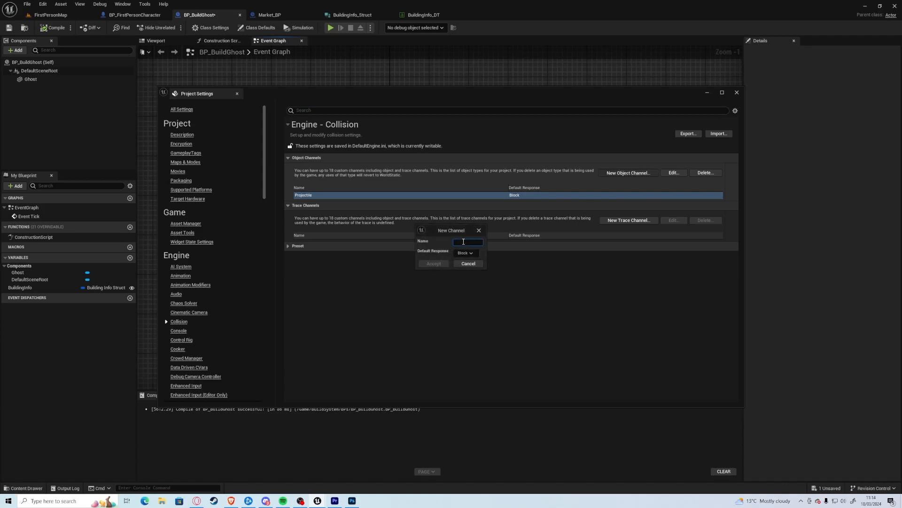
text(Building)
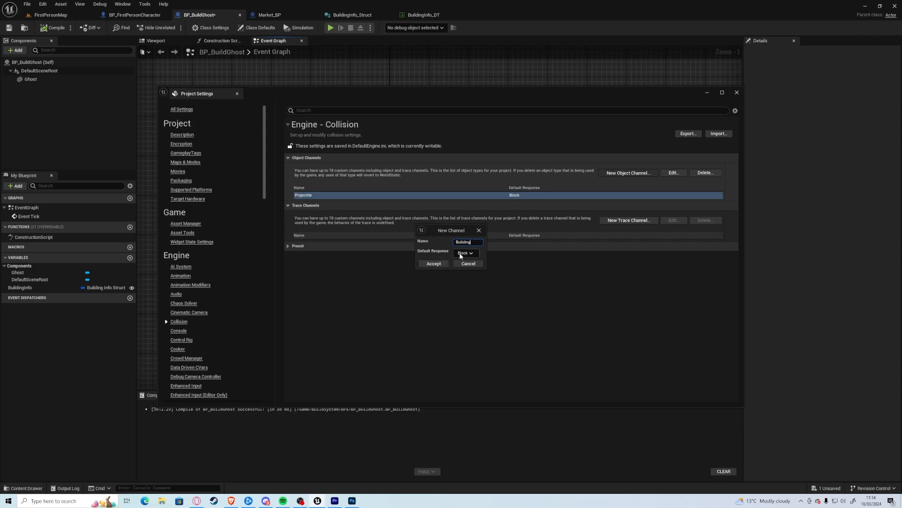
click(433, 263)
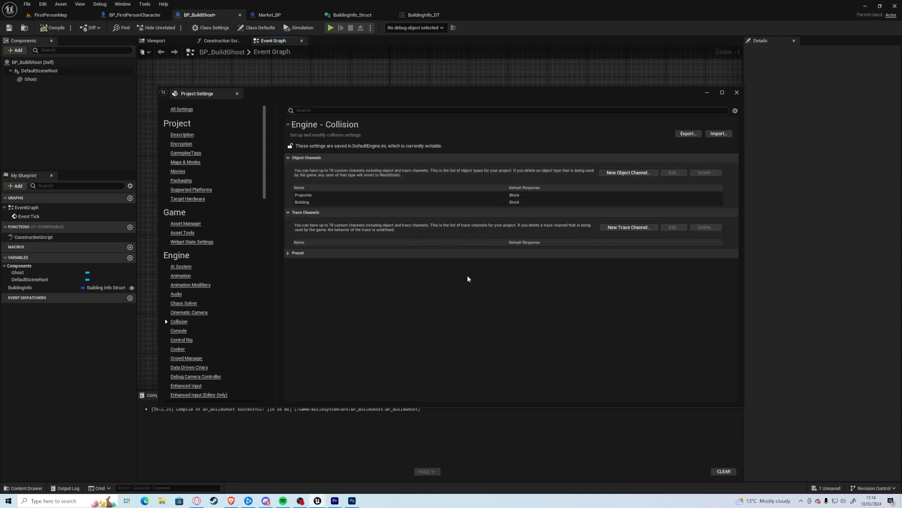
Step: Target the box trace at Building objects, branch on its hit result and print it as text
click(736, 92)
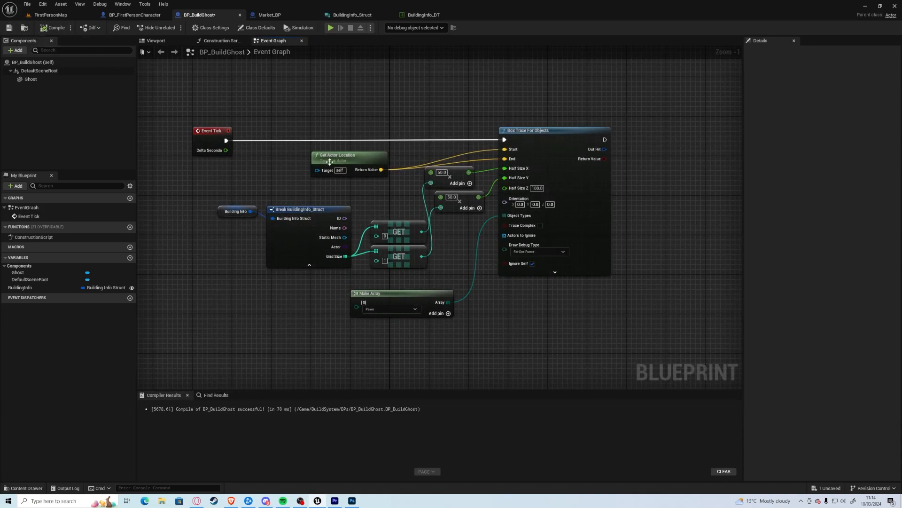
click(390, 308)
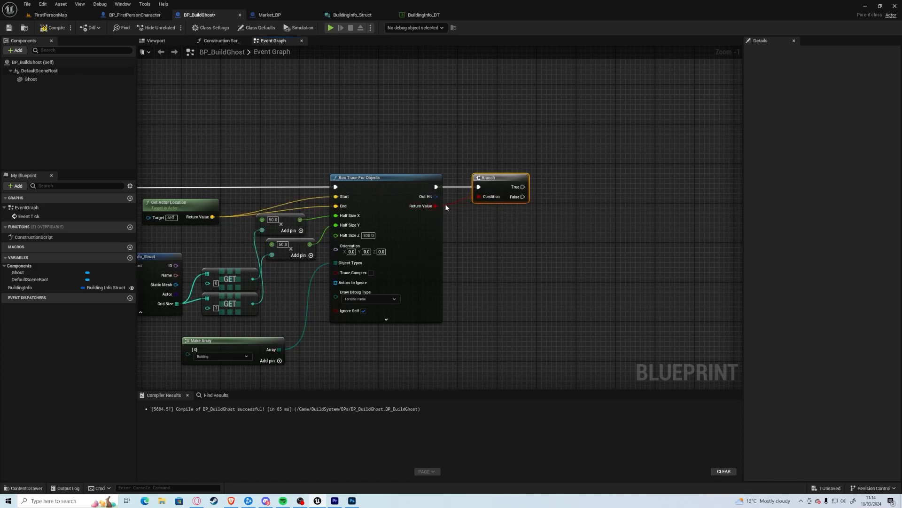
drag(439, 197, 504, 238)
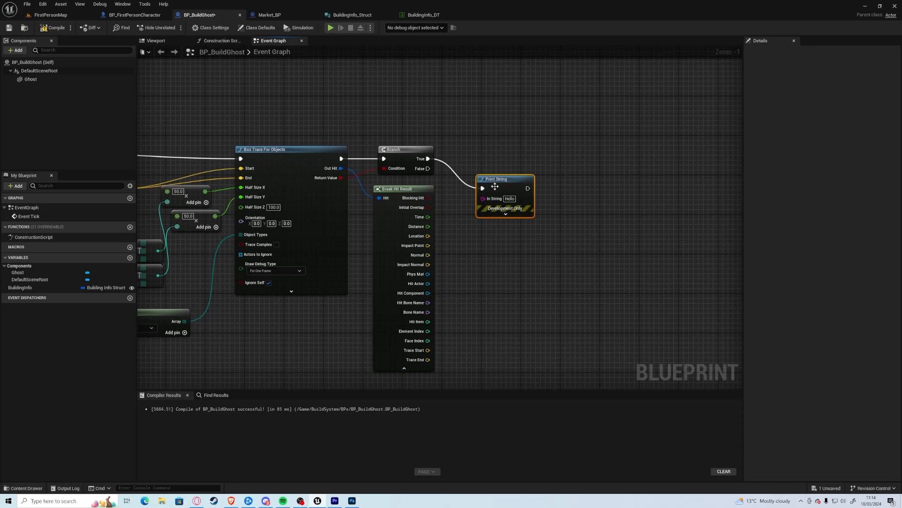
drag(496, 178, 516, 147)
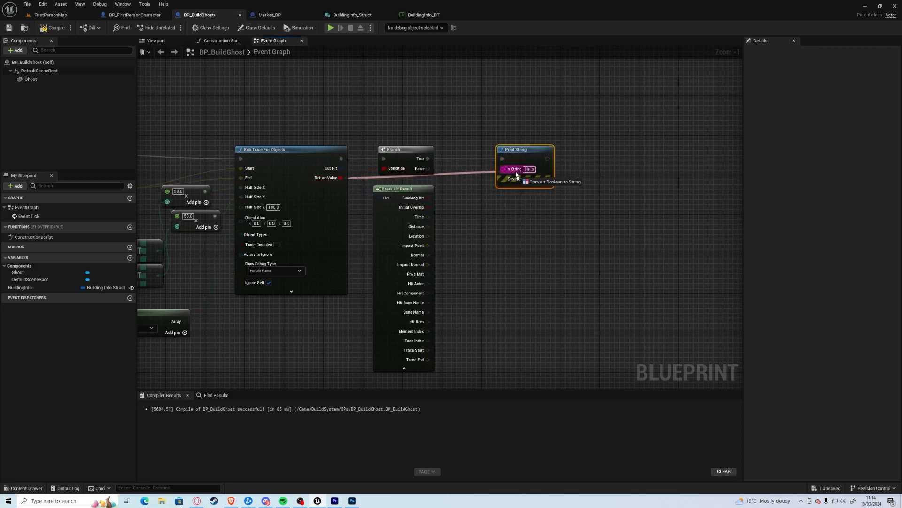
Step: Preview the trace once, stop, and switch over to the Market_BP stall blueprint
click(300, 28)
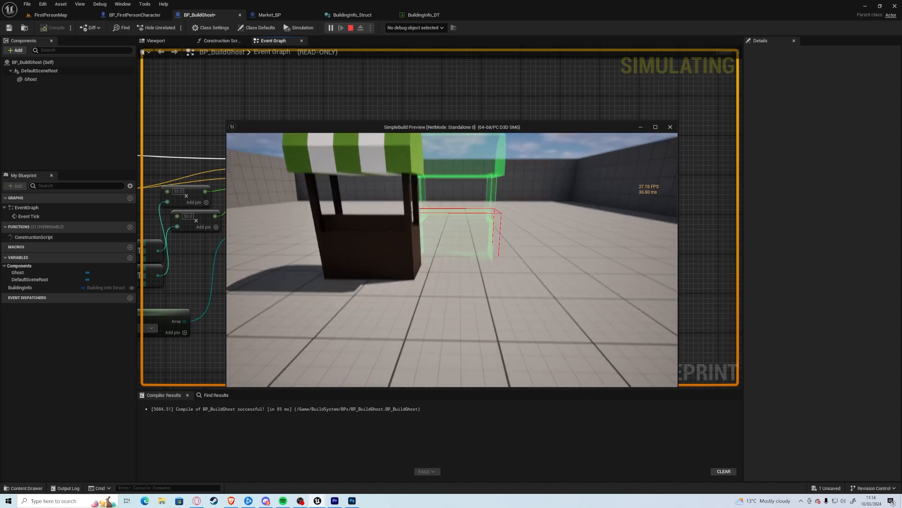
click(351, 28)
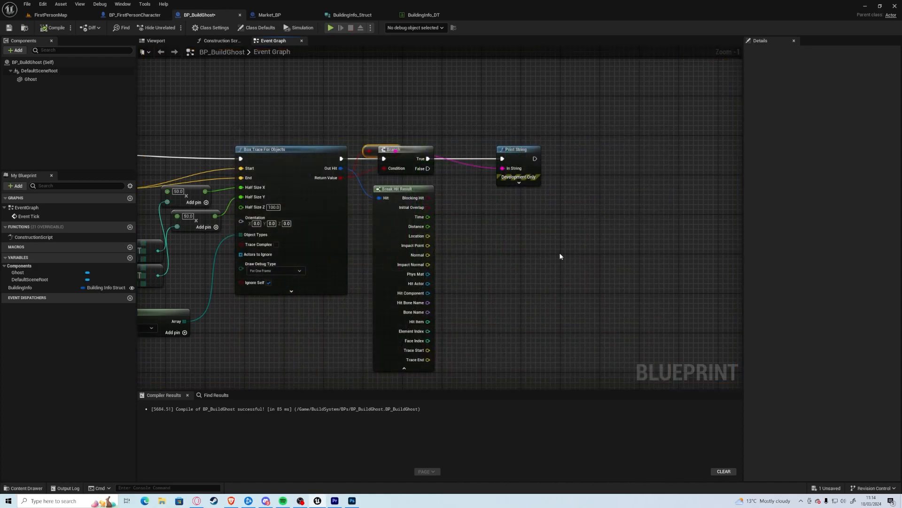
click(276, 14)
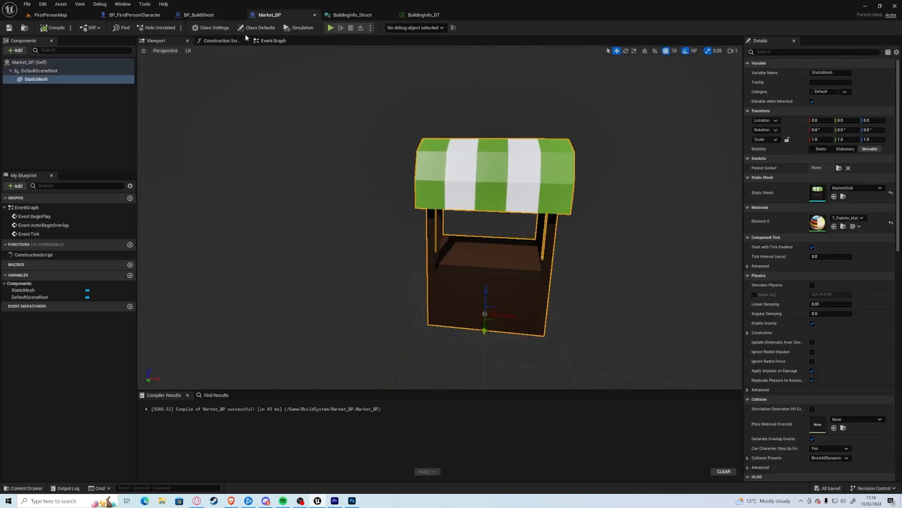
Step: Give the stall's StaticMesh a Custom collision preset with object type Building
click(257, 27)
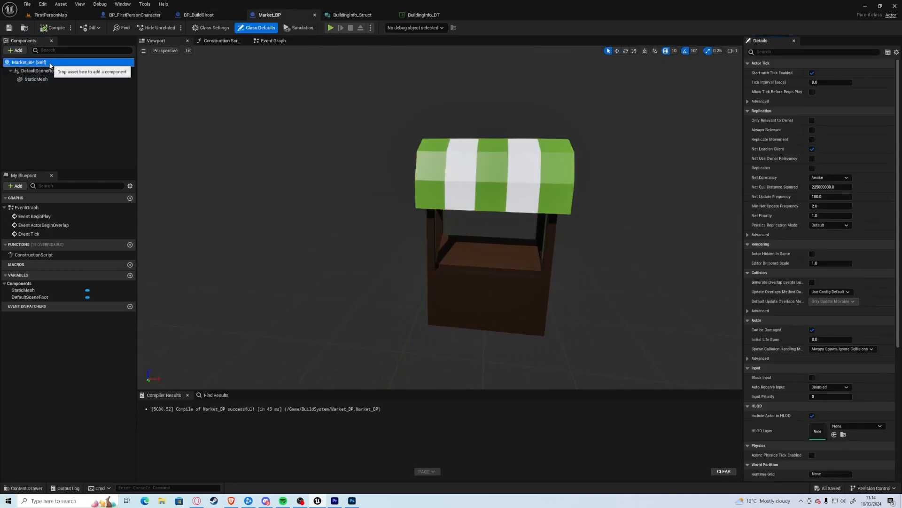
click(35, 79)
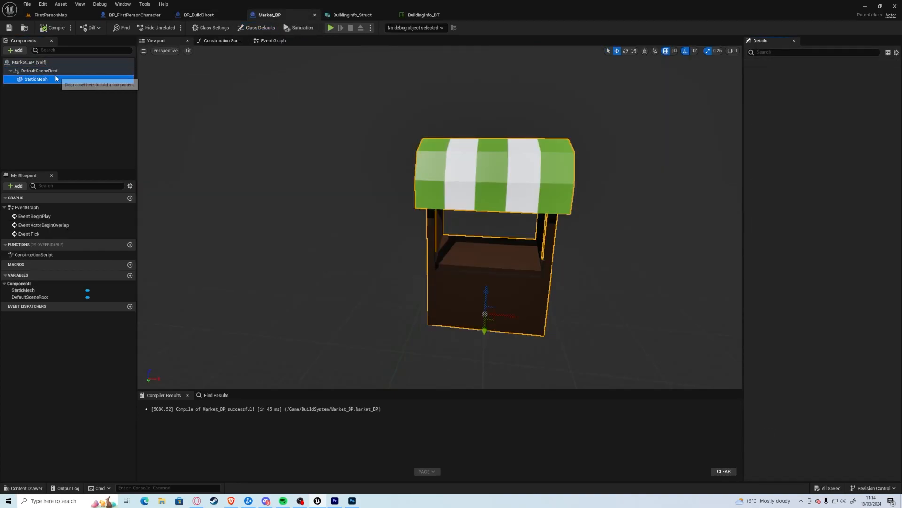
click(35, 79)
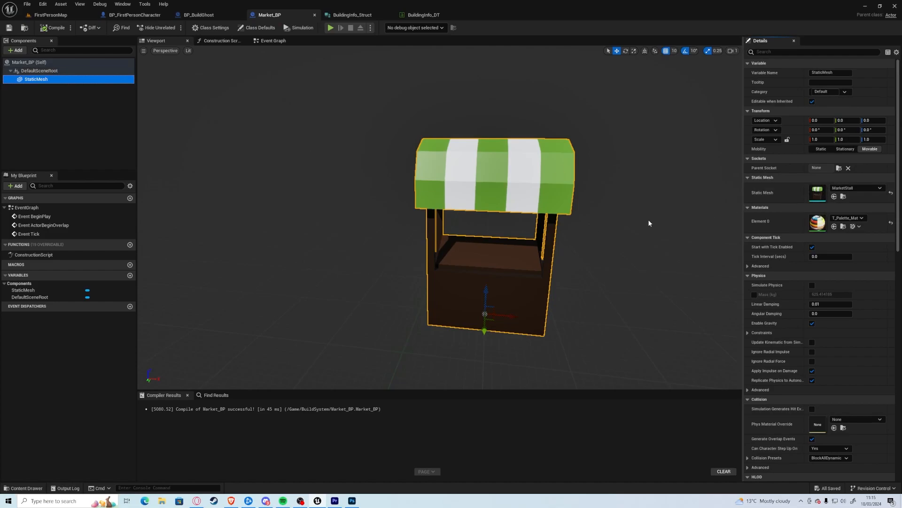
scroll(down, 3)
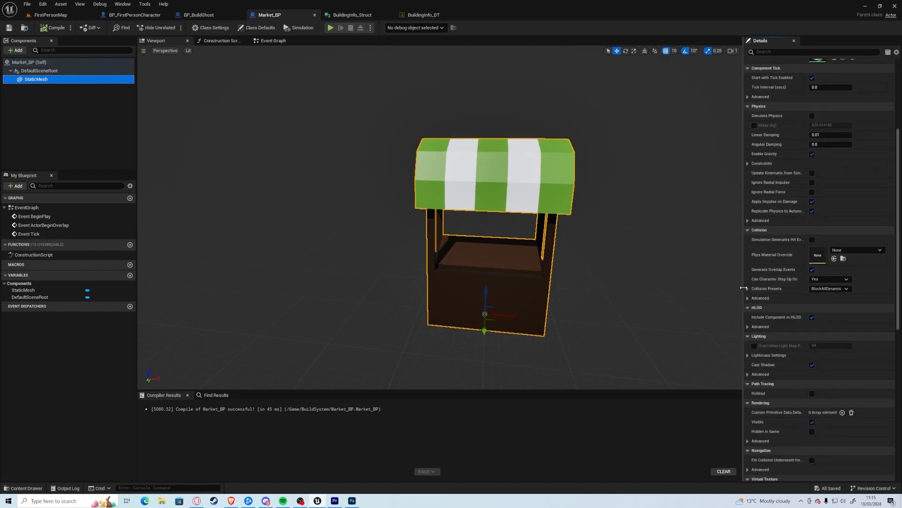
click(829, 288)
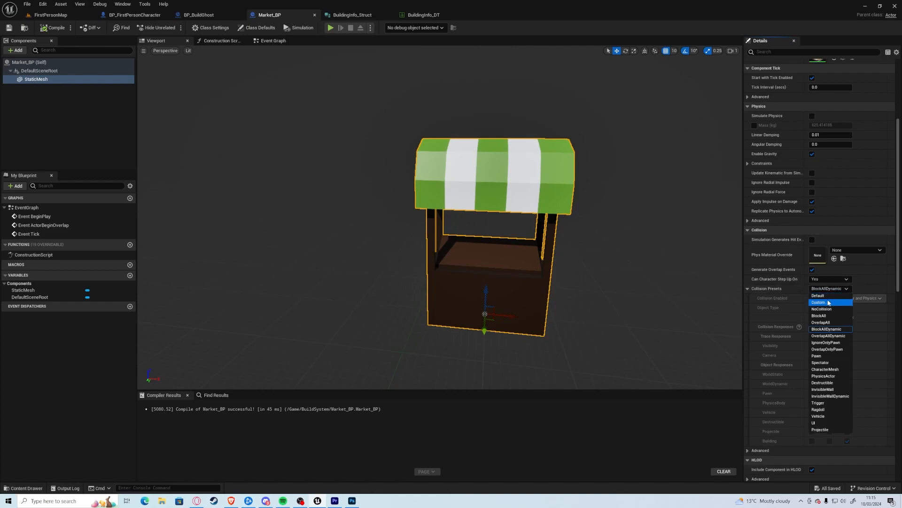
click(820, 301)
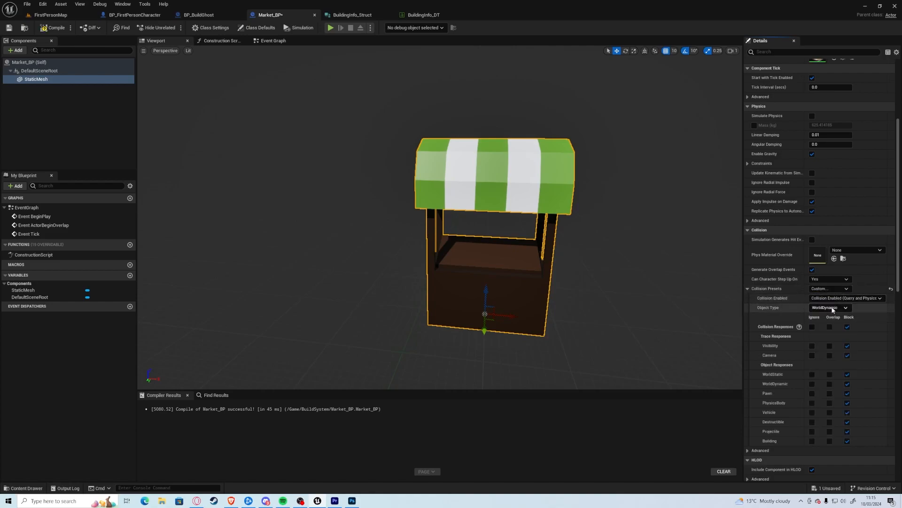
click(829, 306)
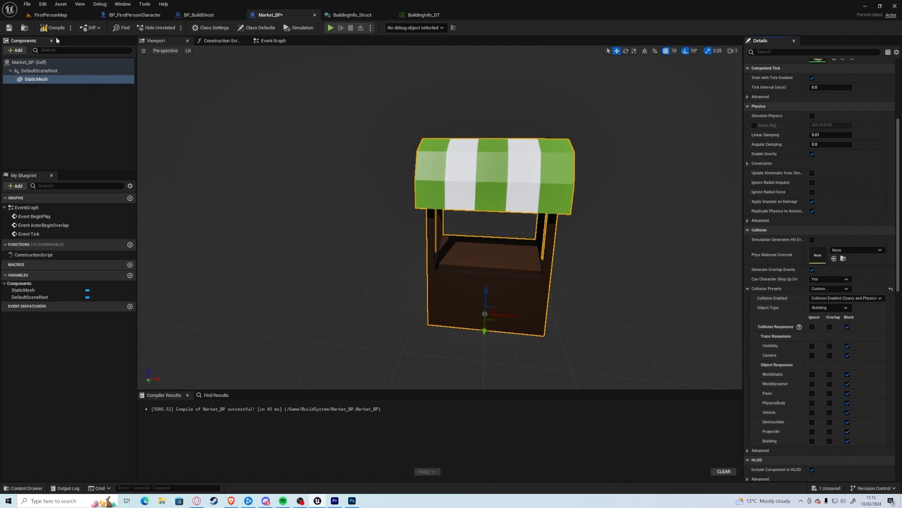
Step: Compile Market_BP and start a play test of the level
click(55, 27)
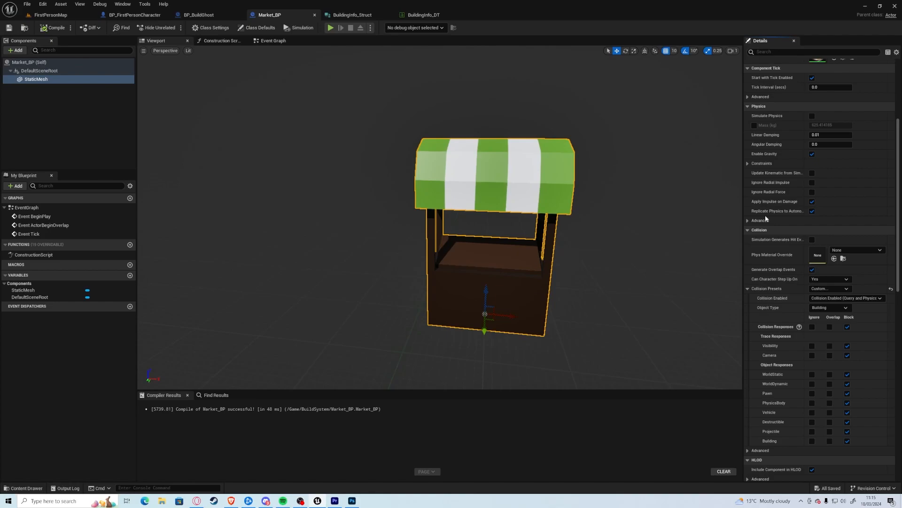
click(330, 27)
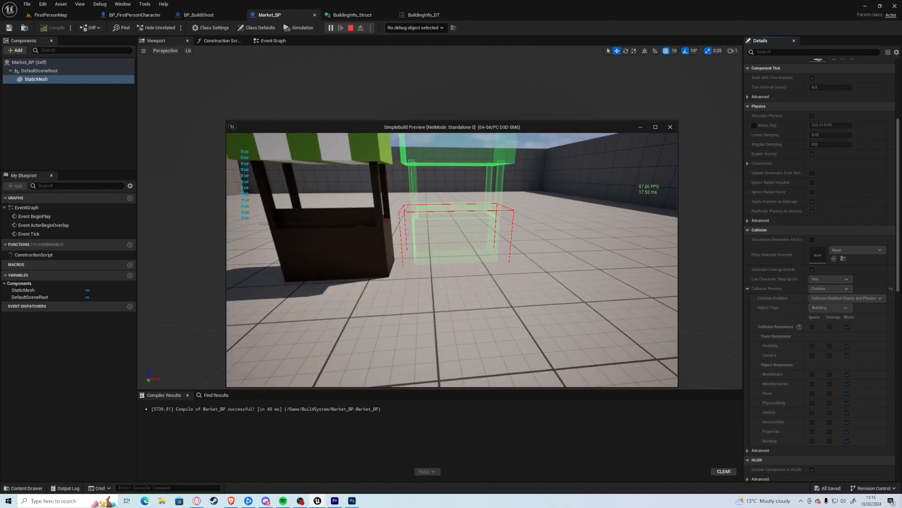
Step: End the play test after watching the ghost's trace beside the market stall
click(199, 14)
text(select)
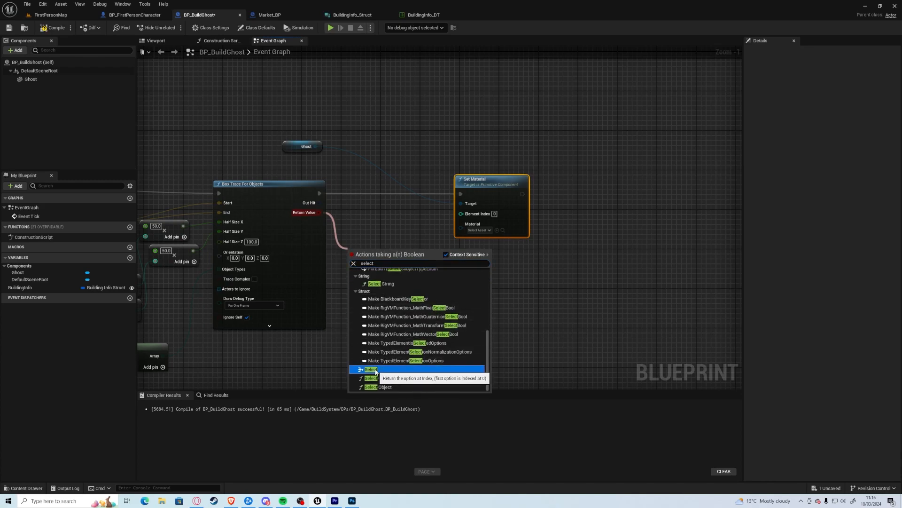
Step: Select M_GhostInvalid or M_GhostValid from the trace hit into Set Material, set Draw Debug Type to None, save
click(372, 369)
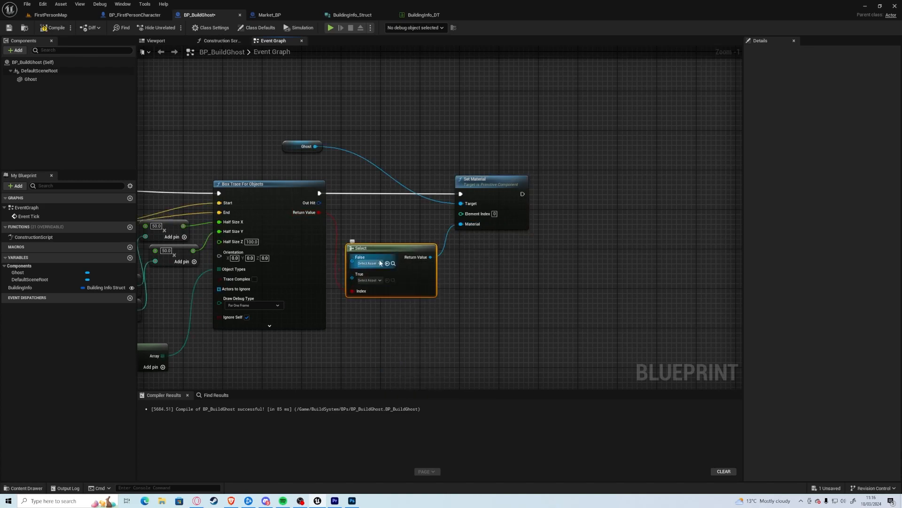
click(369, 263)
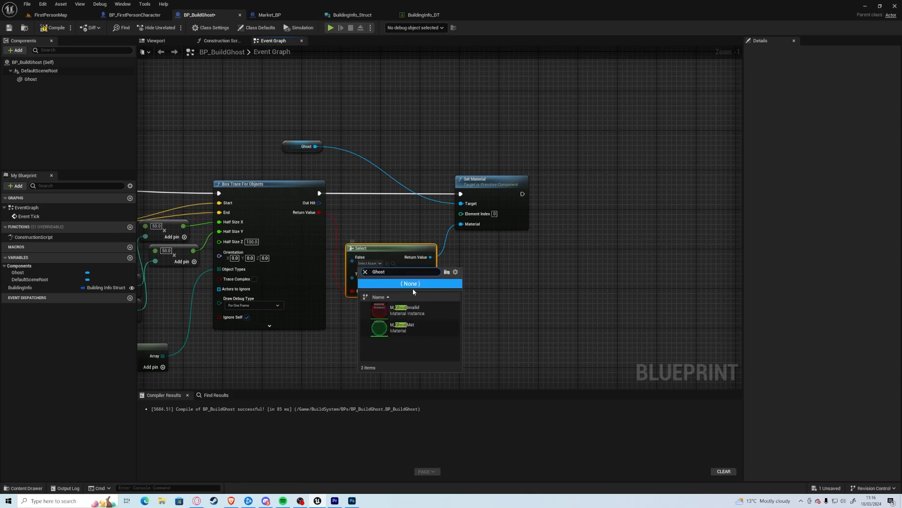
mouse_move(401, 327)
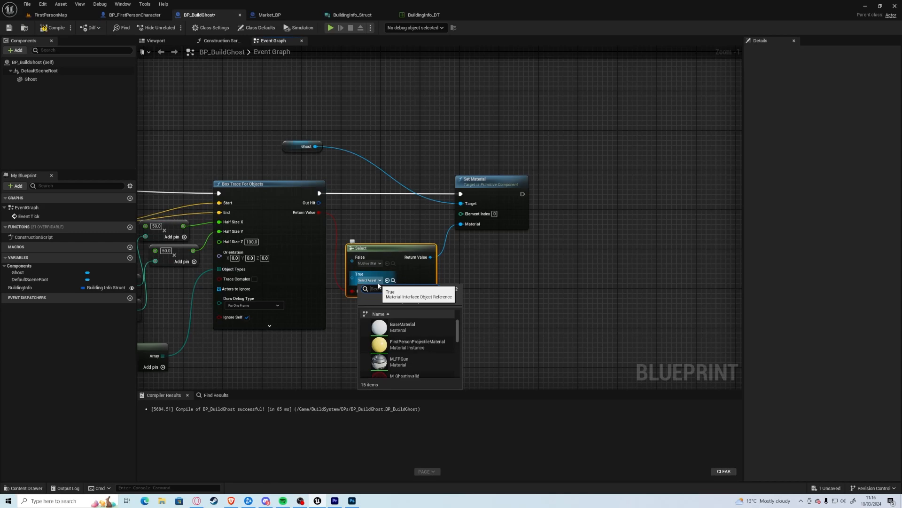
mouse_move(404, 375)
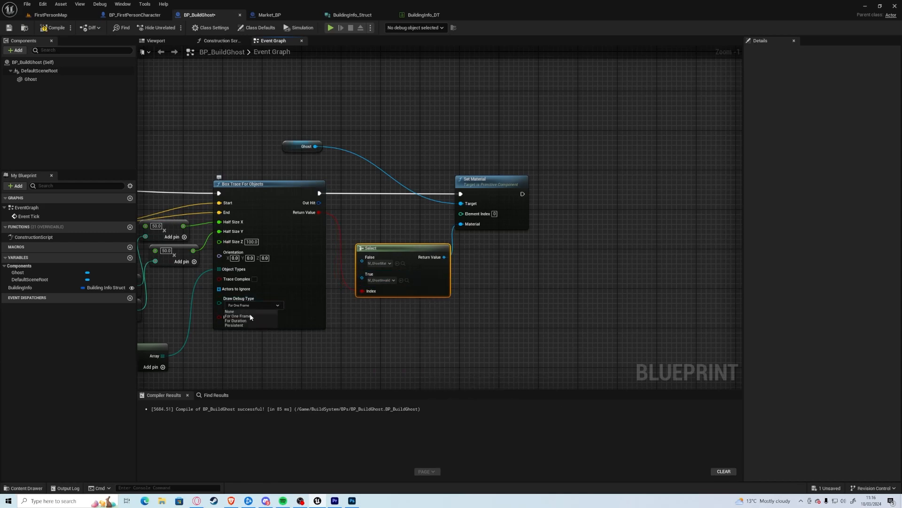
click(229, 311)
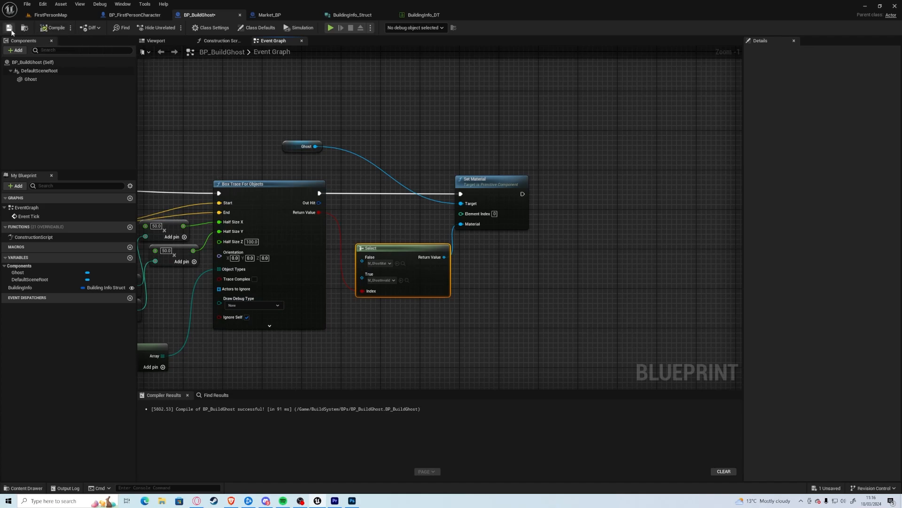
click(299, 28)
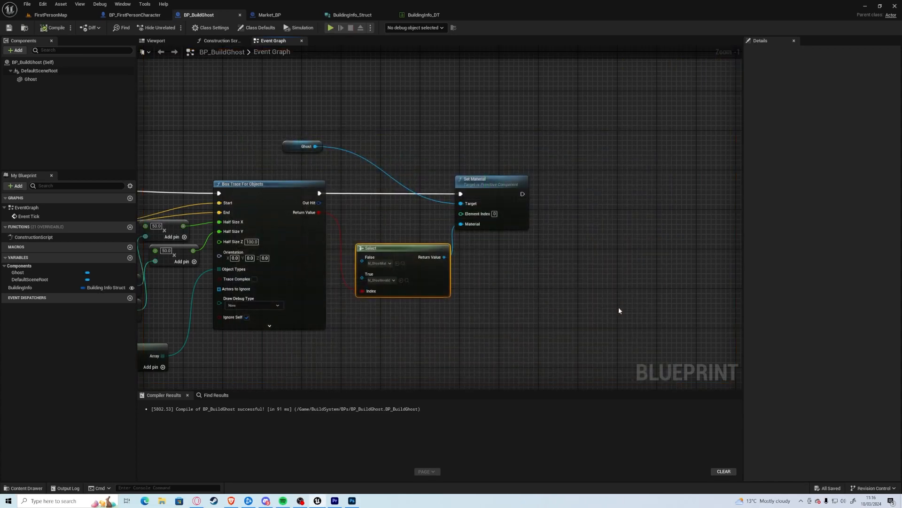
drag(307, 146, 419, 155)
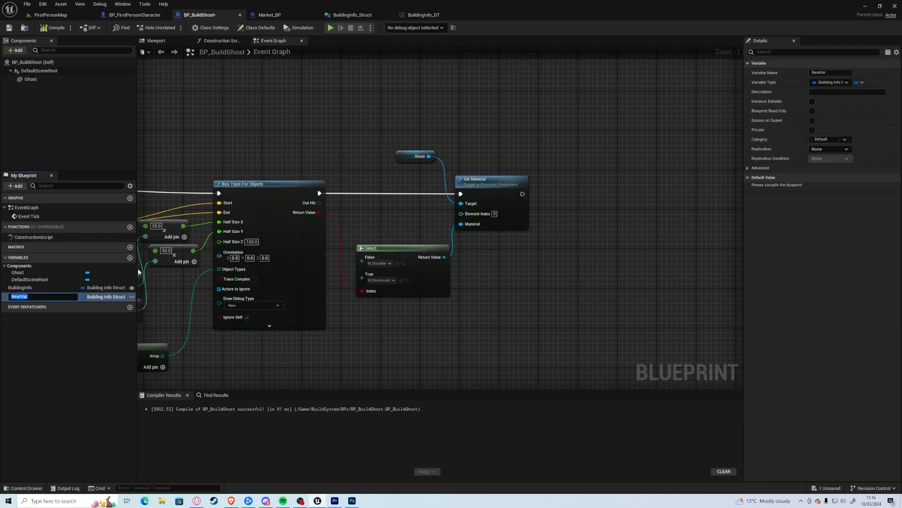
Step: Add a CanBuild Boolean variable, compile, and make its default true
text(CanBuild)
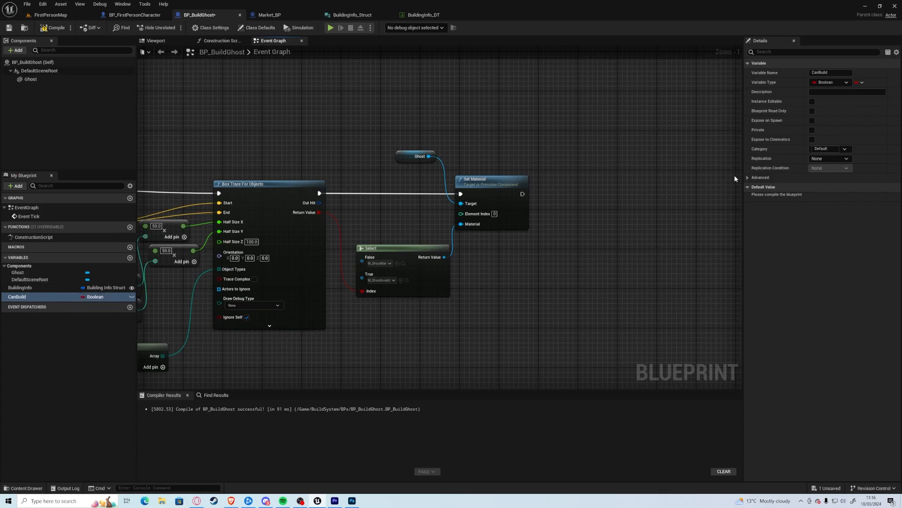
click(55, 28)
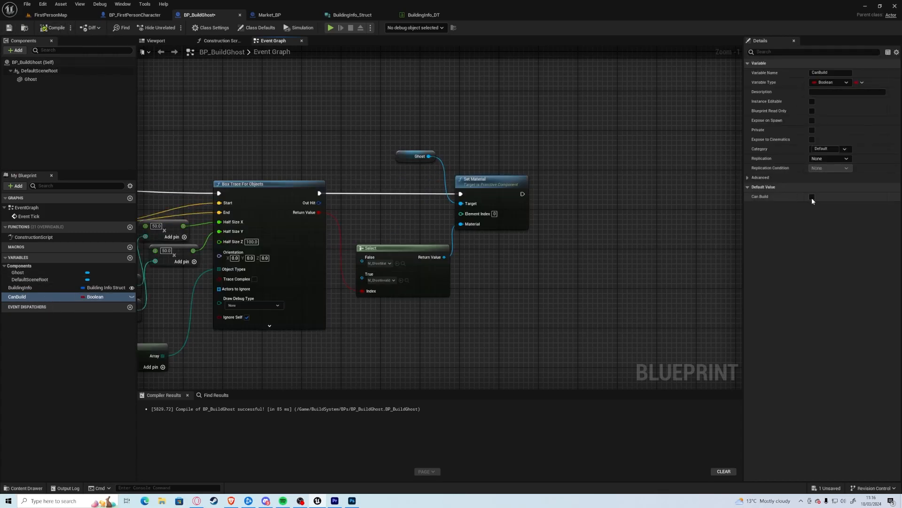
click(812, 196)
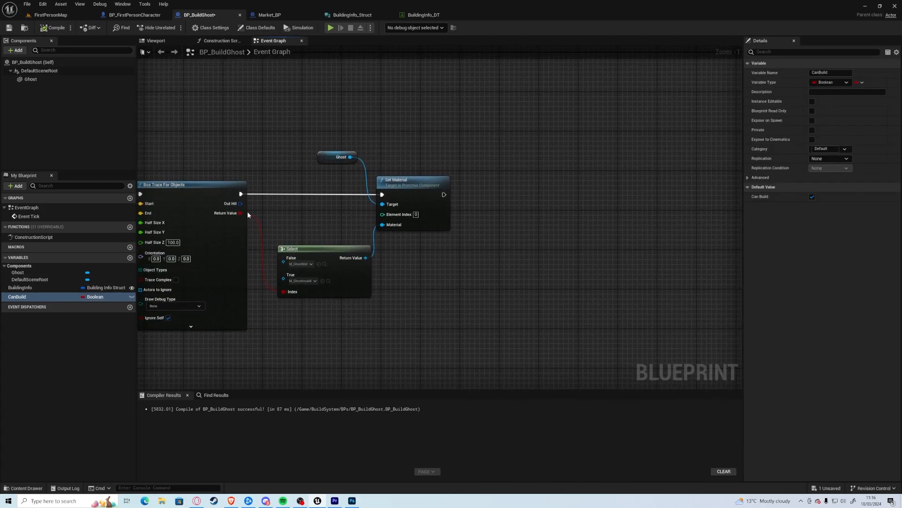
Step: Set CanBuild after Set Material to the NOT of the box trace's hit result
drag(242, 213, 429, 255)
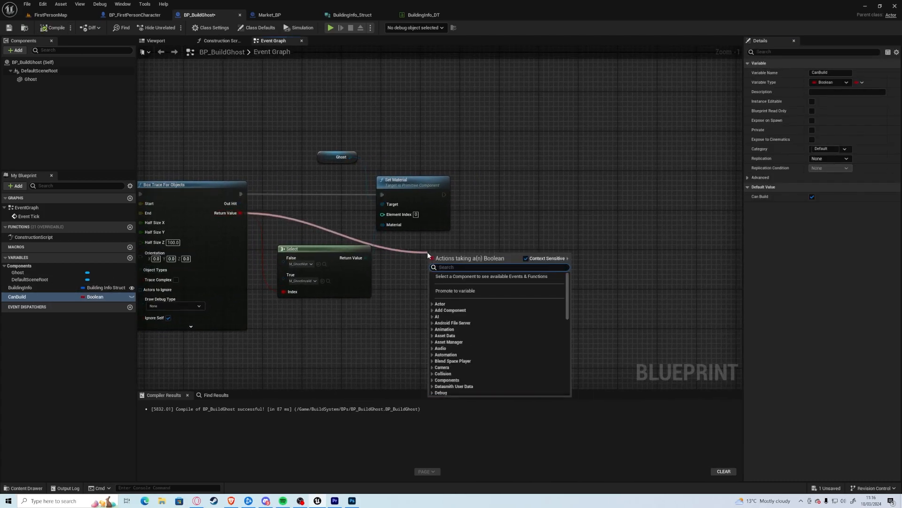
text(not)
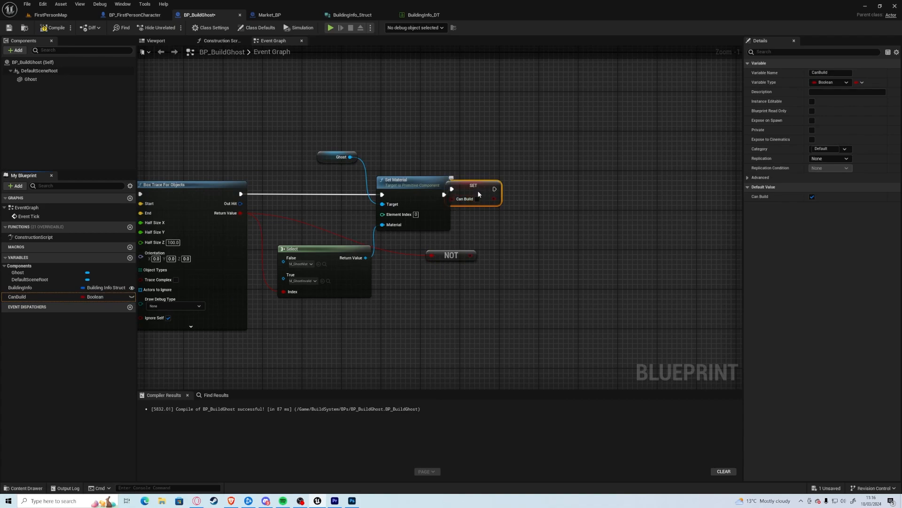
drag(473, 190, 522, 195)
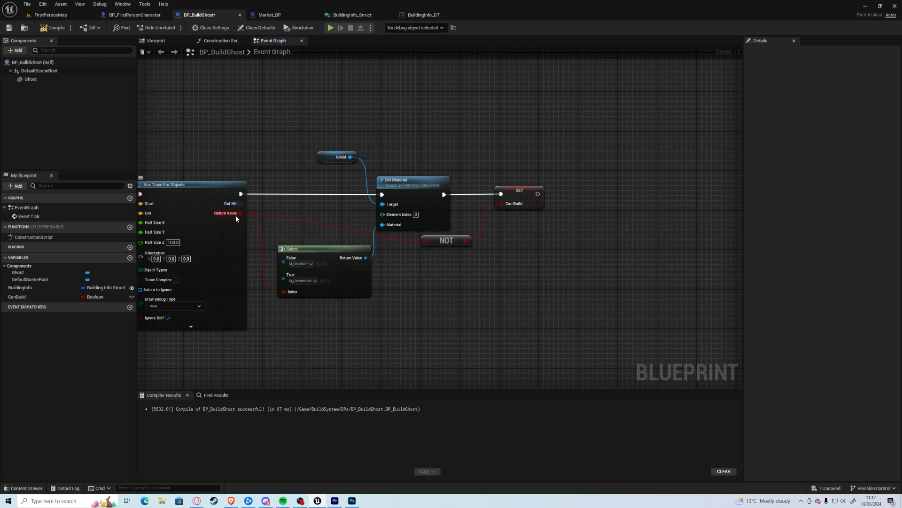
mouse_move(347, 185)
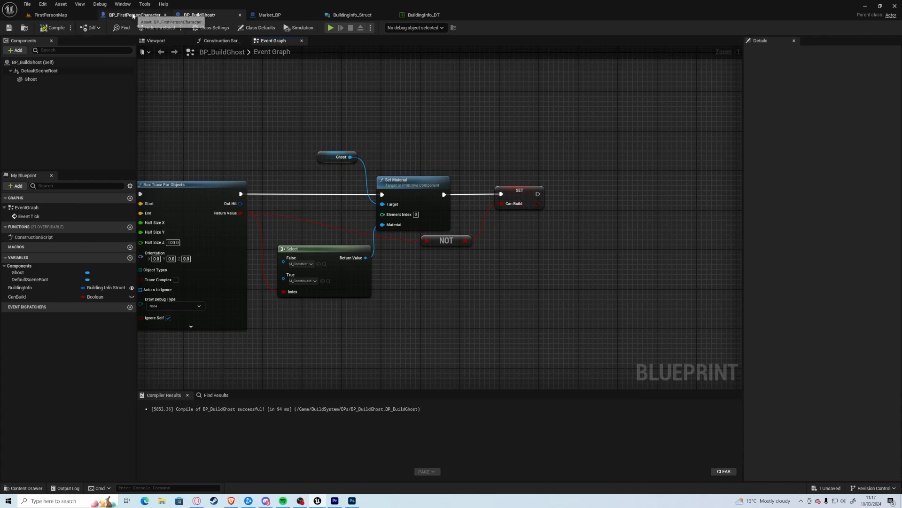
Step: In BP_FirstPersonCharacter, AND Build Mode with the ghost's CanBuild into the Branch, print Cannot Build on False, and play-test
click(134, 14)
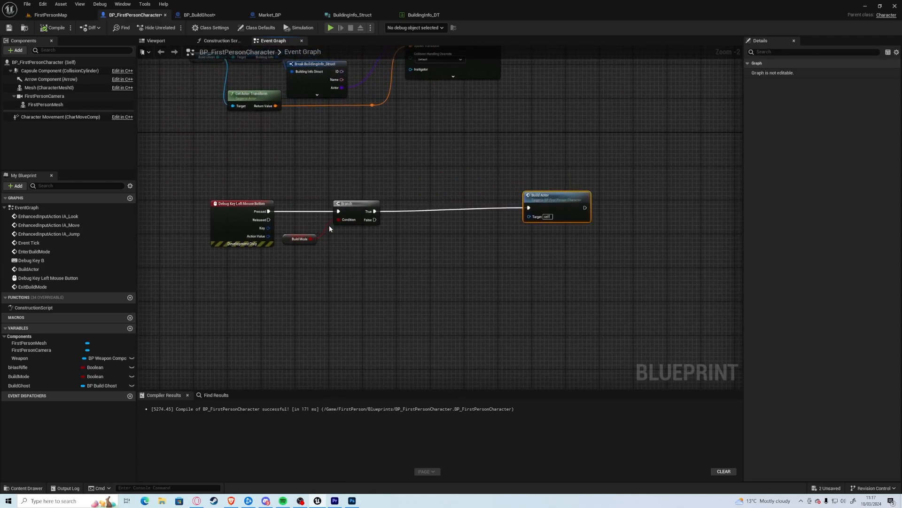
drag(355, 203, 411, 203)
text(and)
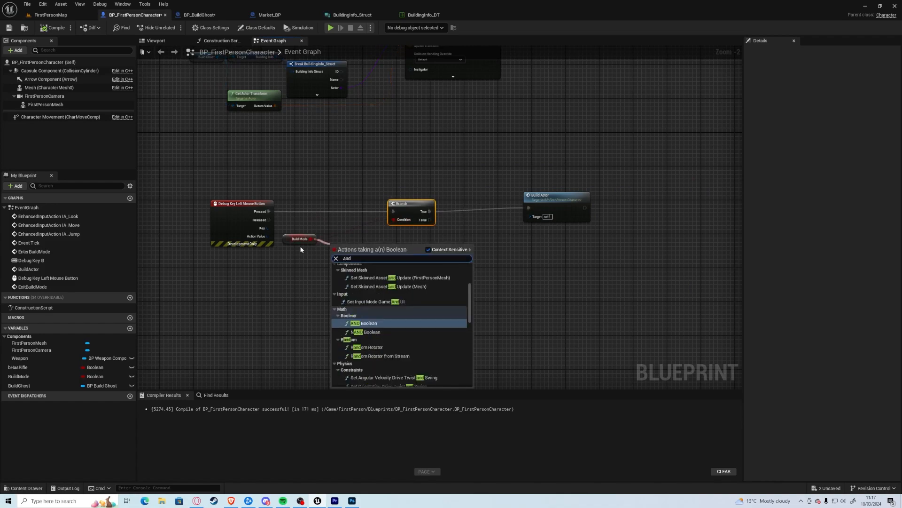
click(369, 323)
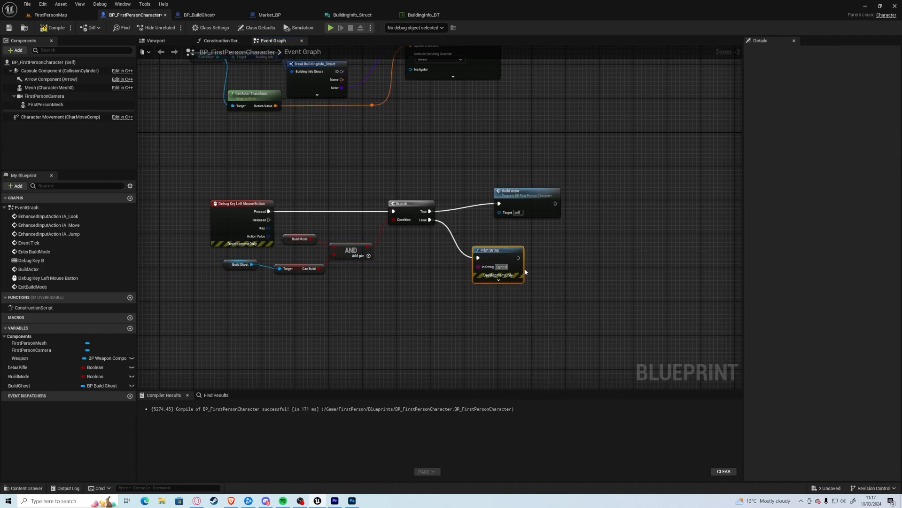
mouse_move(498, 266)
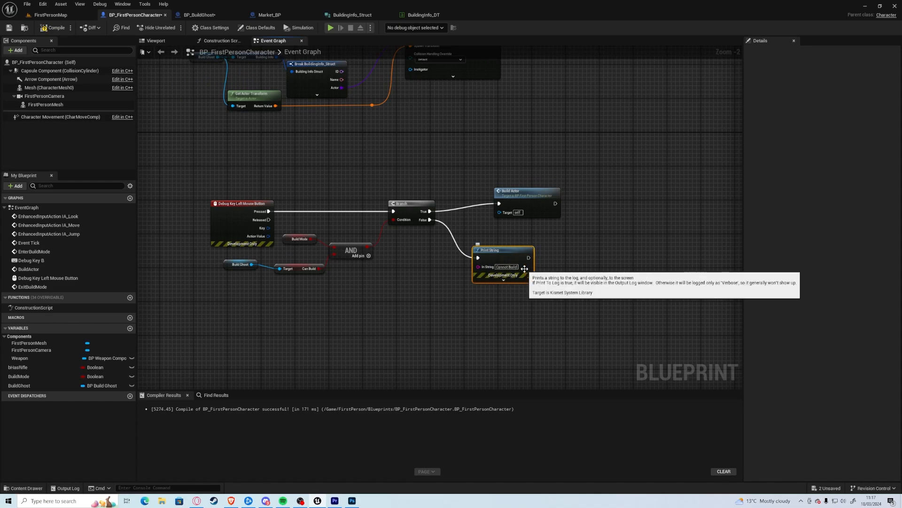
mouse_move(523, 271)
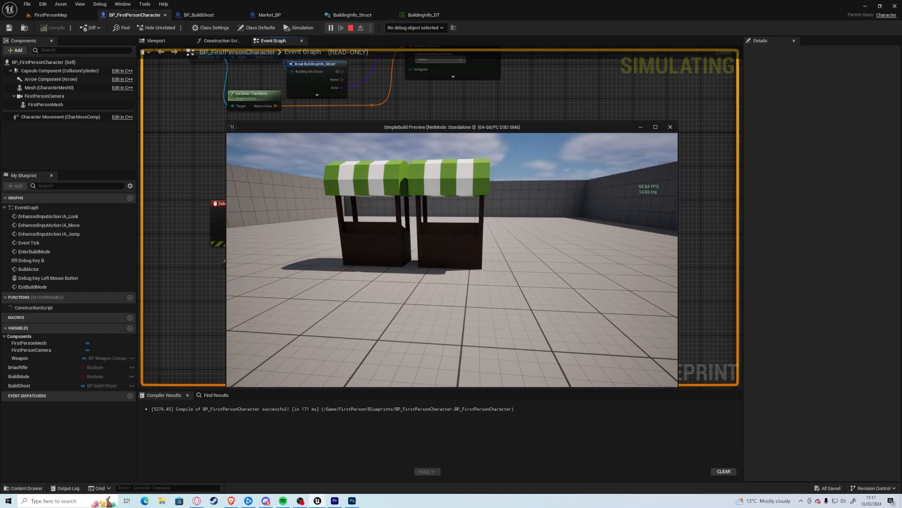
click(350, 27)
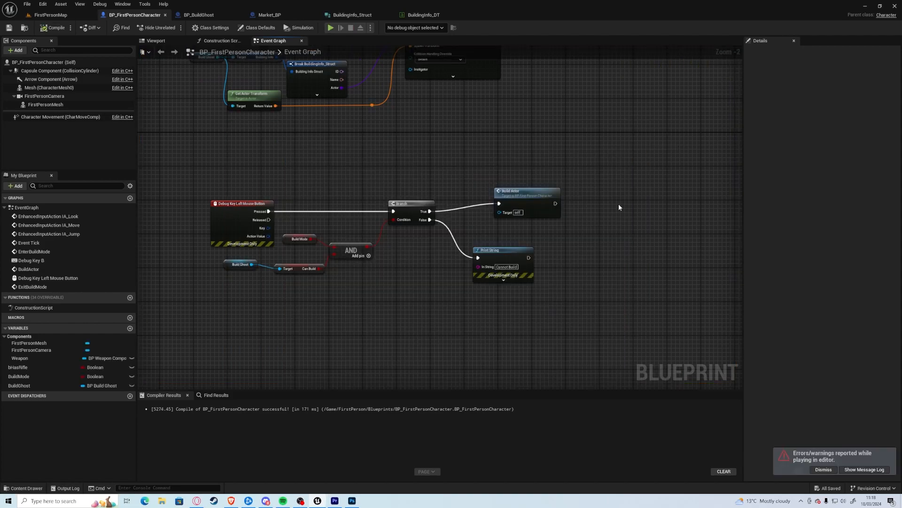